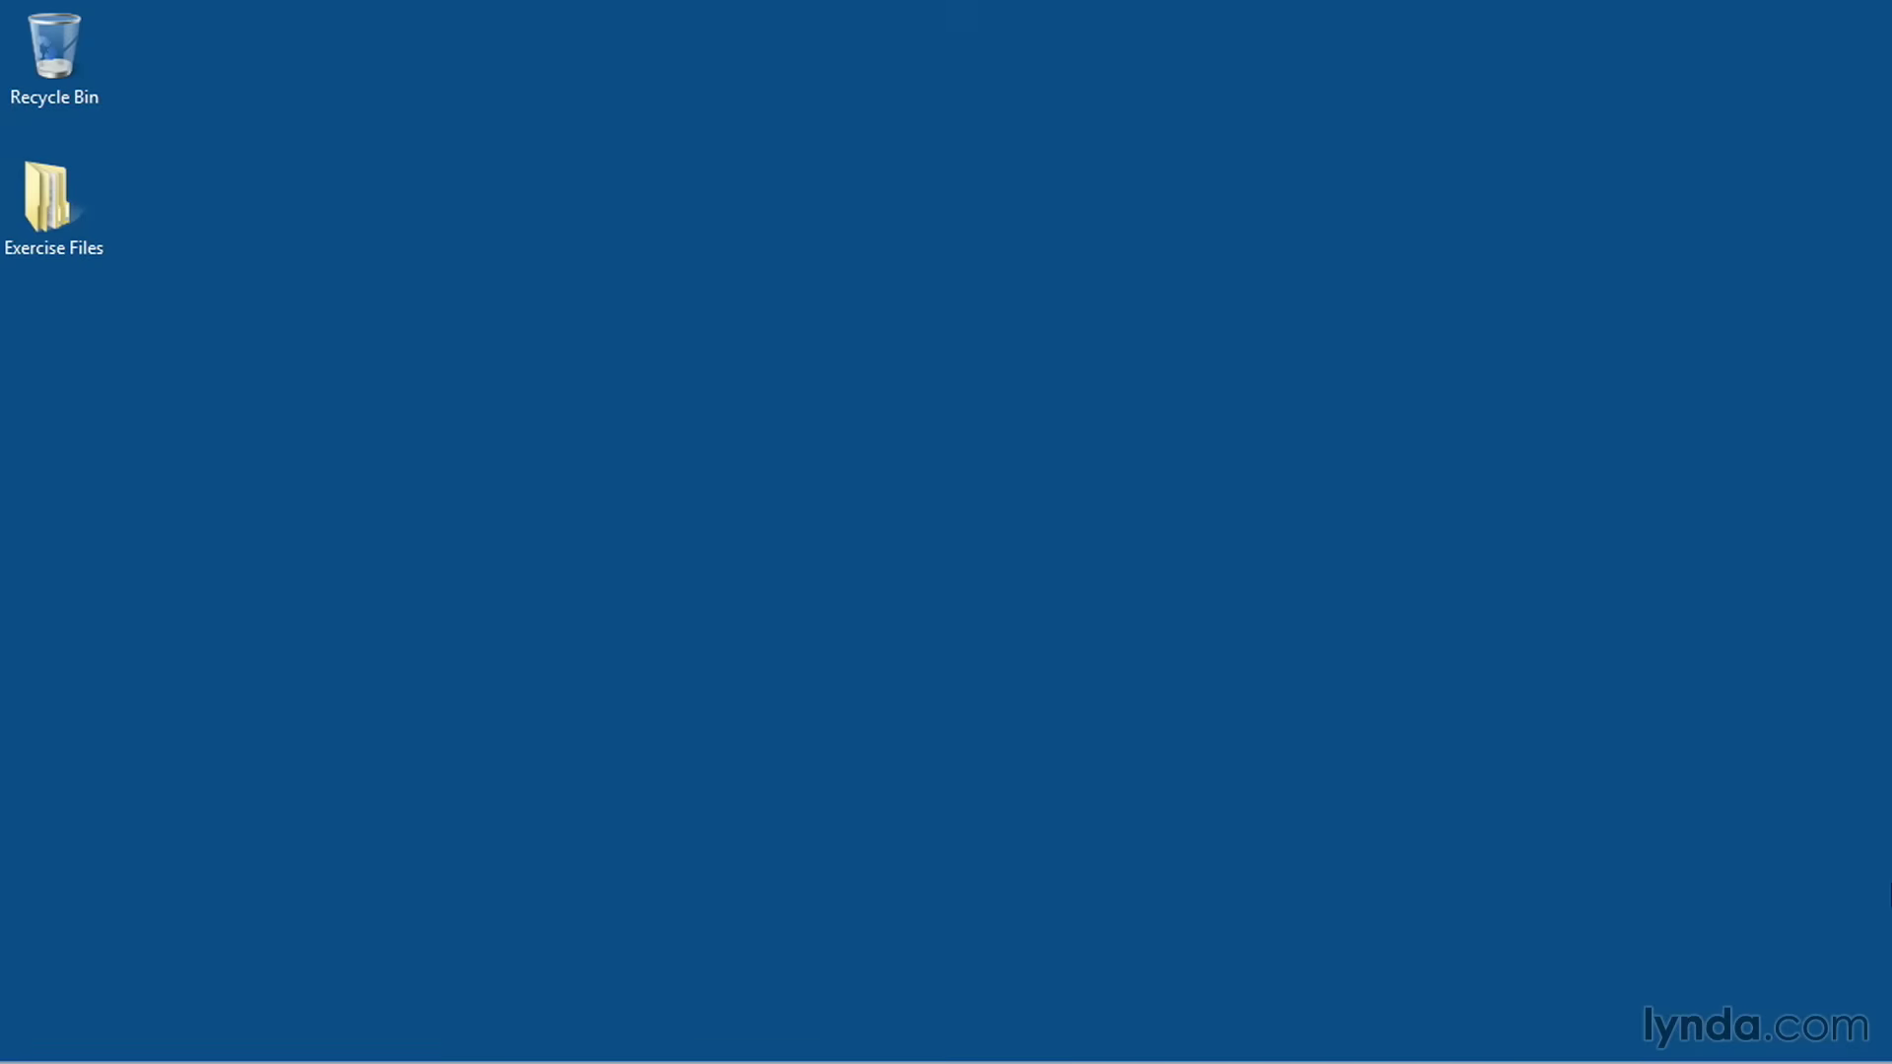
Step: Launch VS Express 2012 for Desktop from its tile on the Windows 8 Start screen
{"action": "key", "text": "Super"}
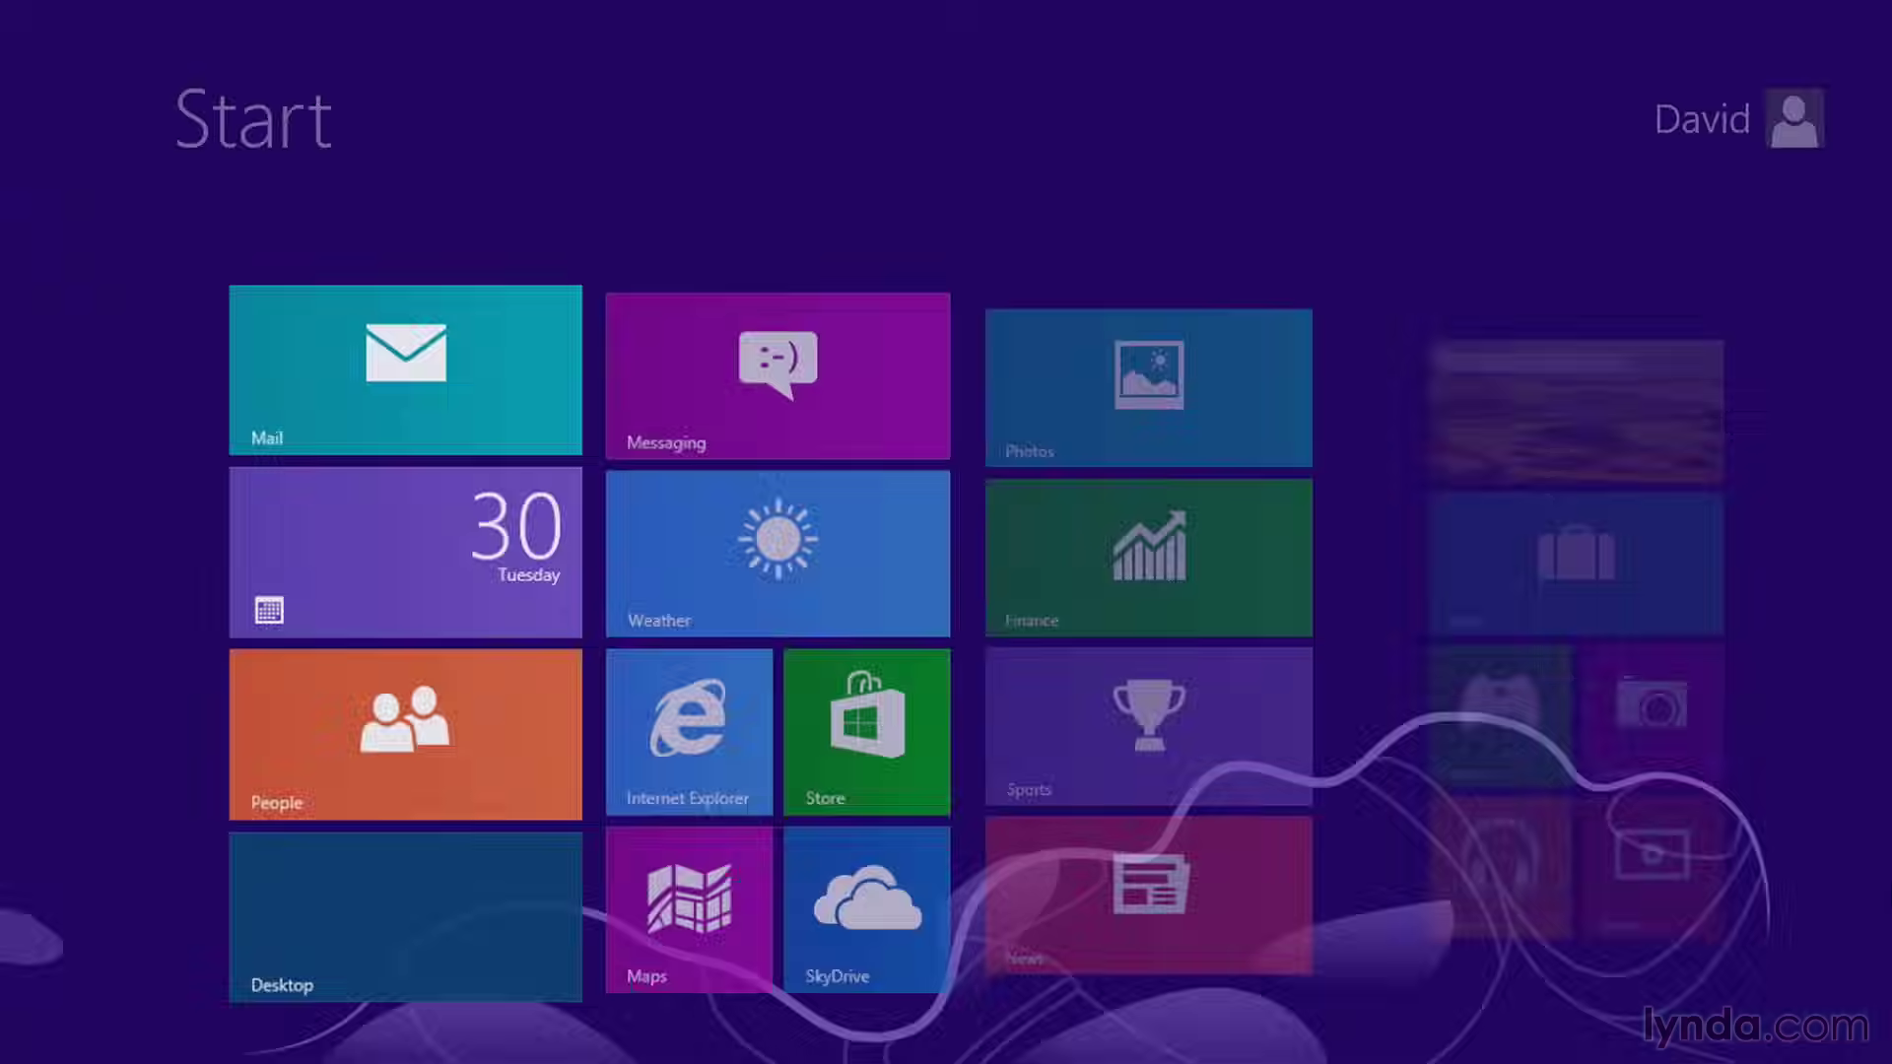
{"action": "scroll", "scroll_direction": "right", "scroll_amount": 3}
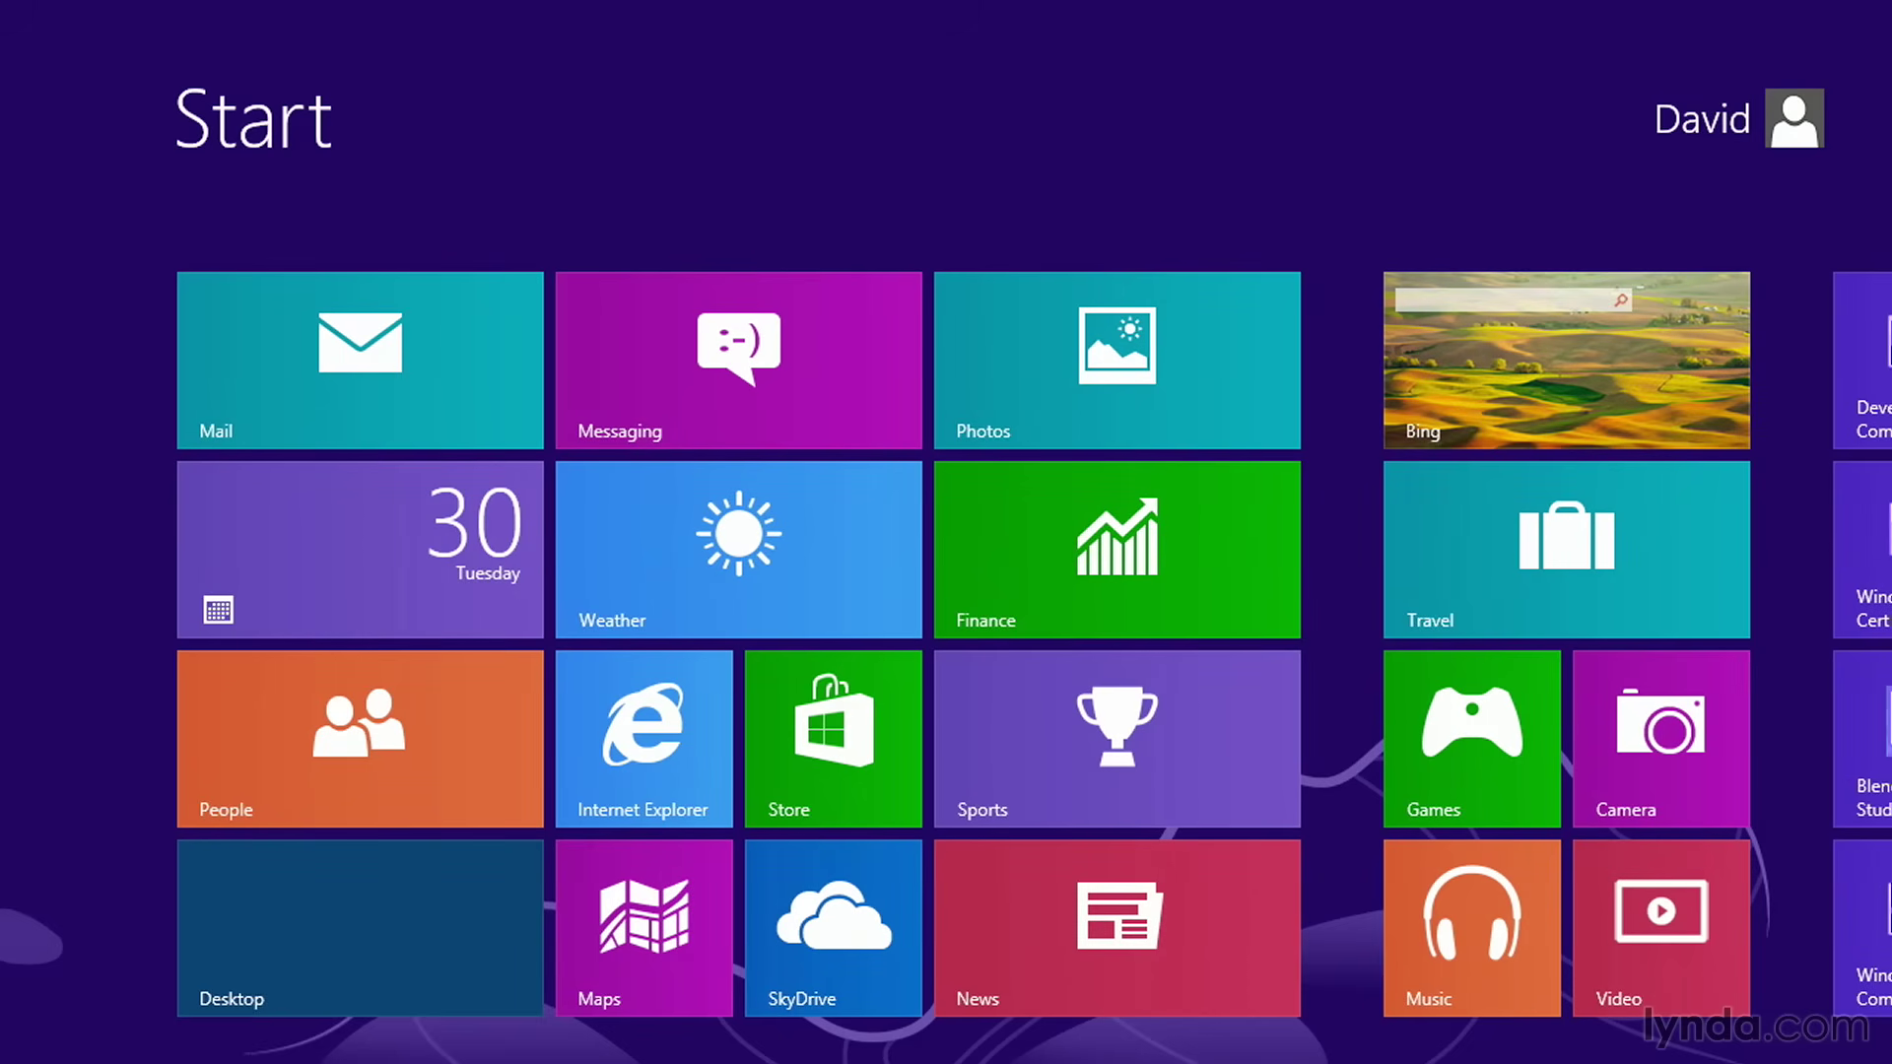
{"action": "scroll", "scroll_direction": "right", "scroll_amount": 3}
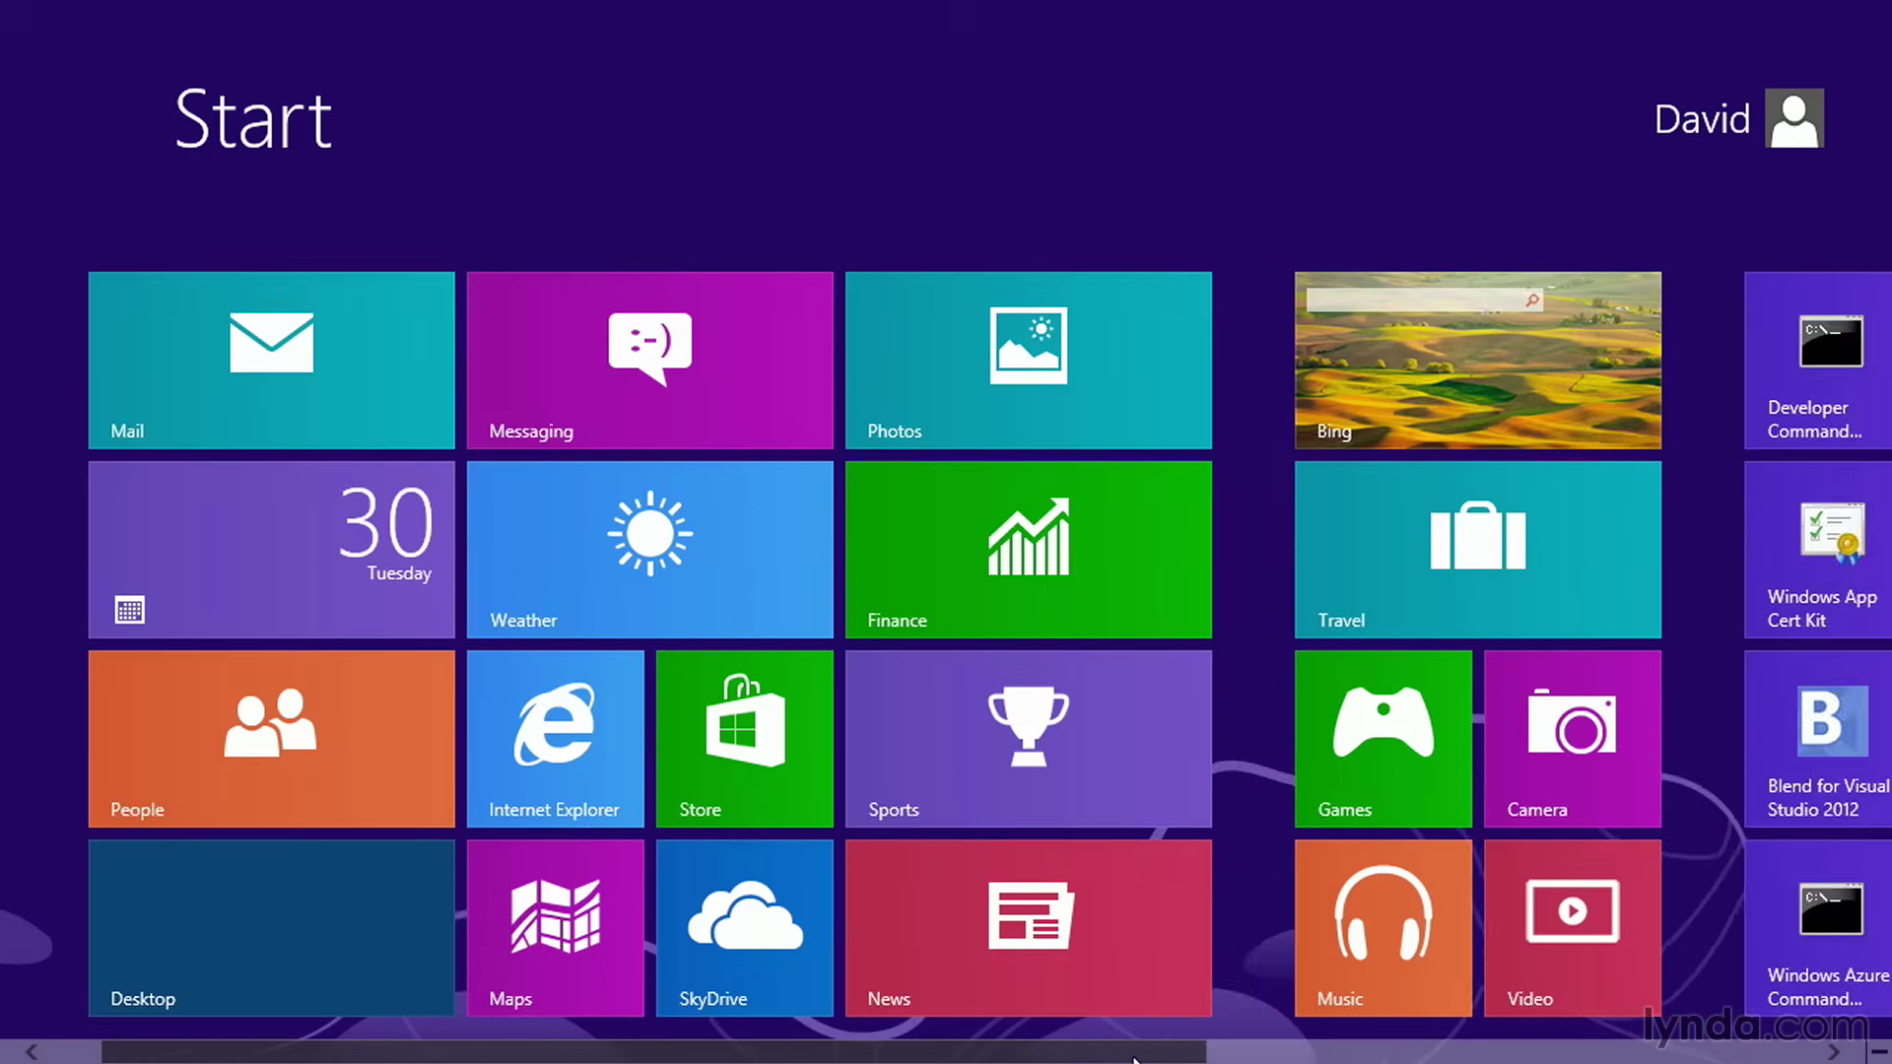
{"action": "scroll", "scroll_direction": "right", "scroll_amount": 3}
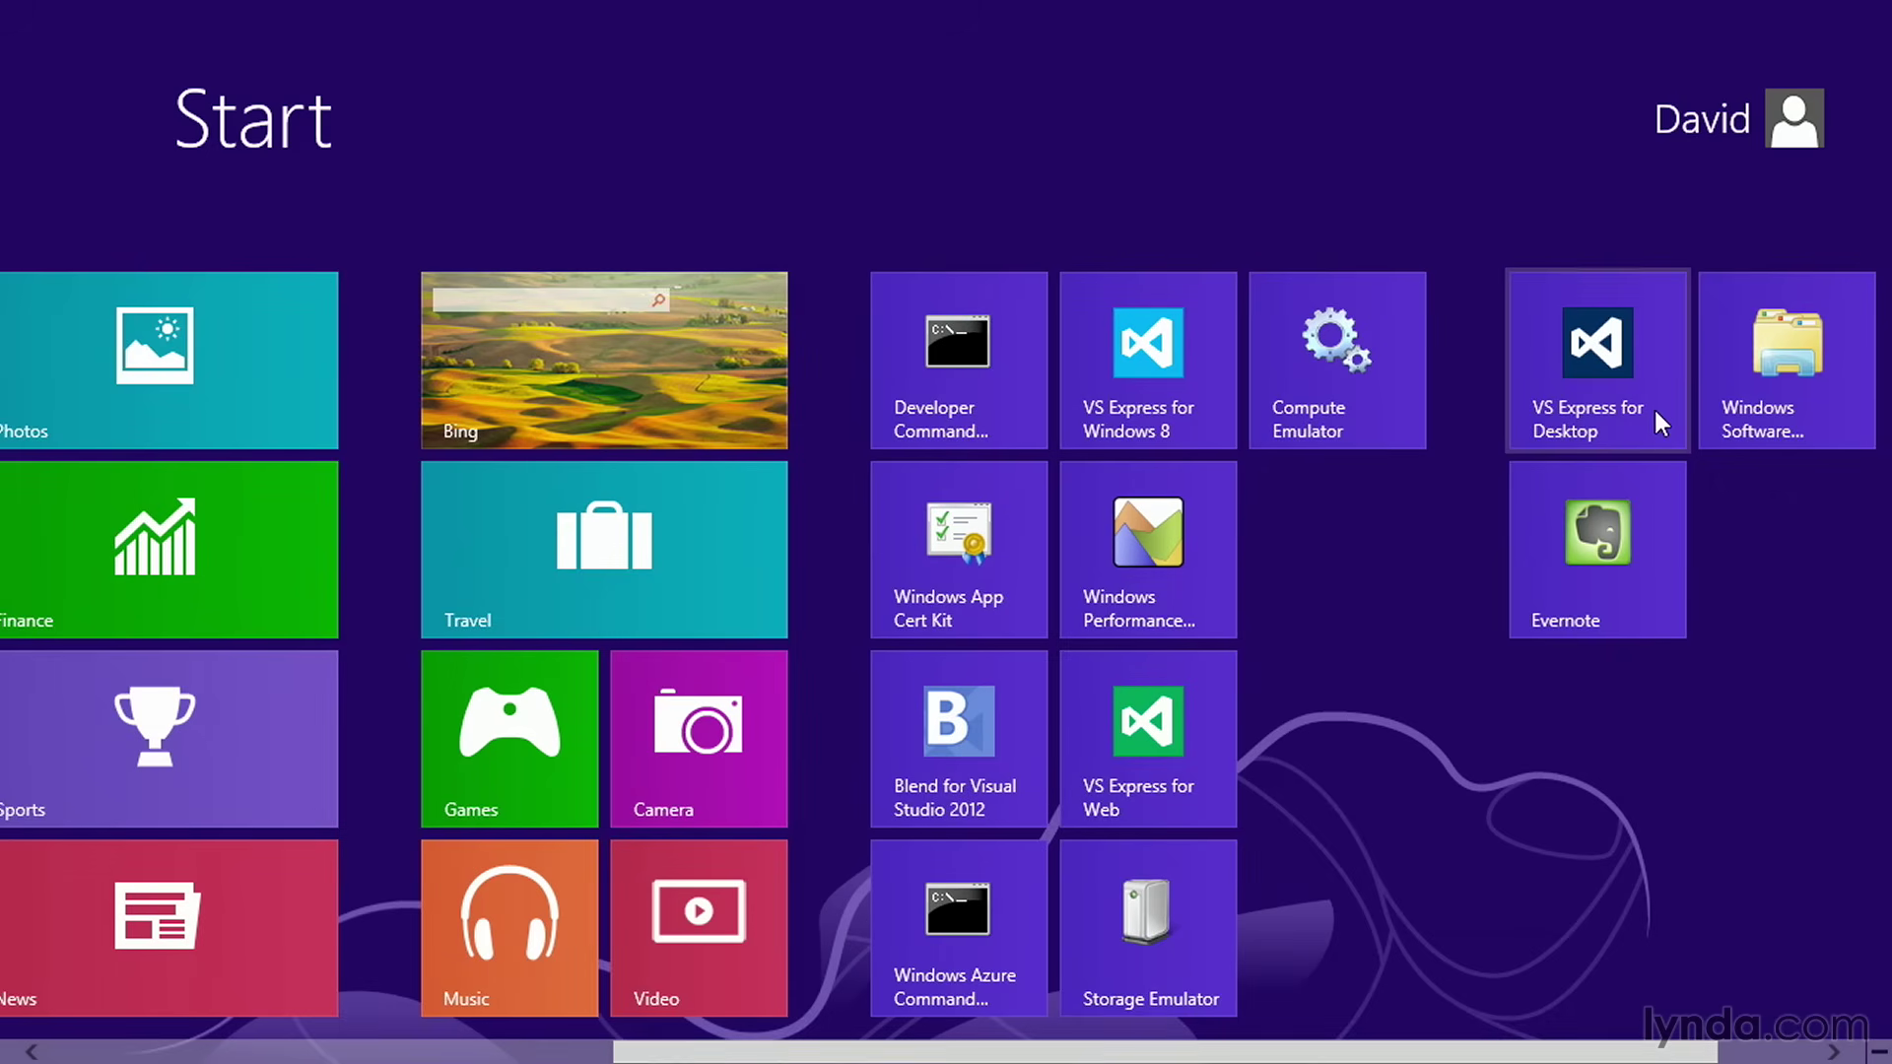
{"action": "left_click", "coordinate": [1594, 359]}
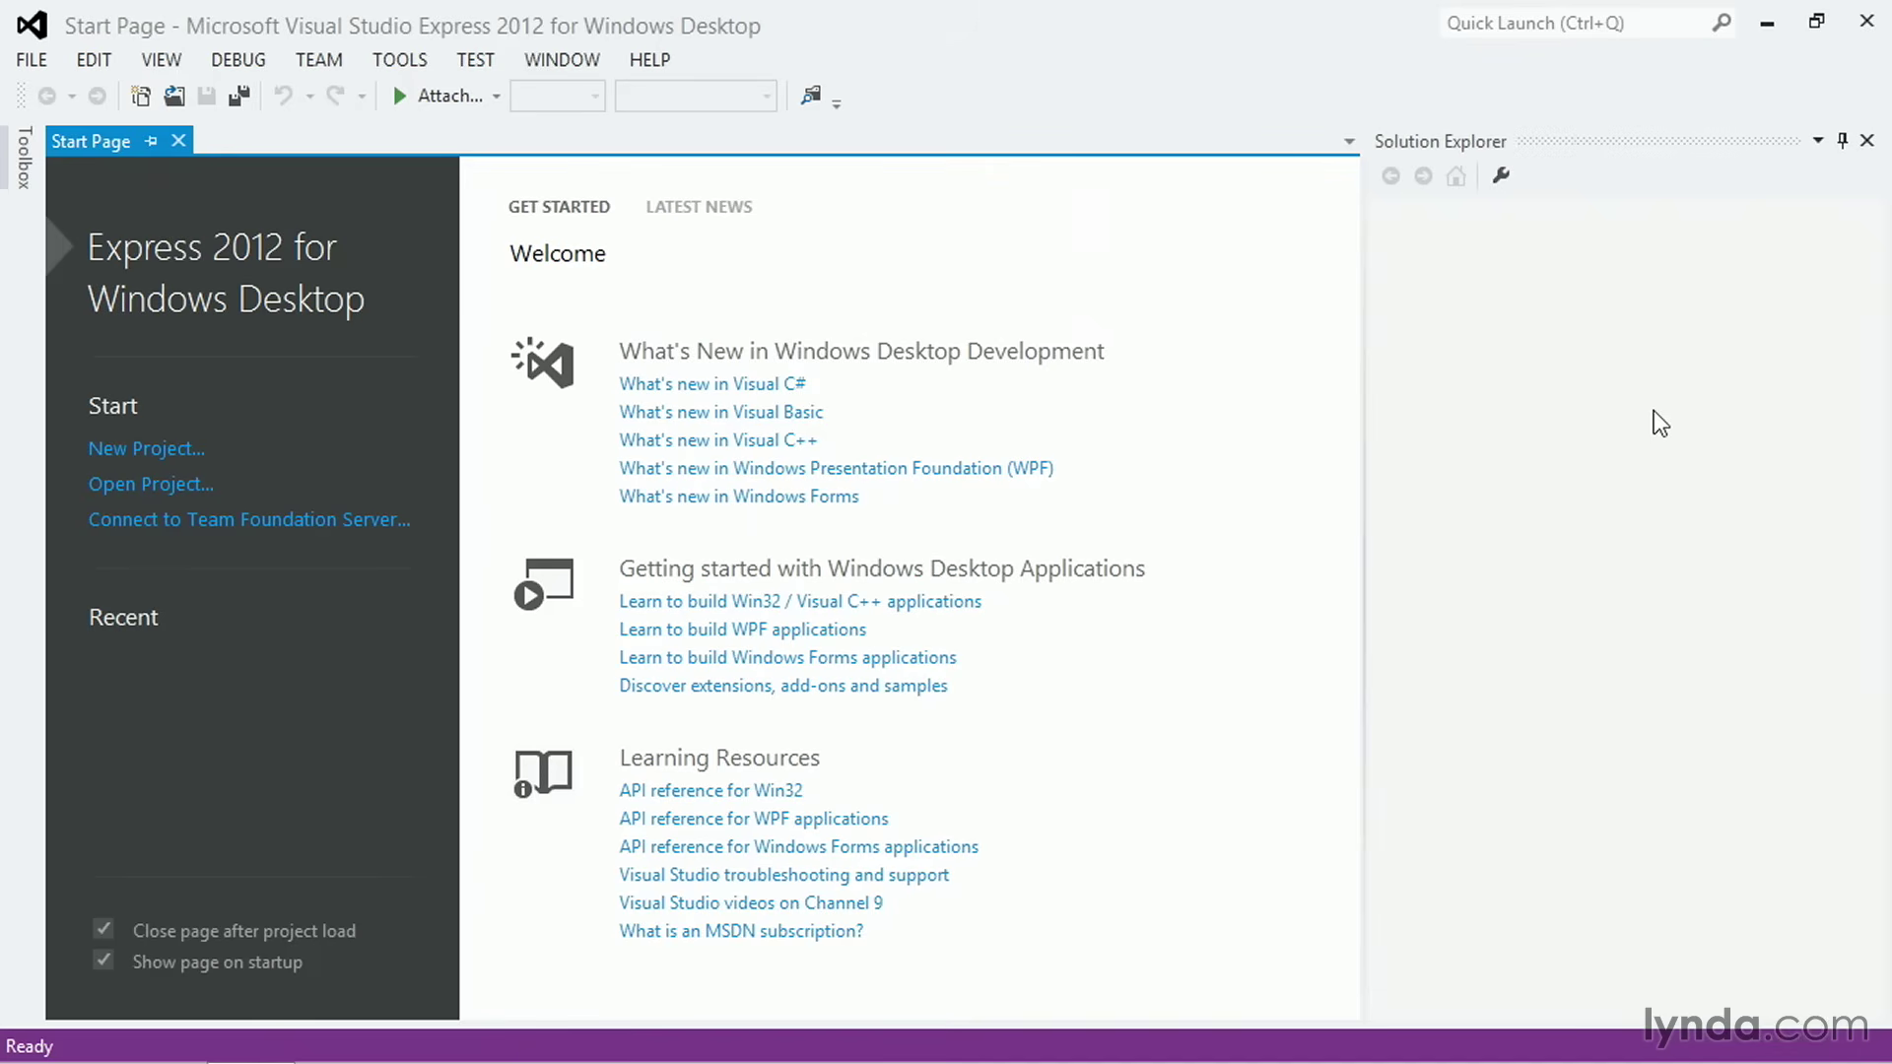
{"action": "mouse_move", "coordinate": [160, 59]}
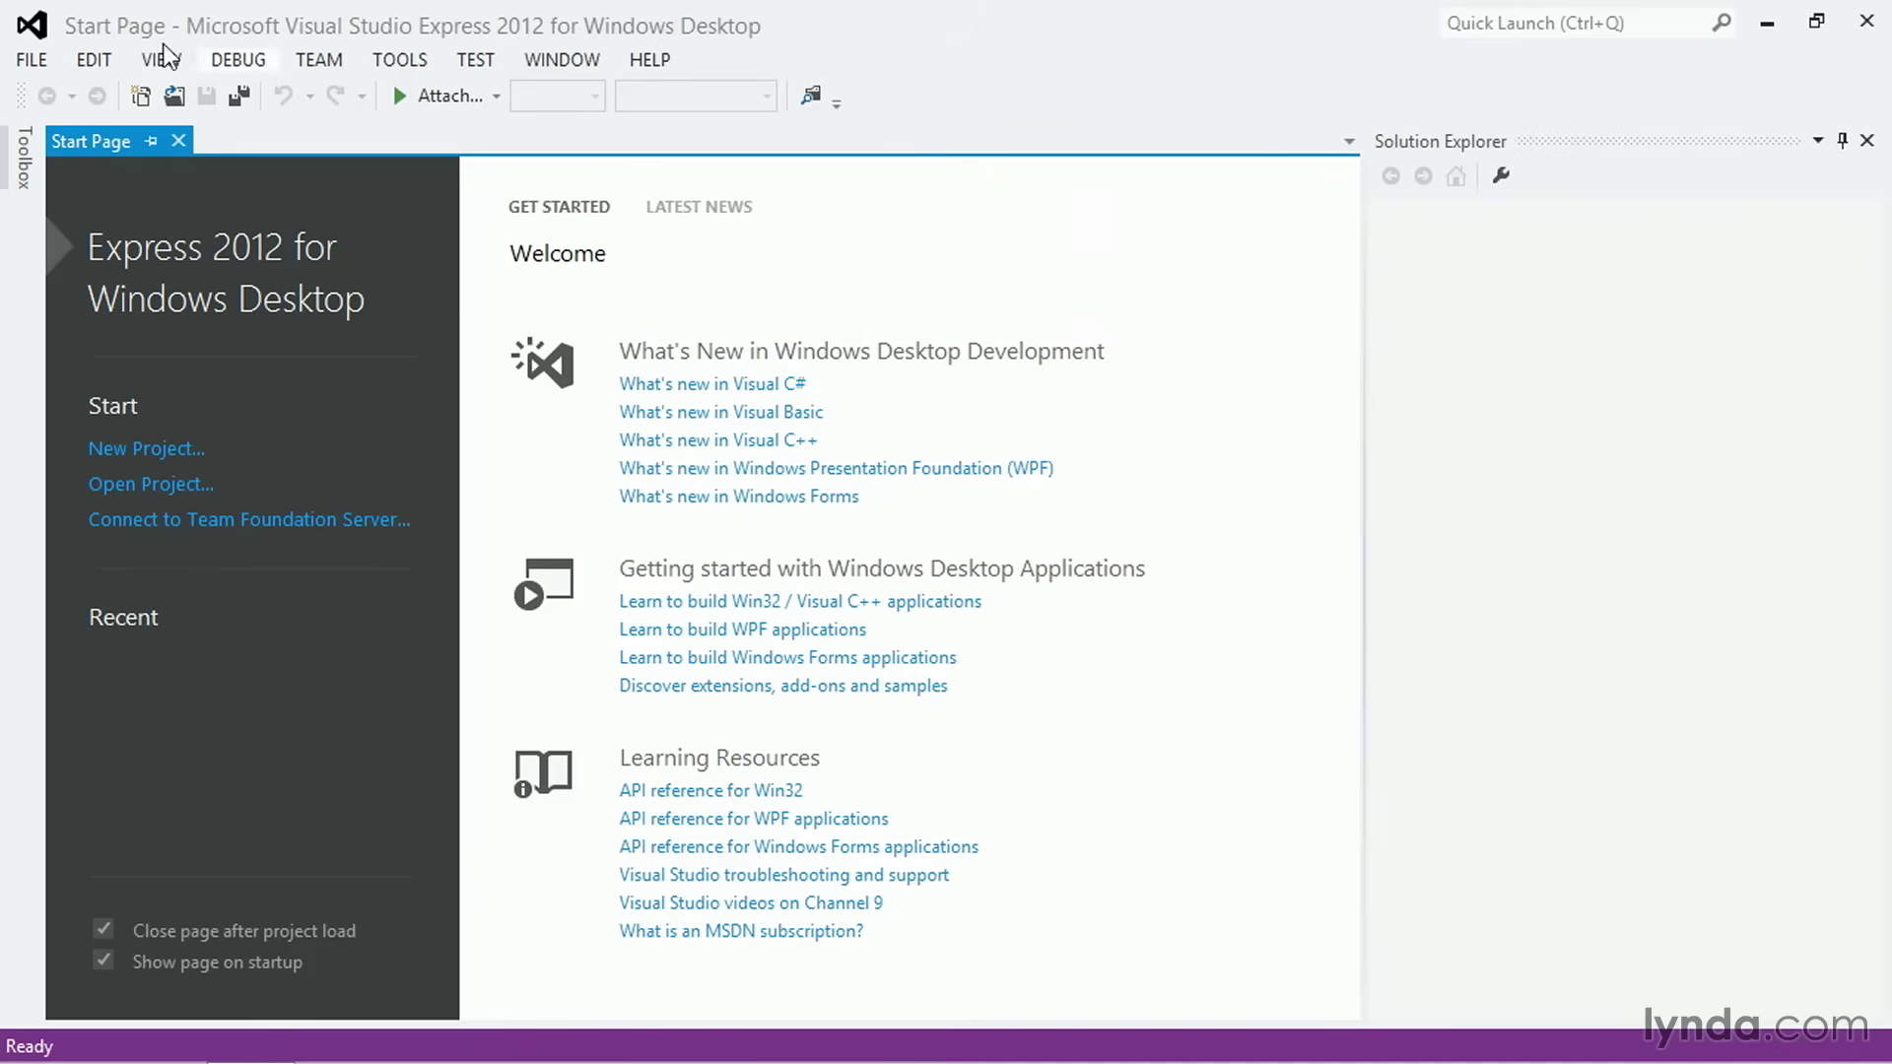
Step: Start a new project via FILE > New Project..
{"action": "left_click", "coordinate": [30, 59]}
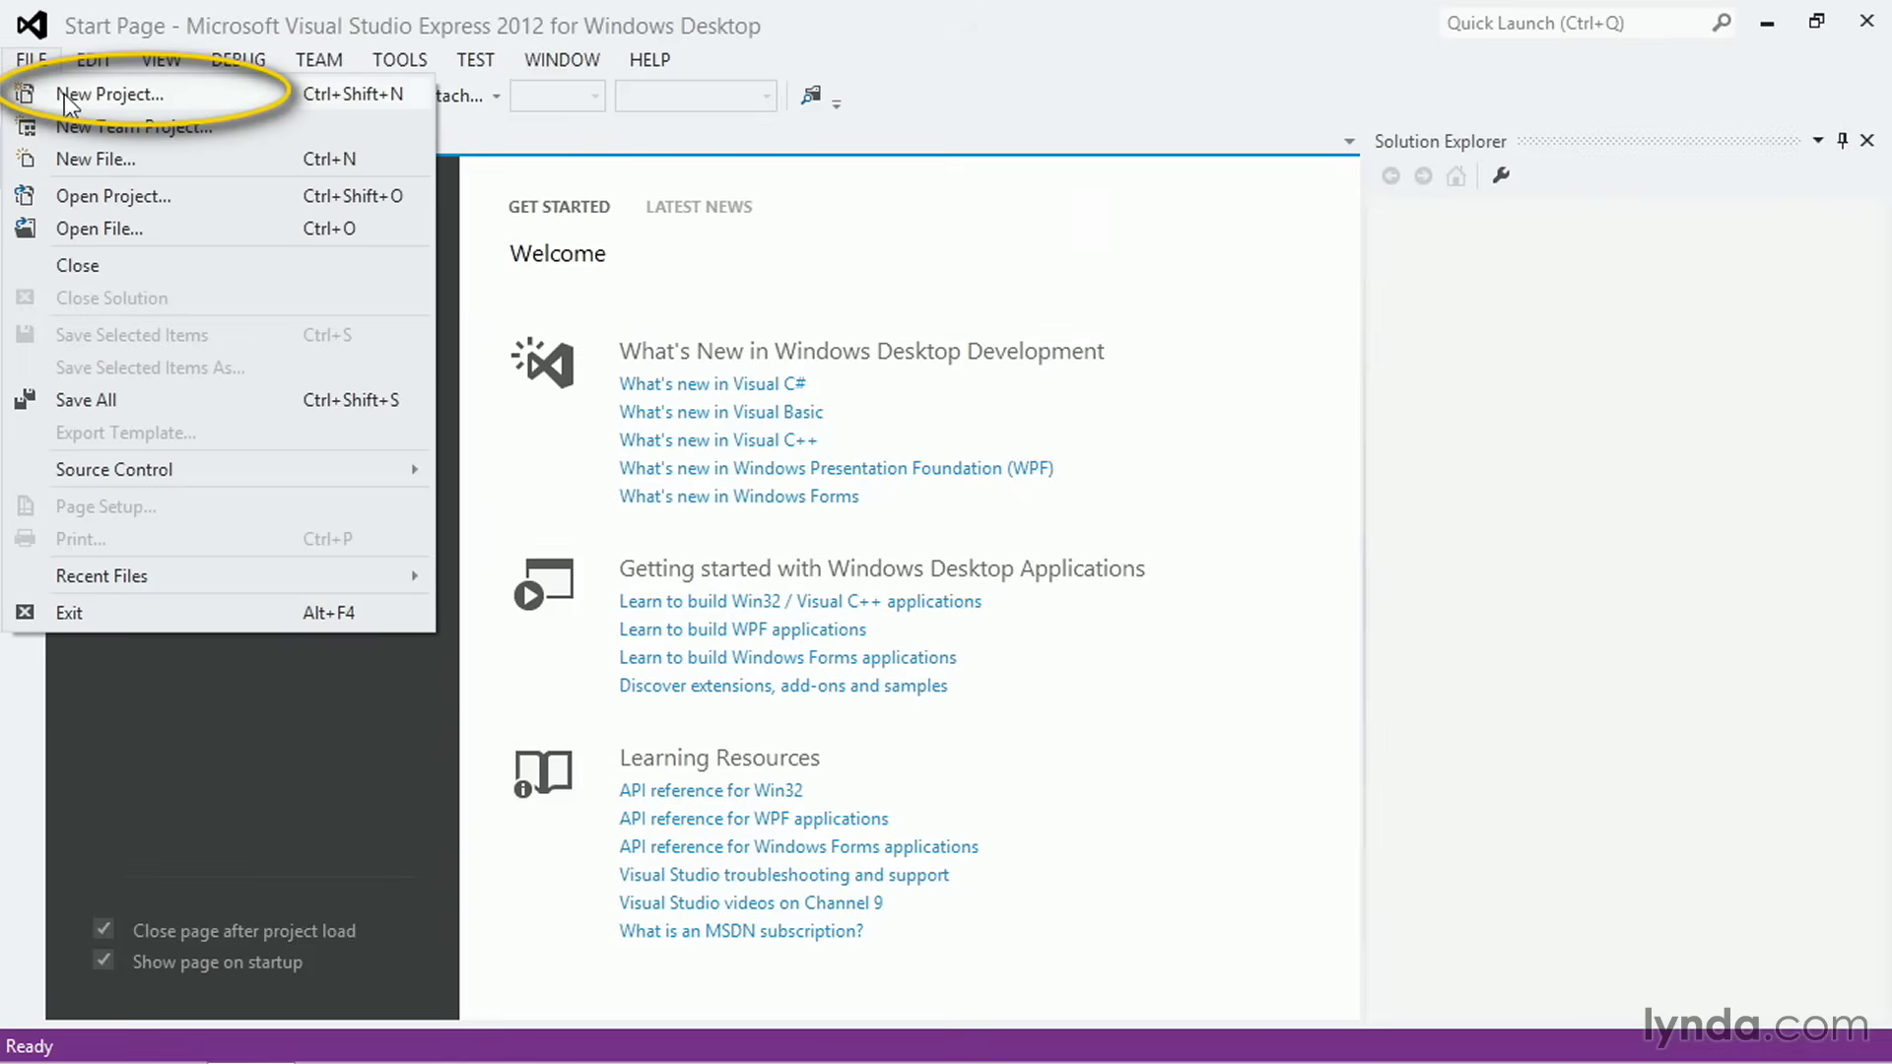
{"action": "left_click", "coordinate": [111, 94]}
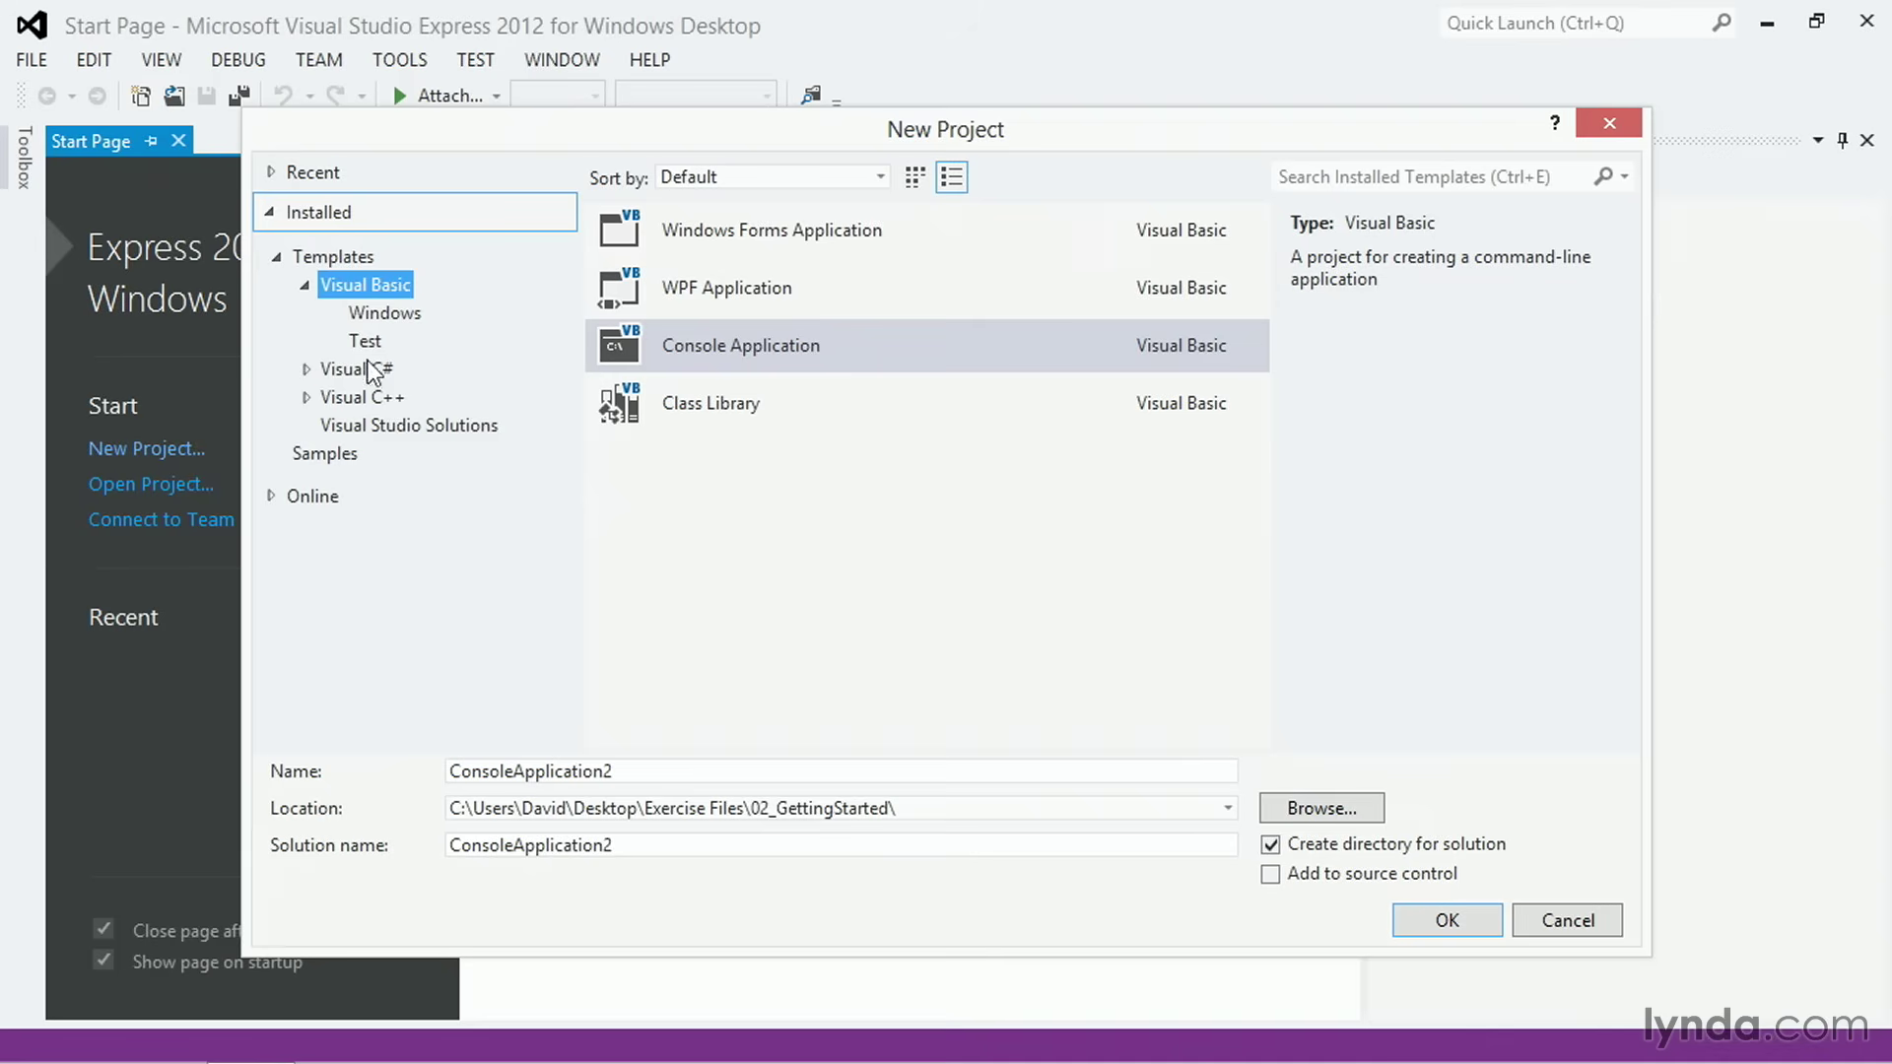
Step: Choose the Console Application template under Visual Basic > Windows
{"action": "left_click", "coordinate": [362, 396]}
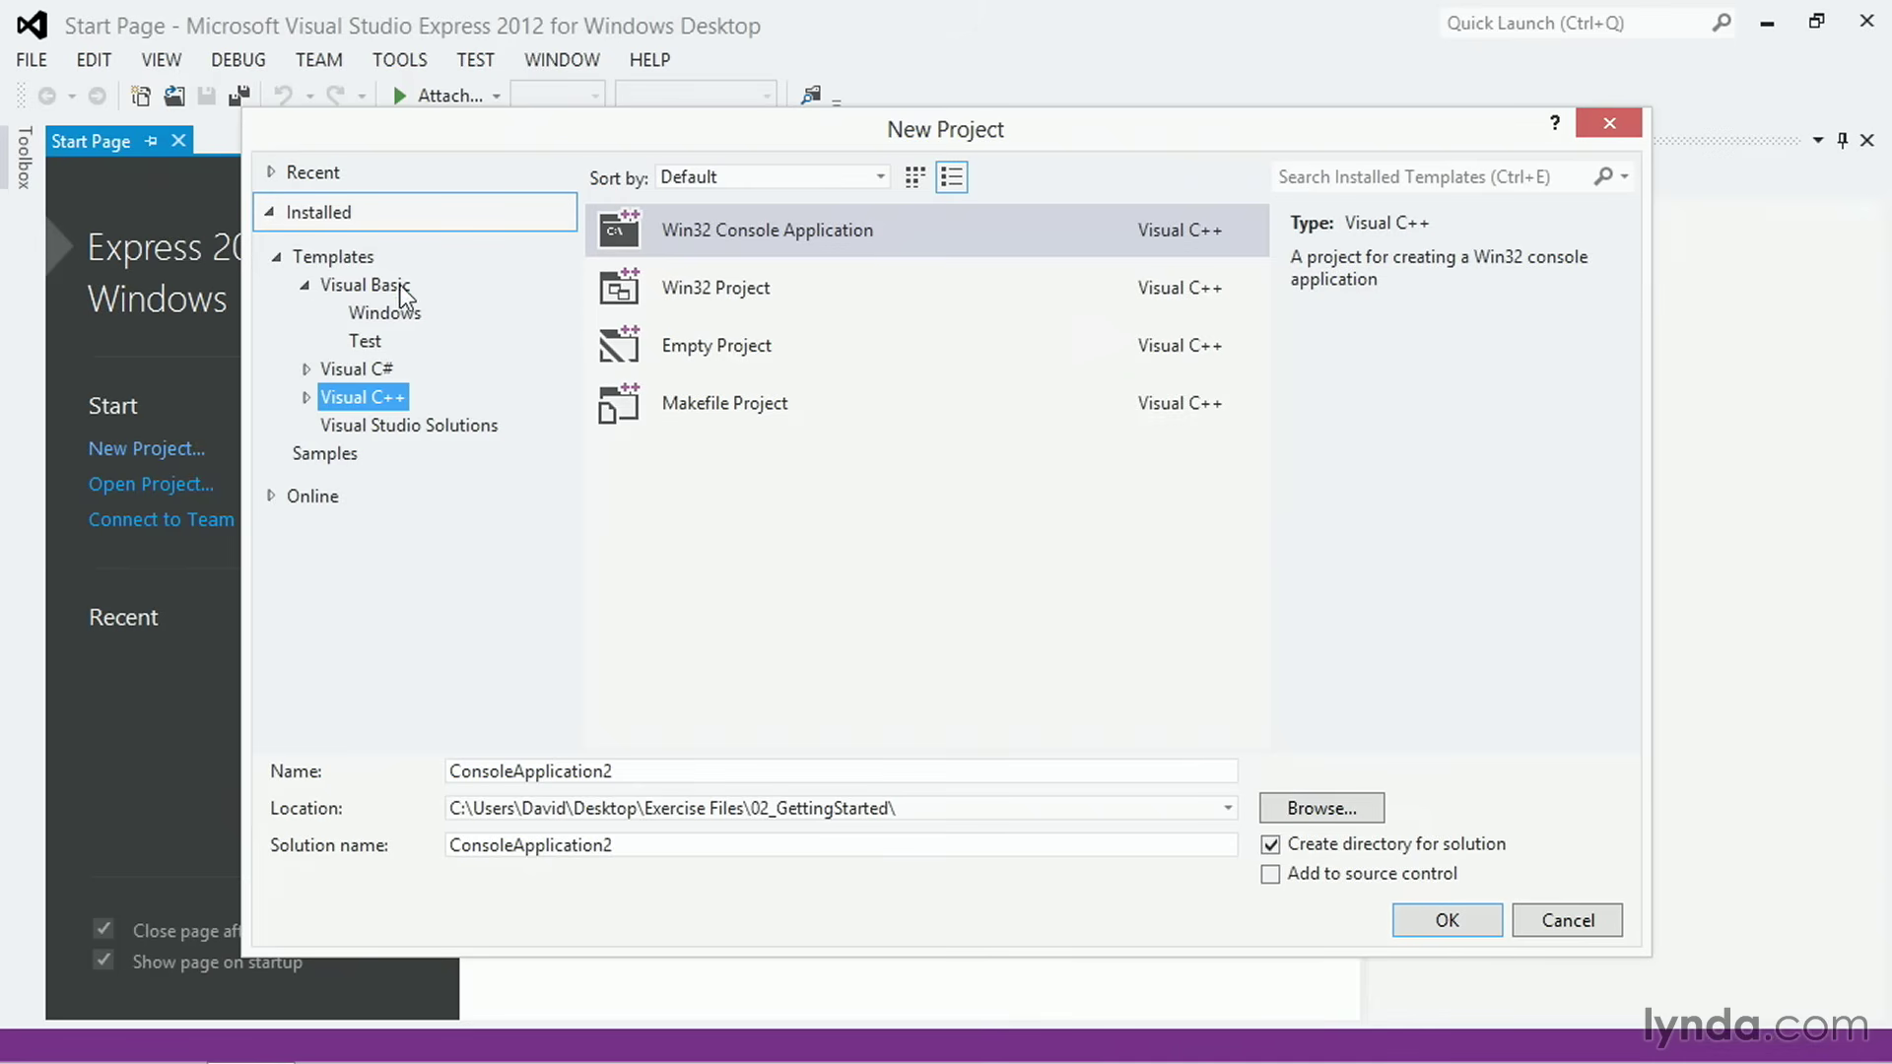
{"action": "left_click", "coordinate": [384, 313]}
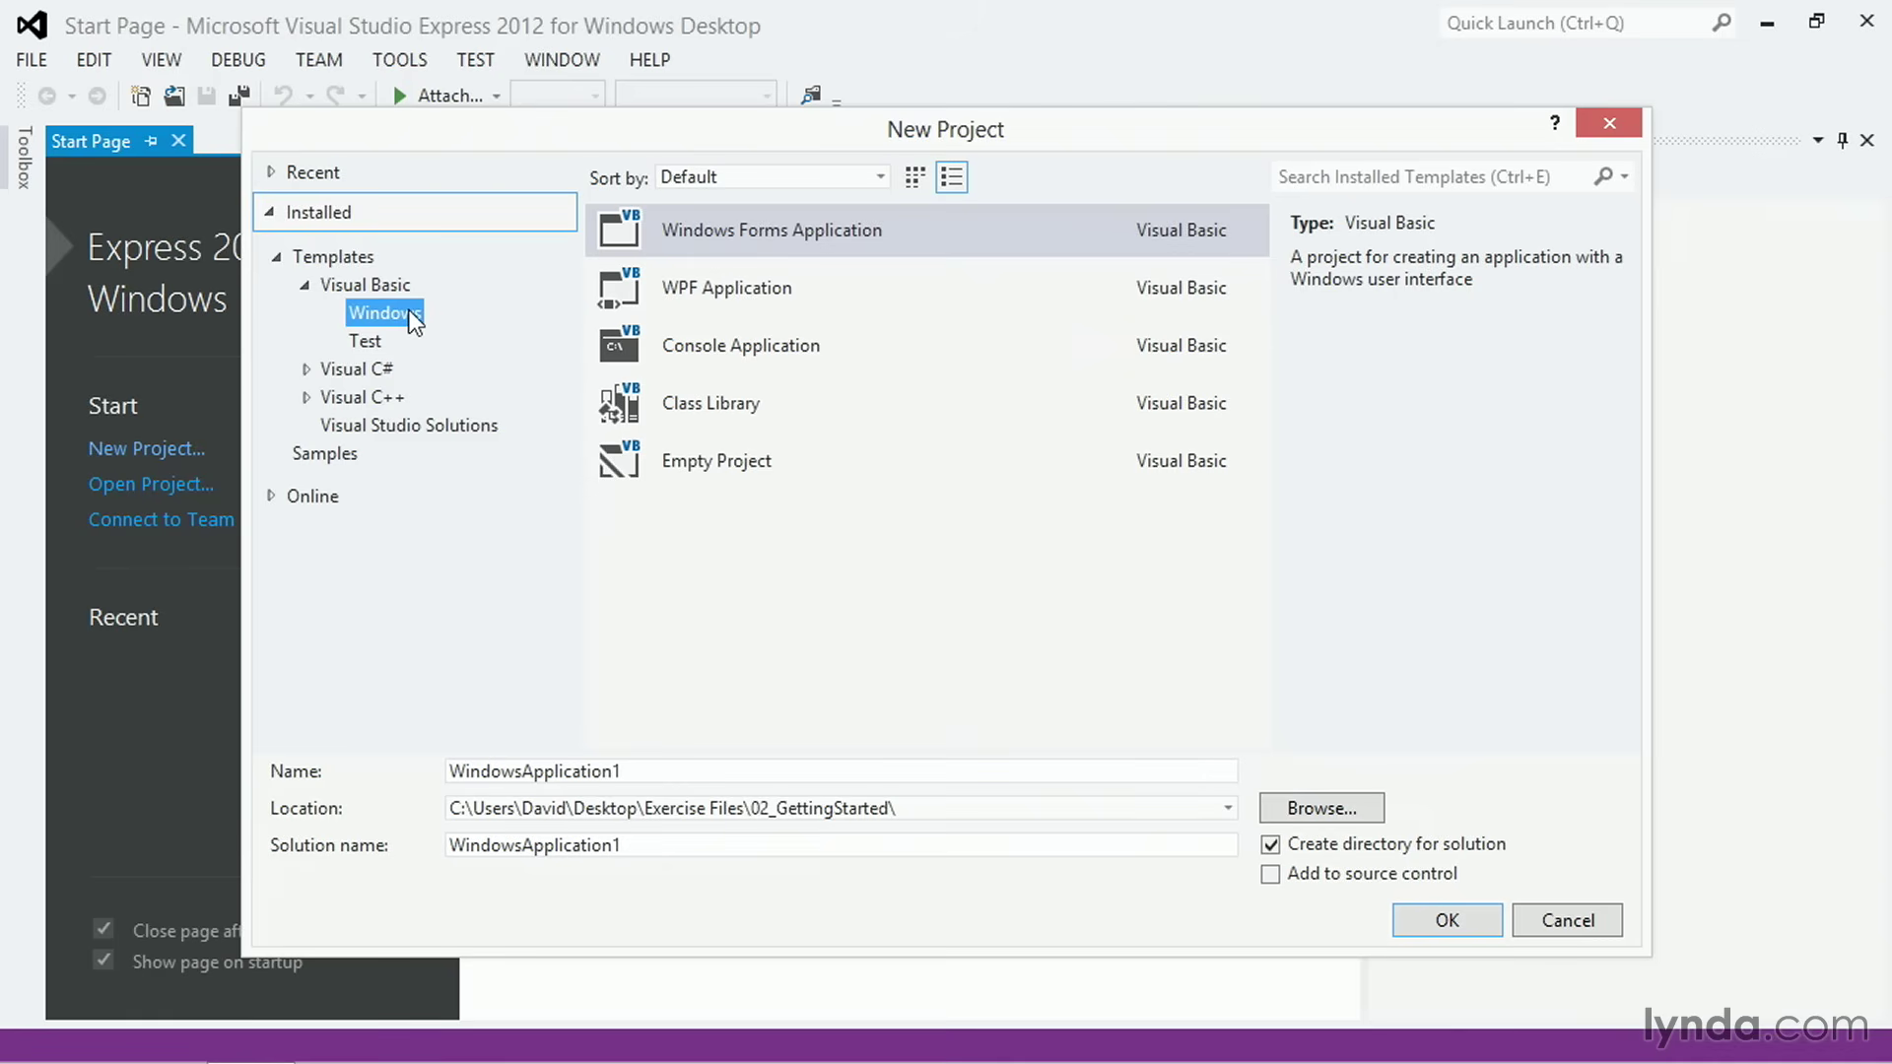
{"action": "left_click", "coordinate": [772, 230]}
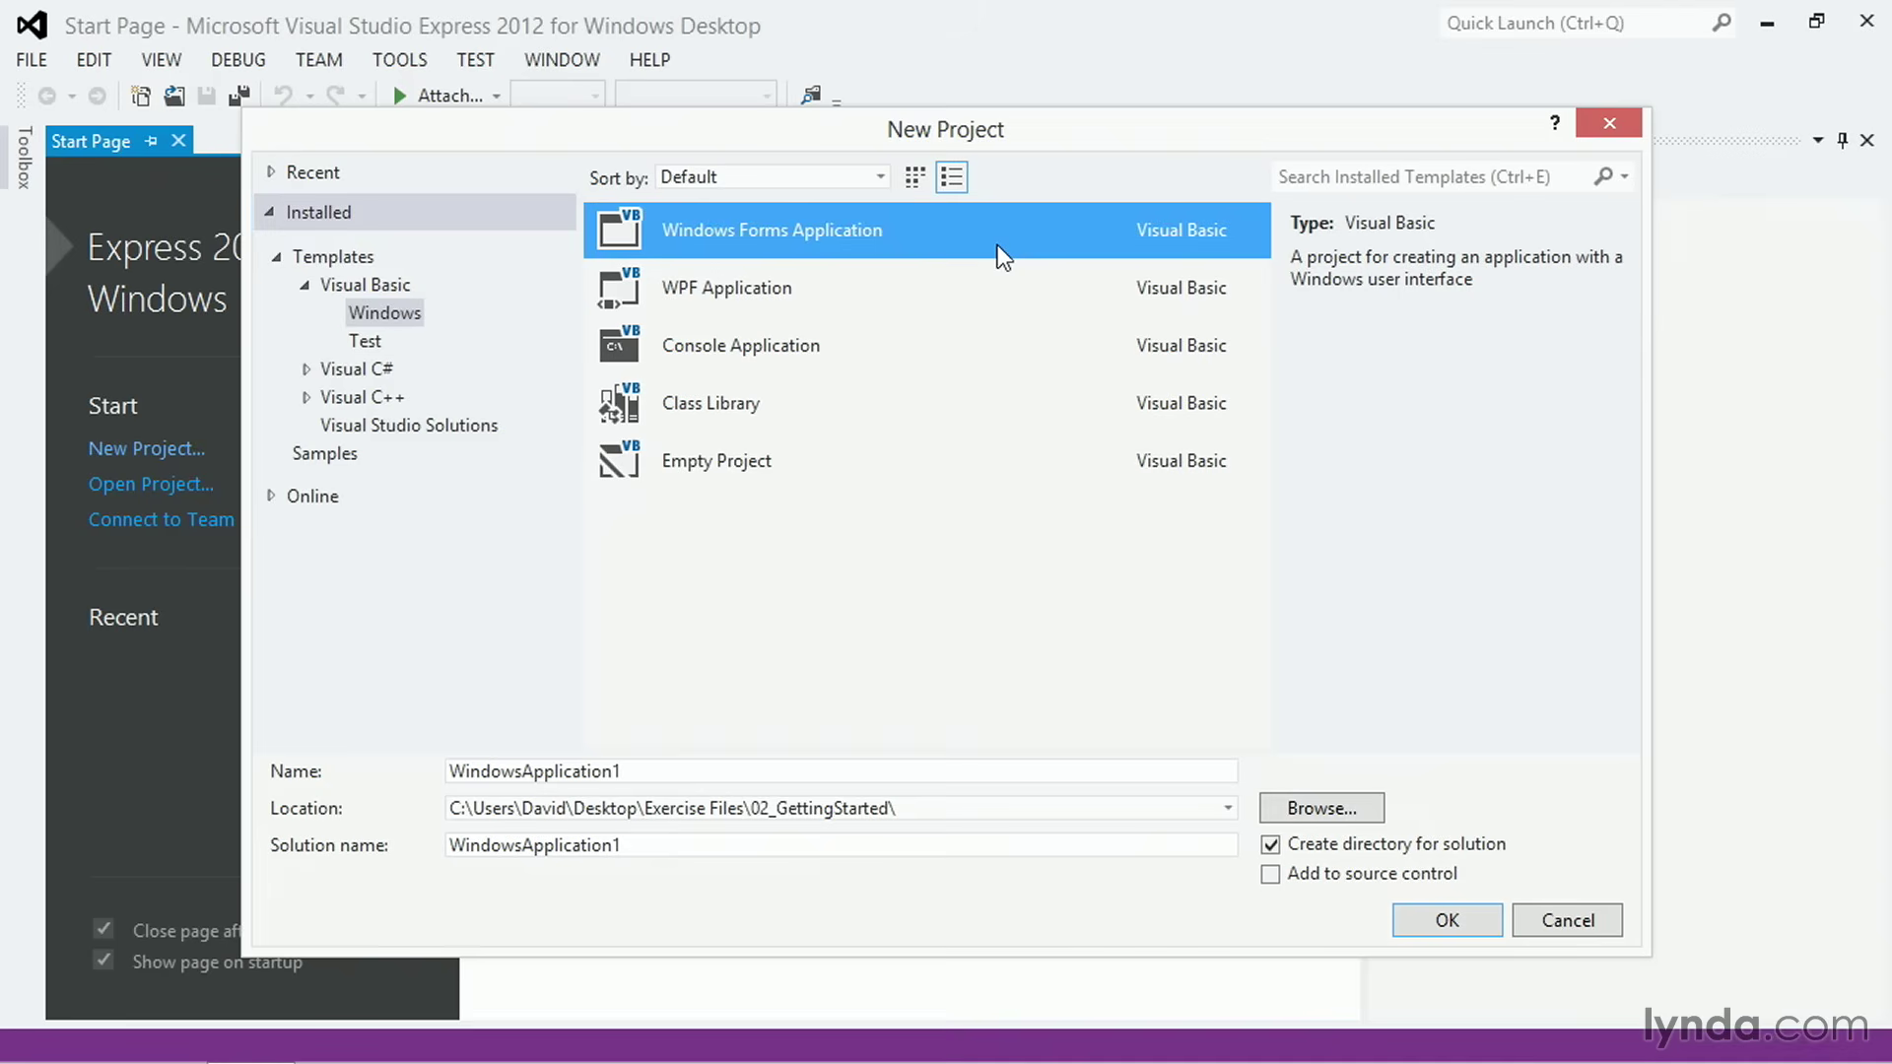
{"action": "mouse_move", "coordinate": [993, 295]}
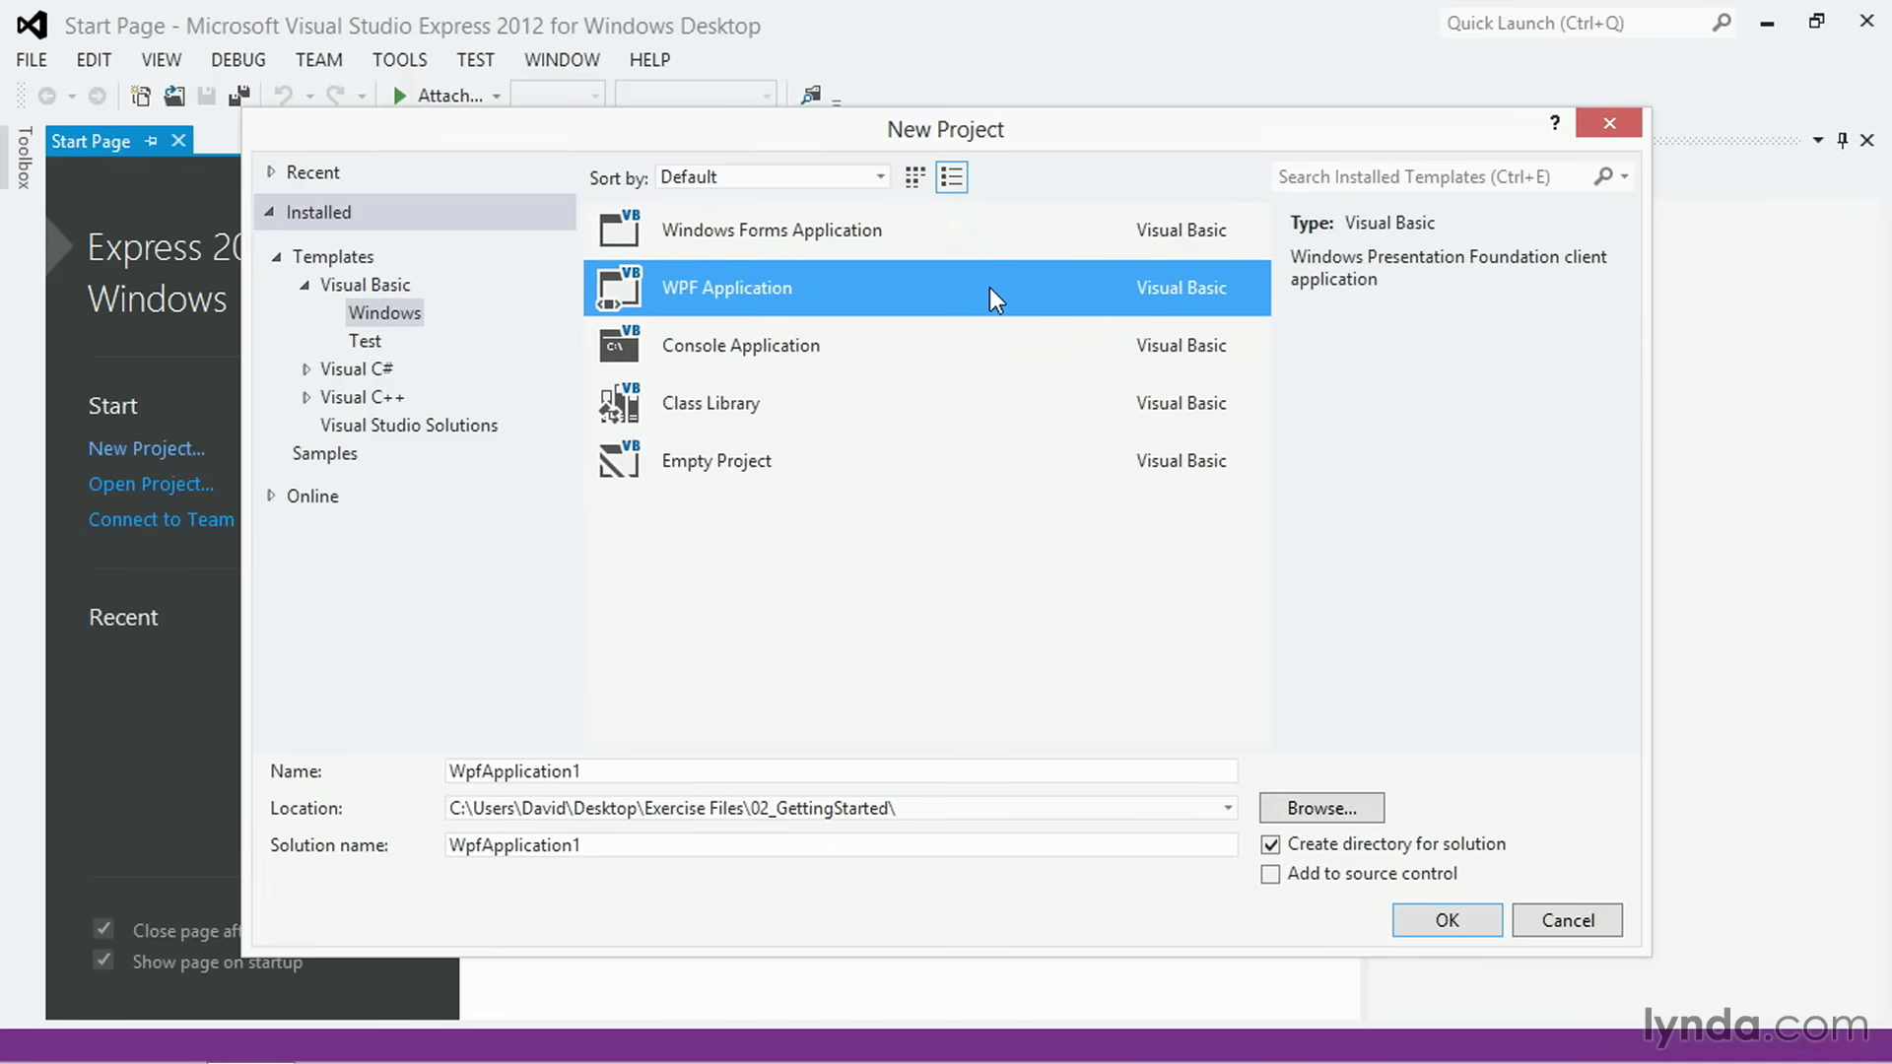
{"action": "mouse_move", "coordinate": [948, 329]}
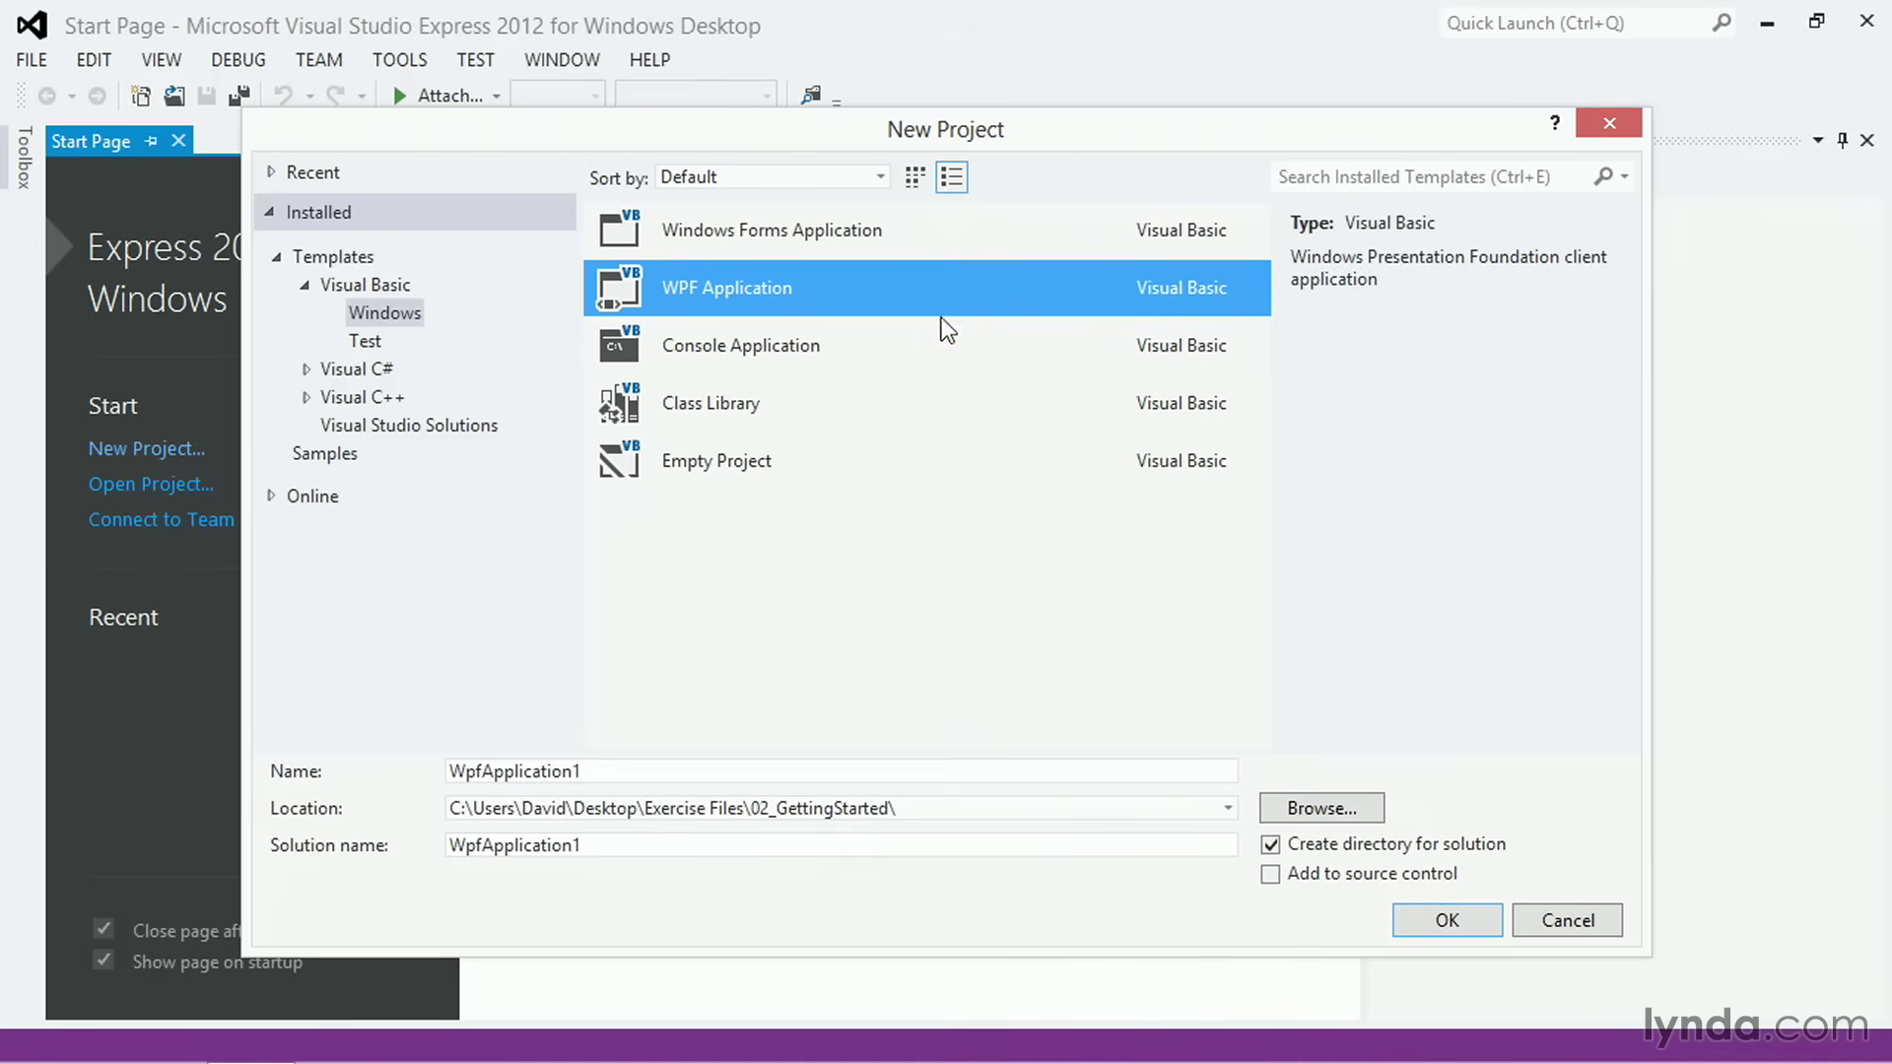
{"action": "left_click", "coordinate": [741, 345]}
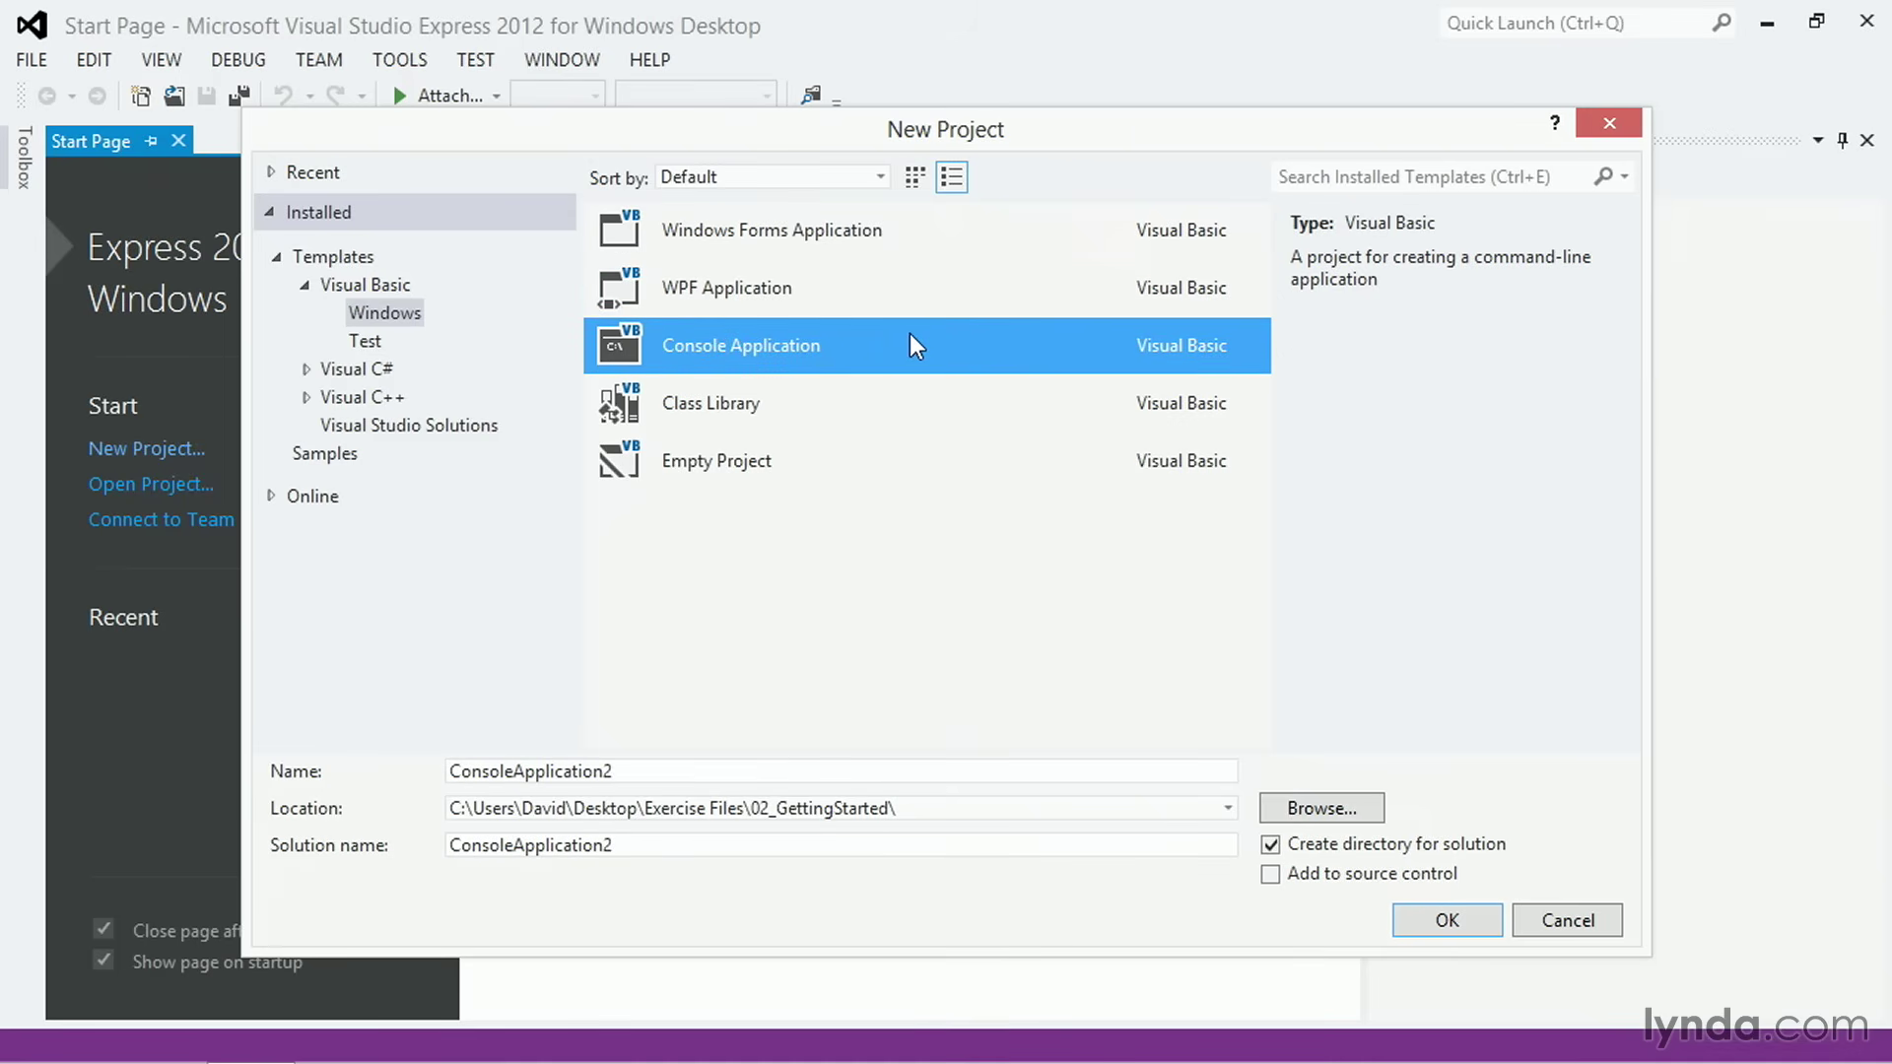
{"action": "mouse_move", "coordinate": [851, 402]}
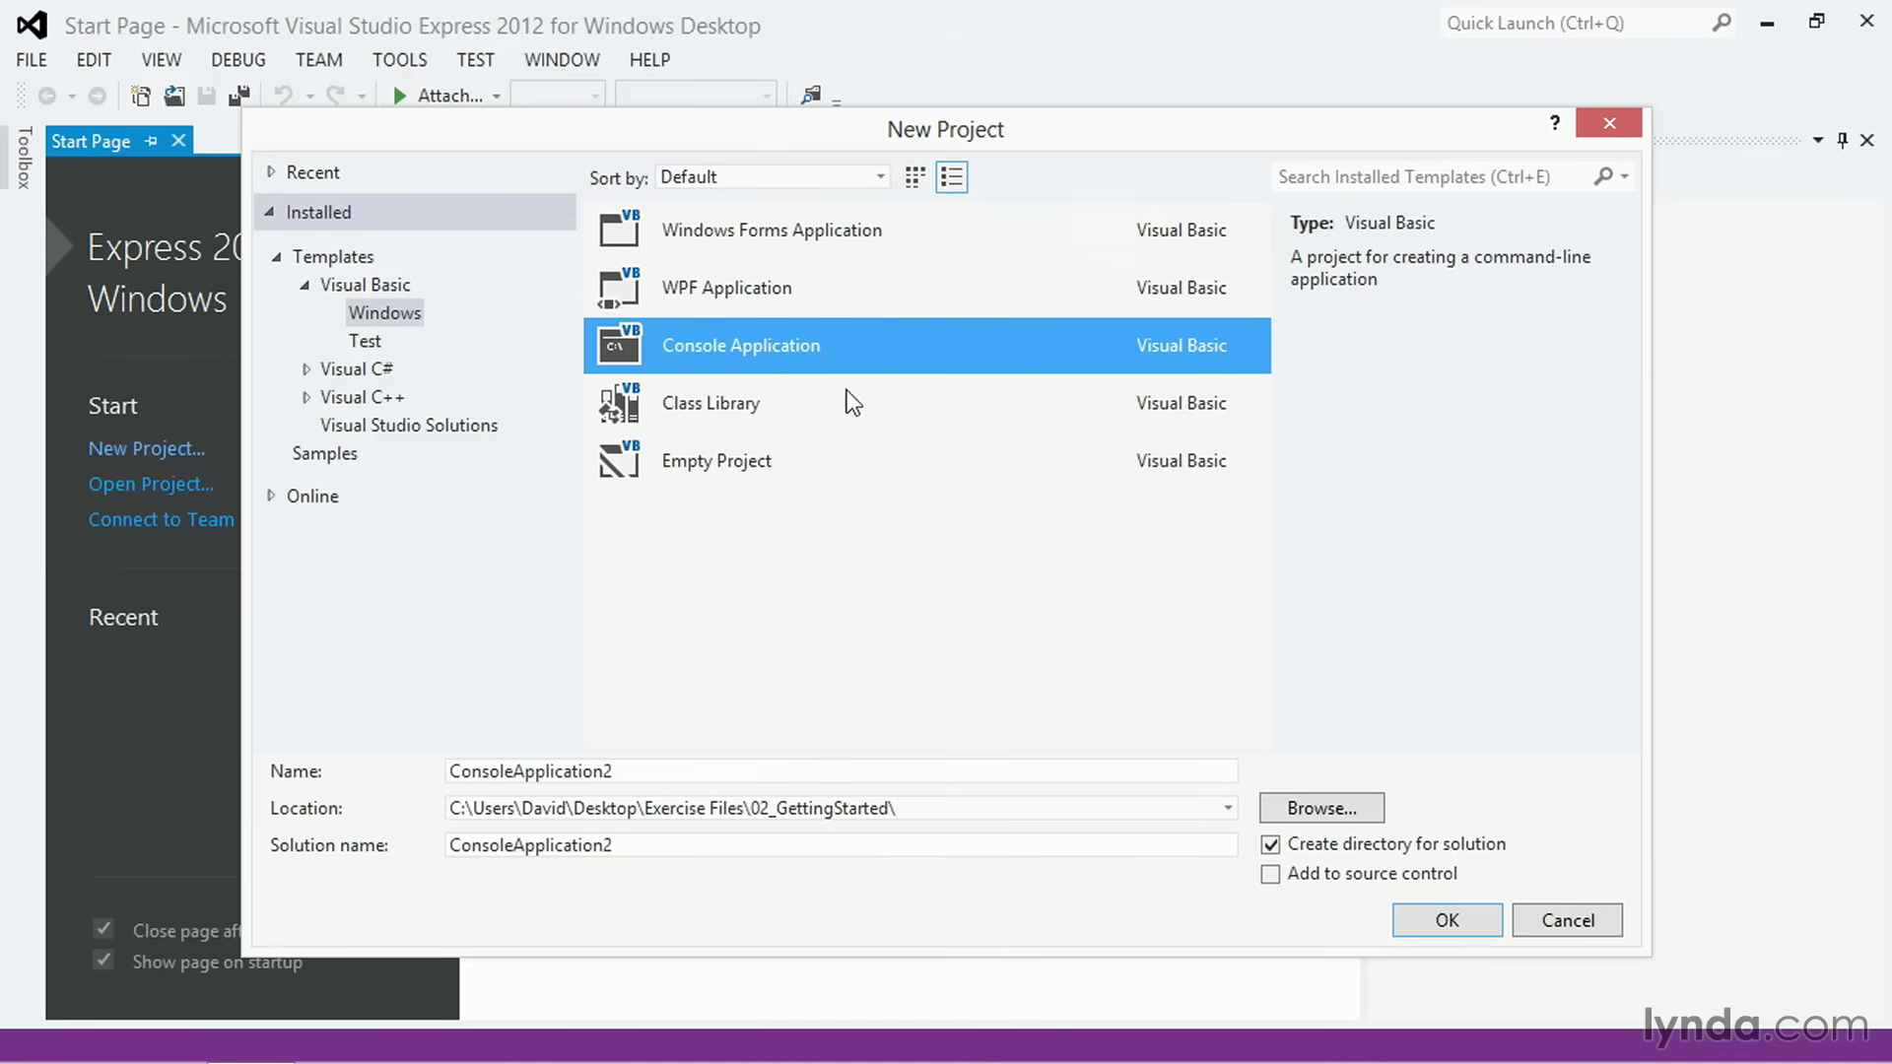
Step: Name the project ConsoleFirstApp and confirm with OK
{"action": "left_click", "coordinate": [633, 776]}
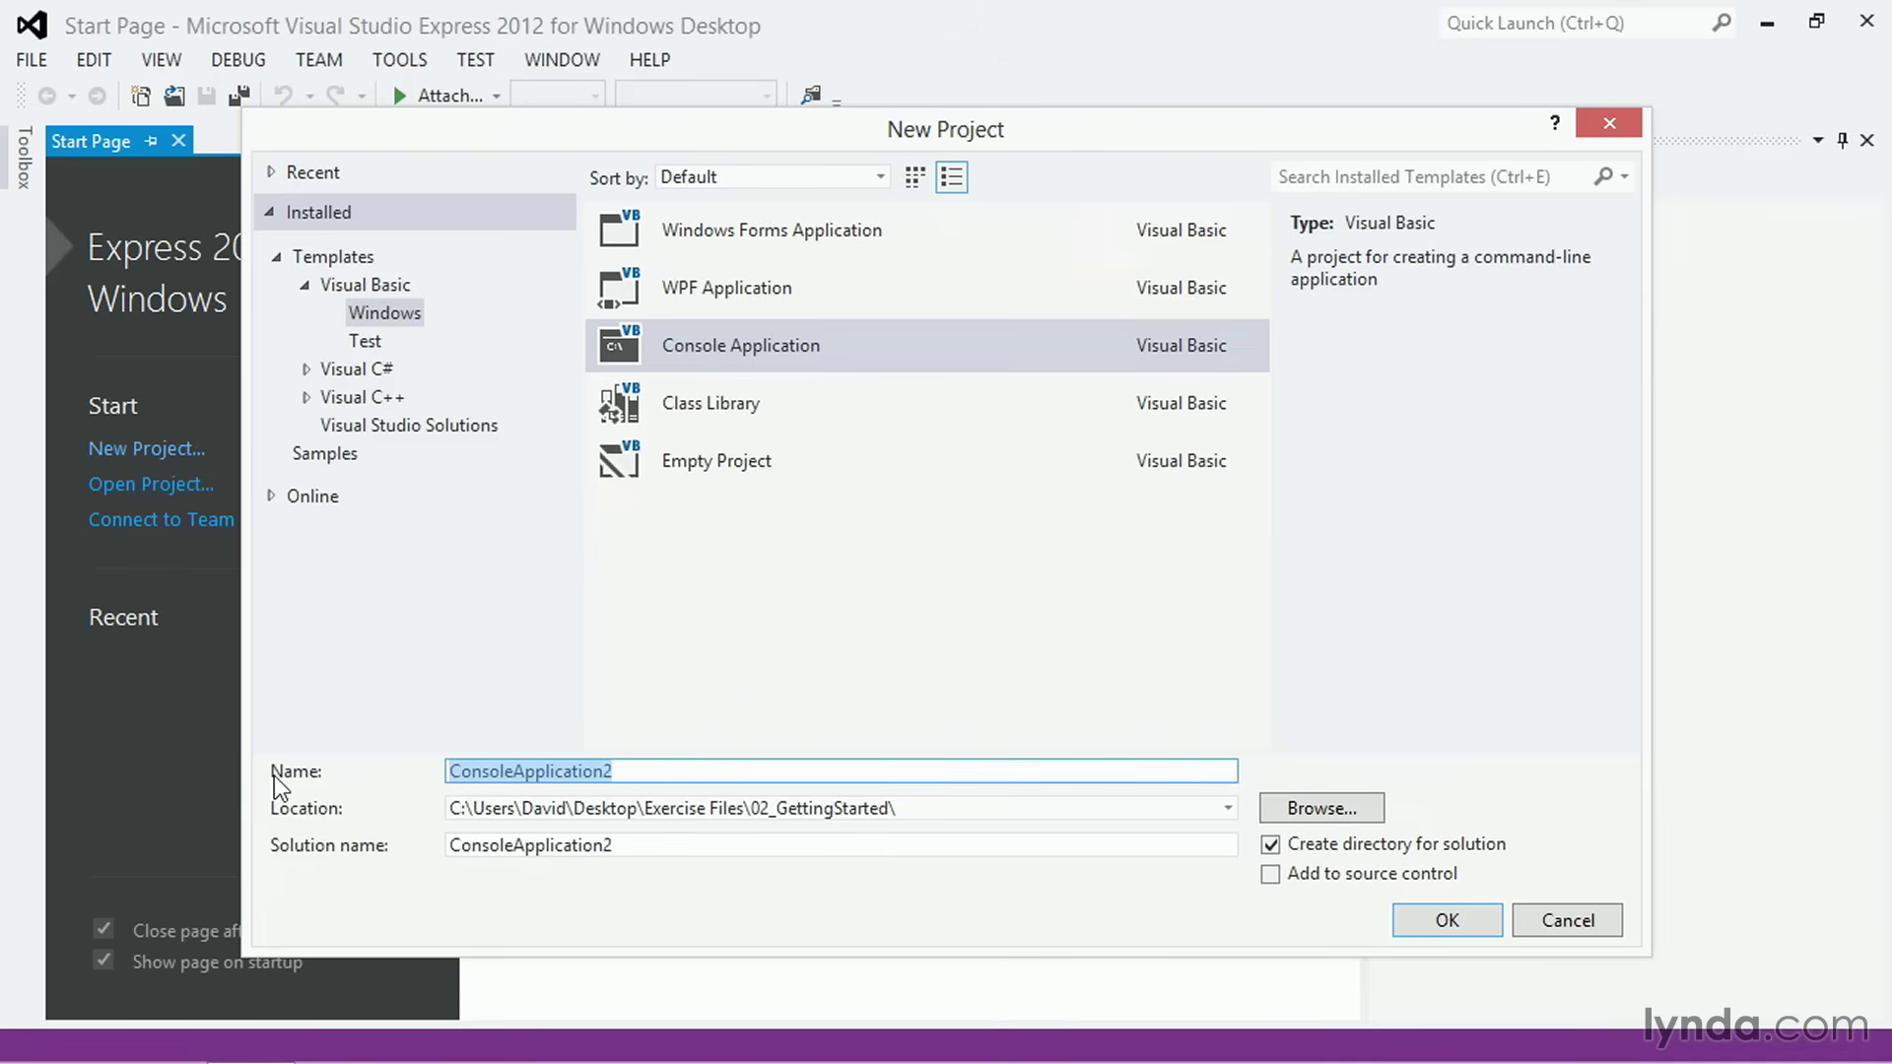
{"action": "type", "text": "Console"}
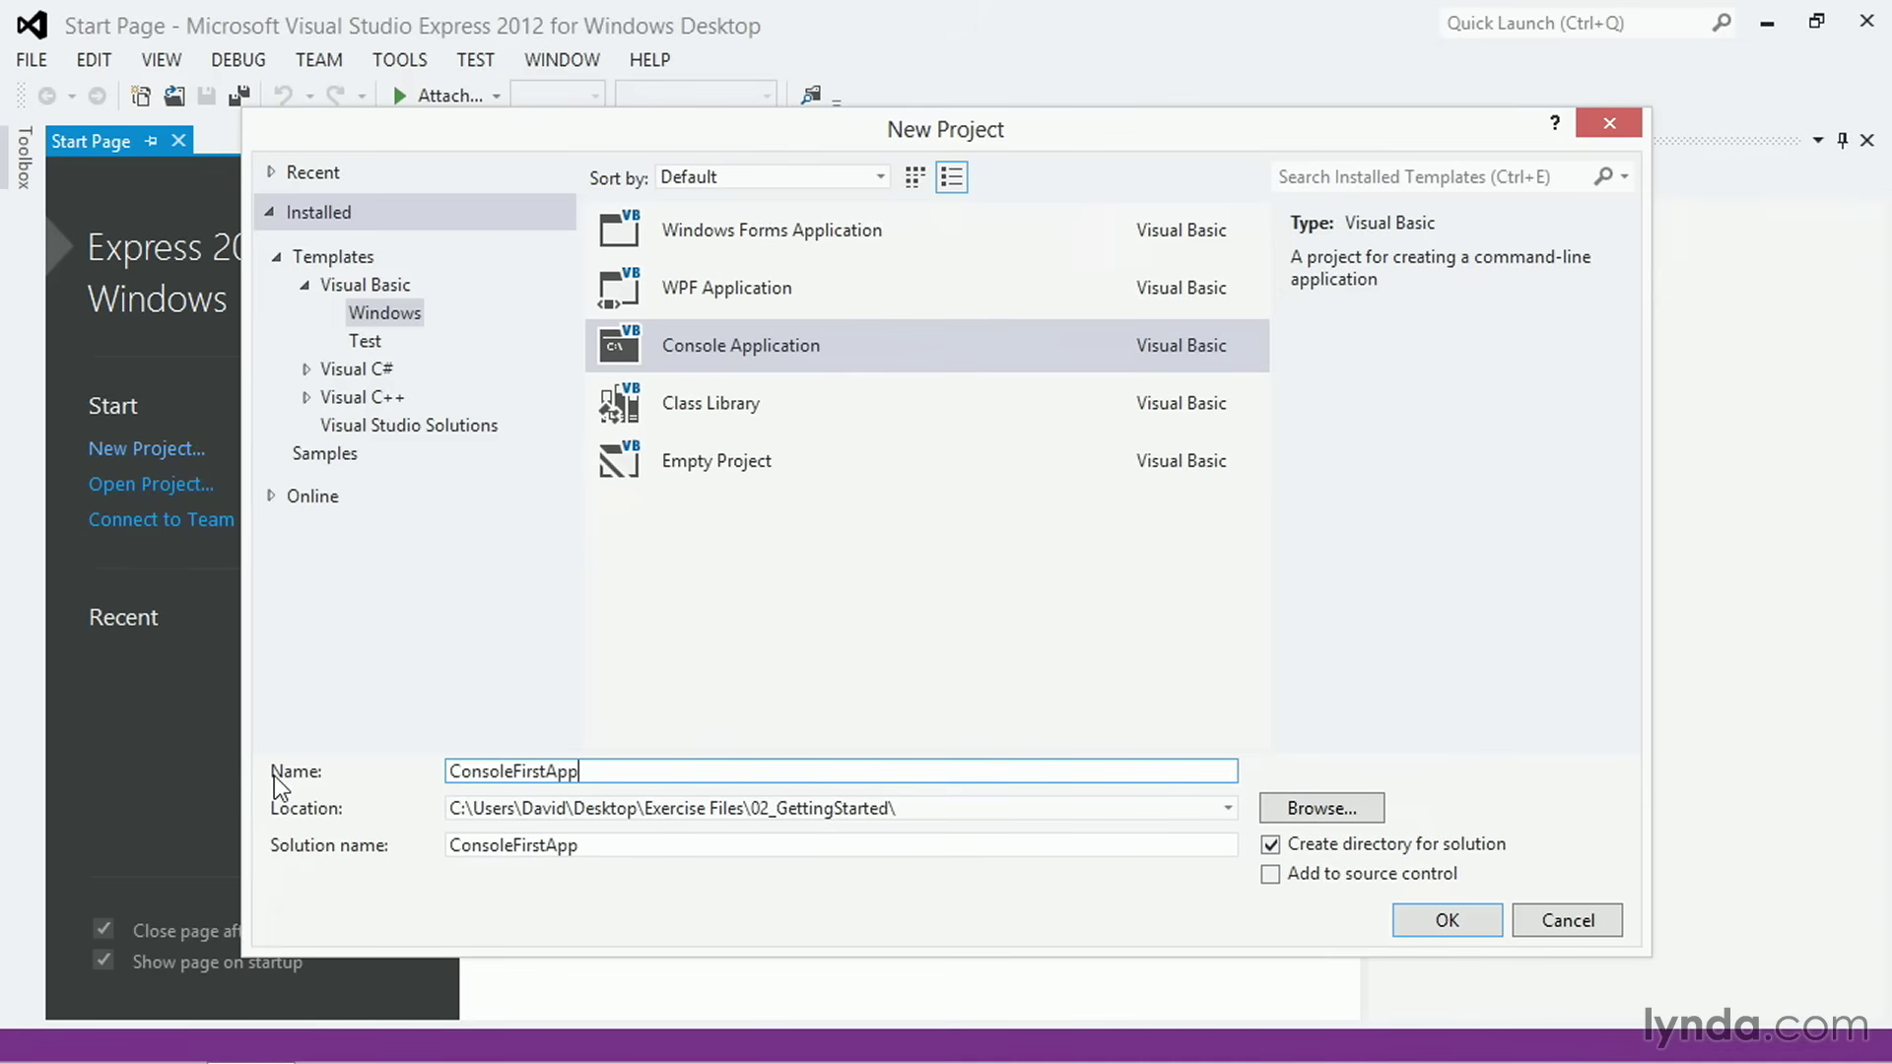
{"action": "mouse_move", "coordinate": [760, 891]}
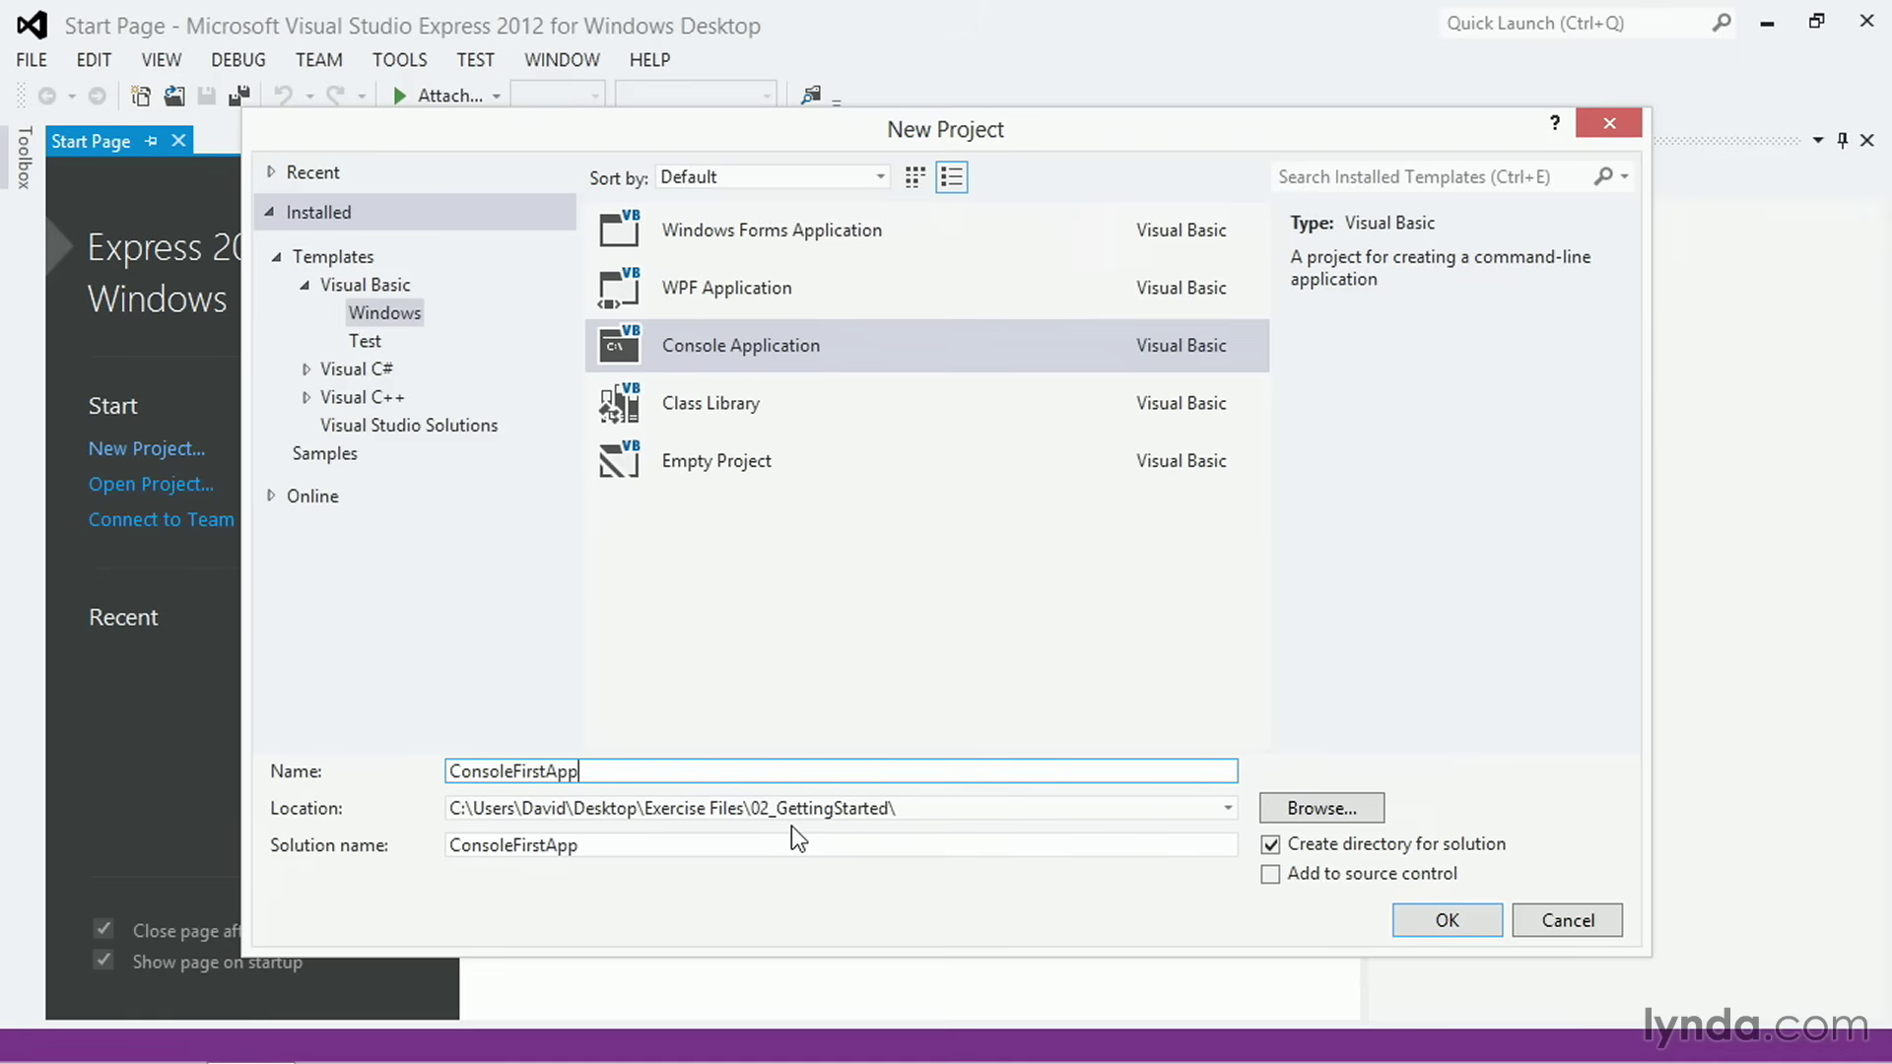
{"action": "left_click", "coordinate": [1445, 920]}
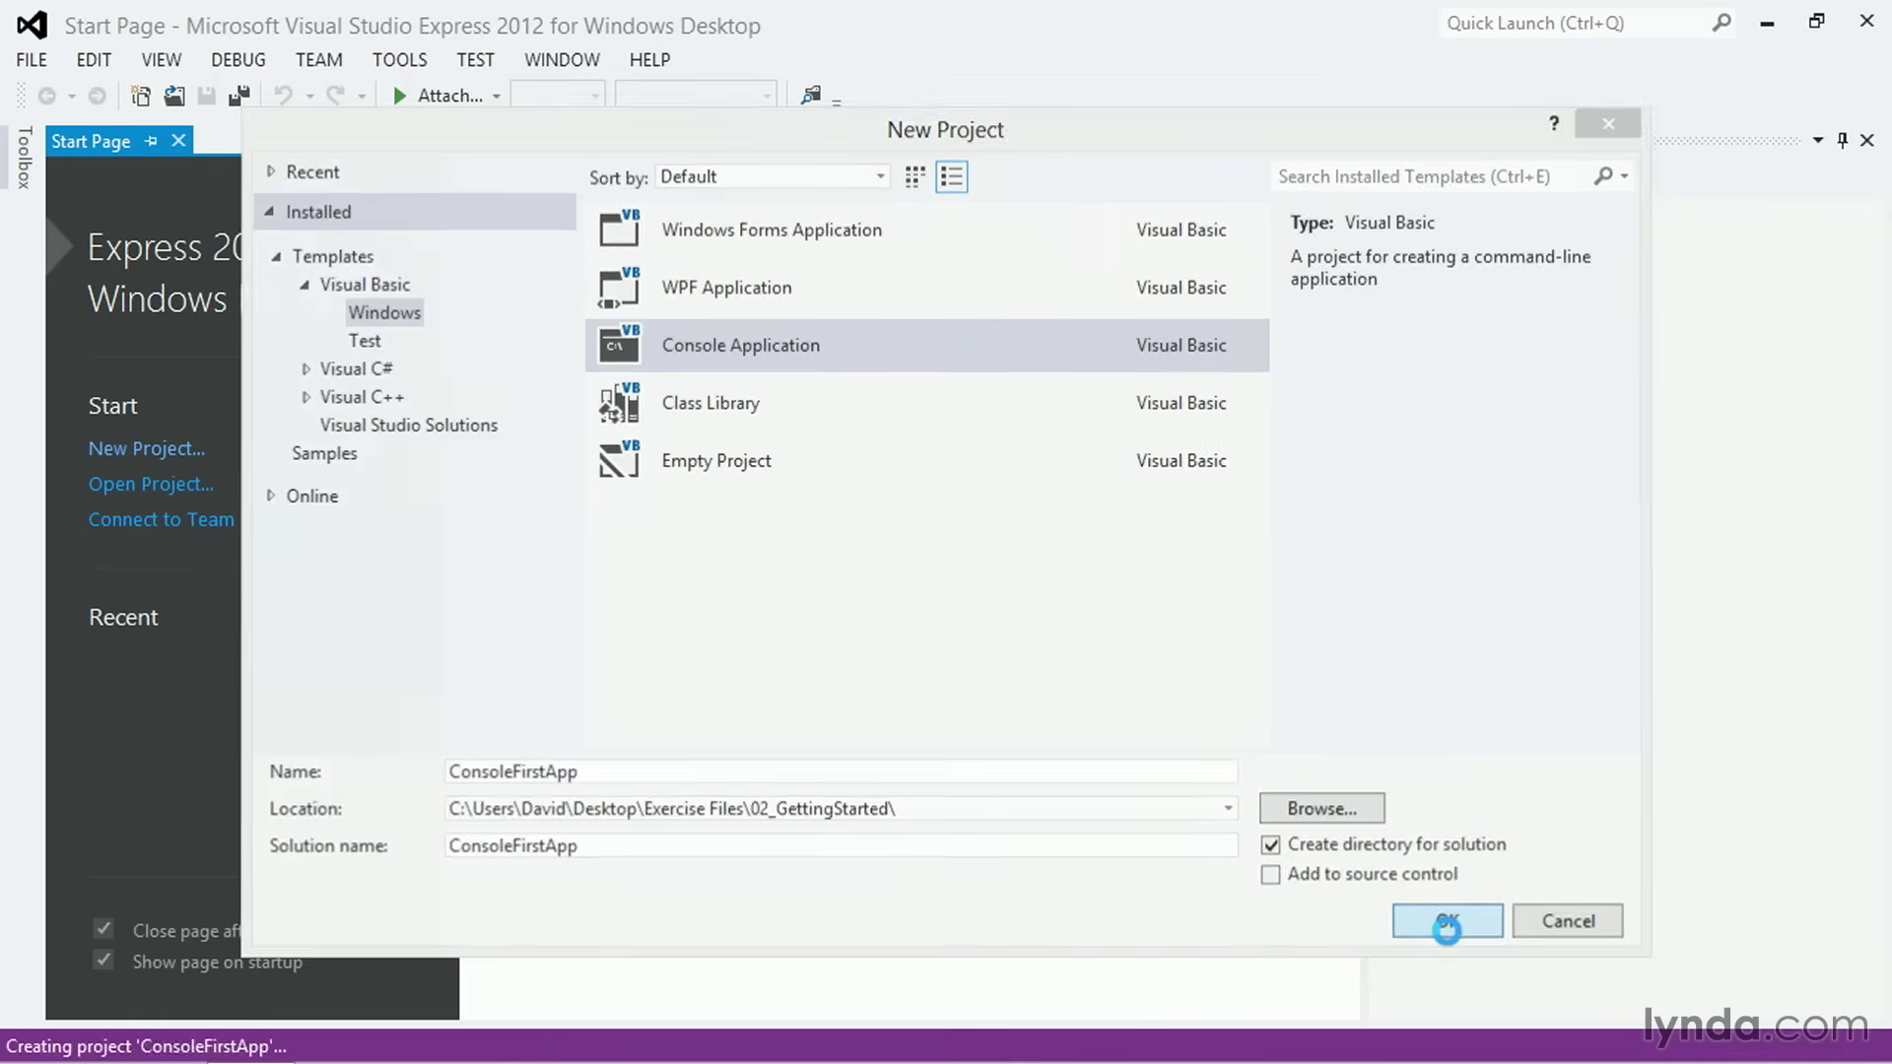
Step: Load the ConsoleFirstApp project and place the cursor inside the empty Sub Main of Module1.vb
{"action": "left_click", "coordinate": [1445, 920]}
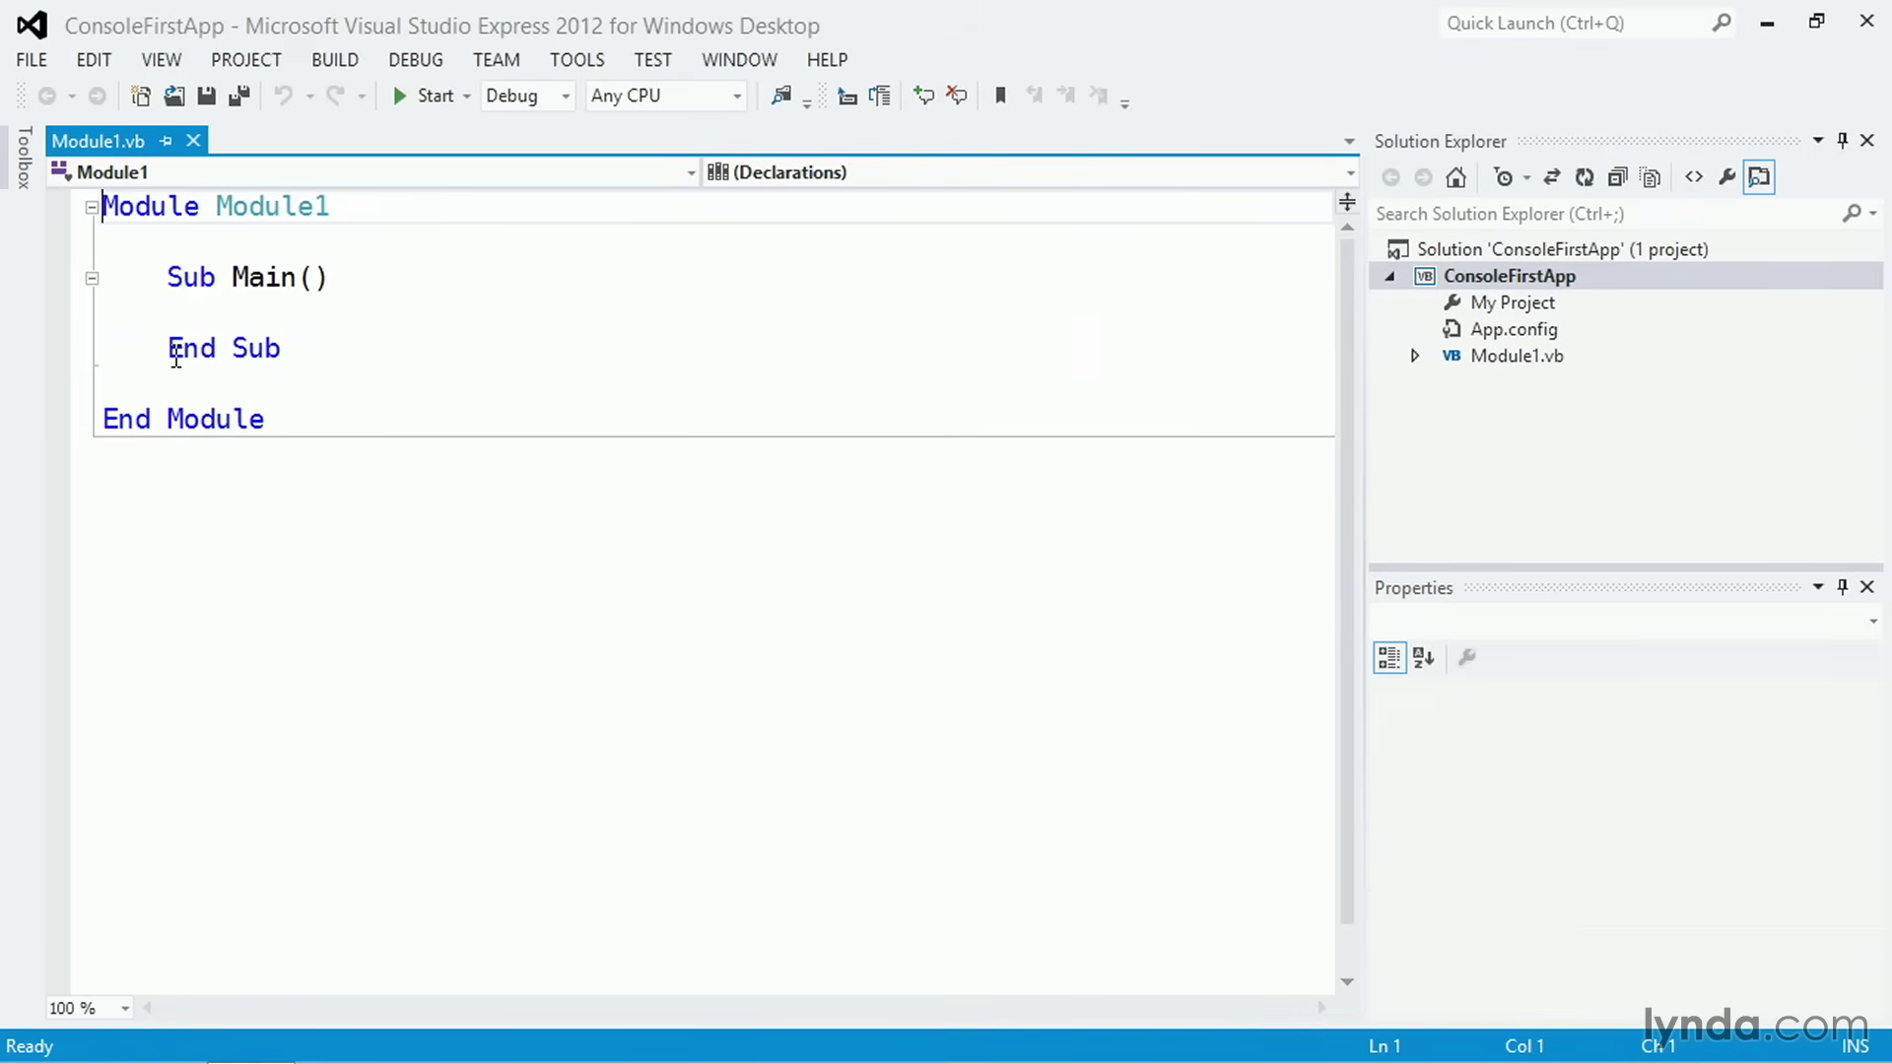
{"action": "left_click_drag", "start_coordinate": [166, 276], "coordinate": [280, 348]}
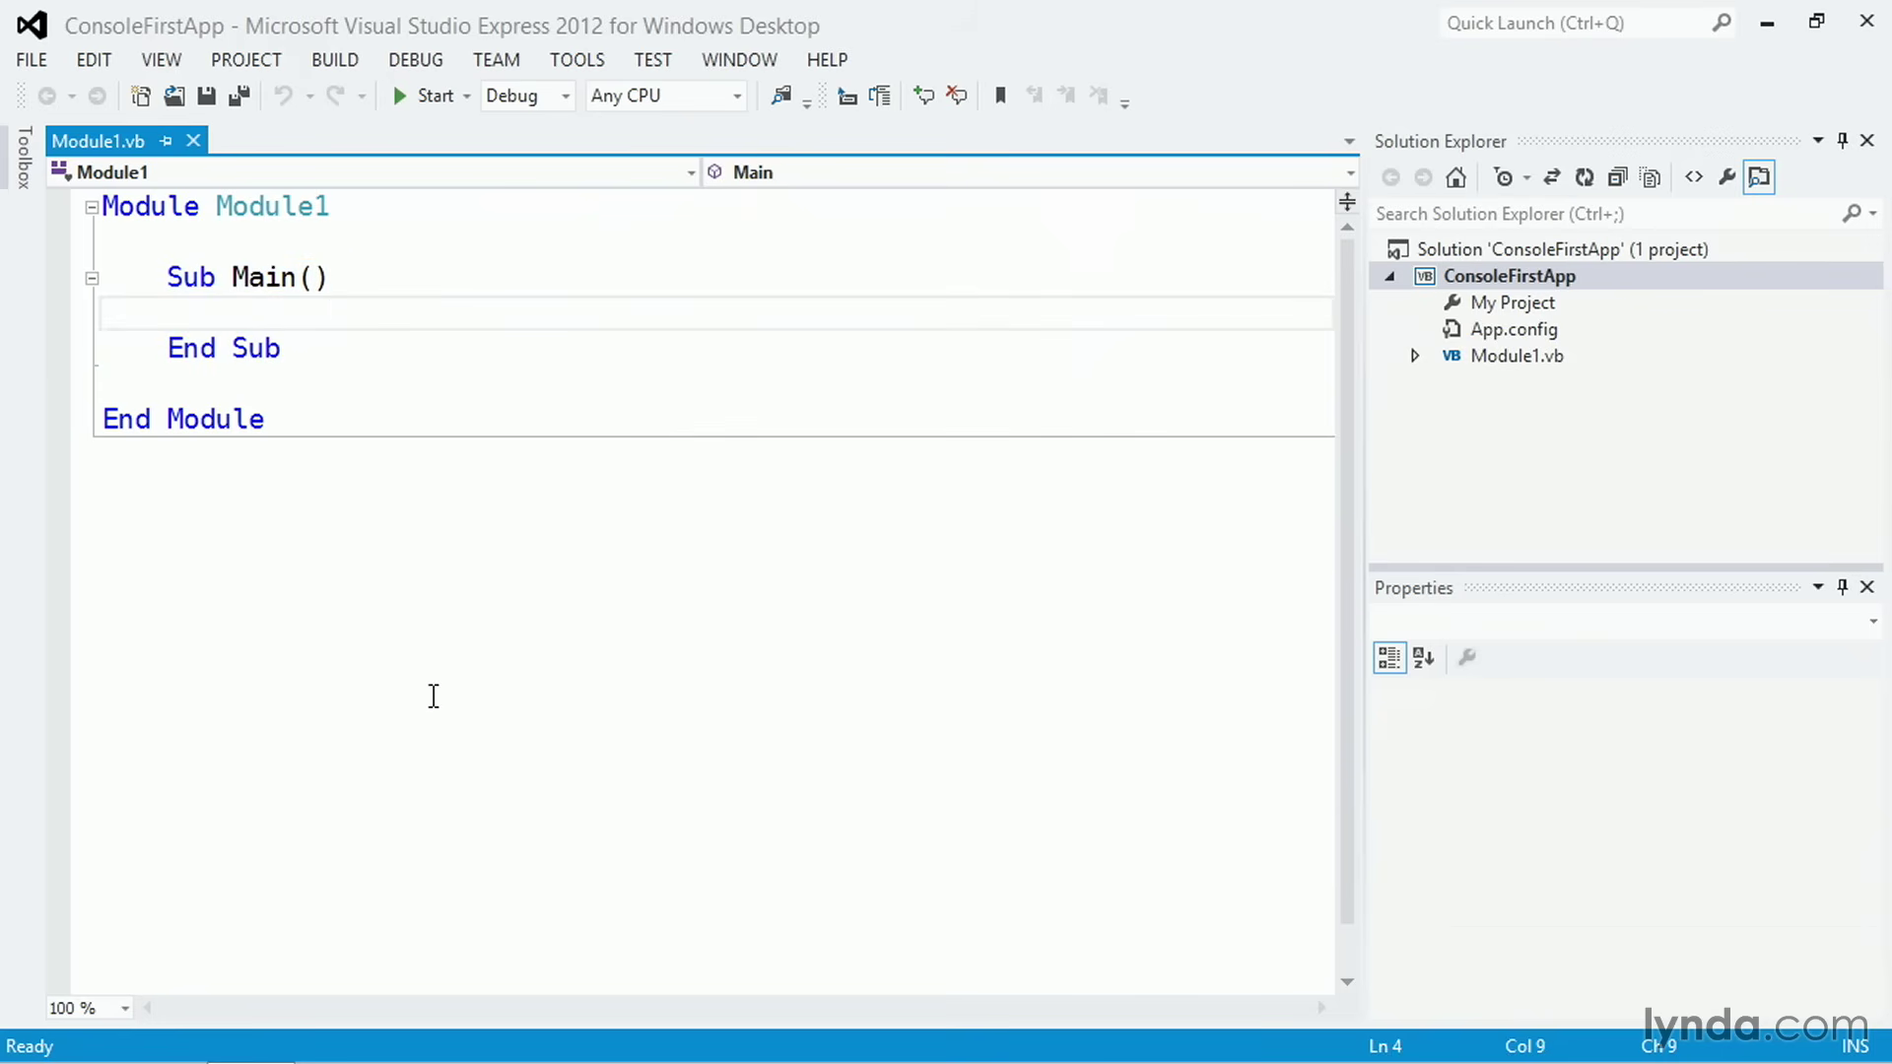
{"action": "mouse_move", "coordinate": [436, 715]}
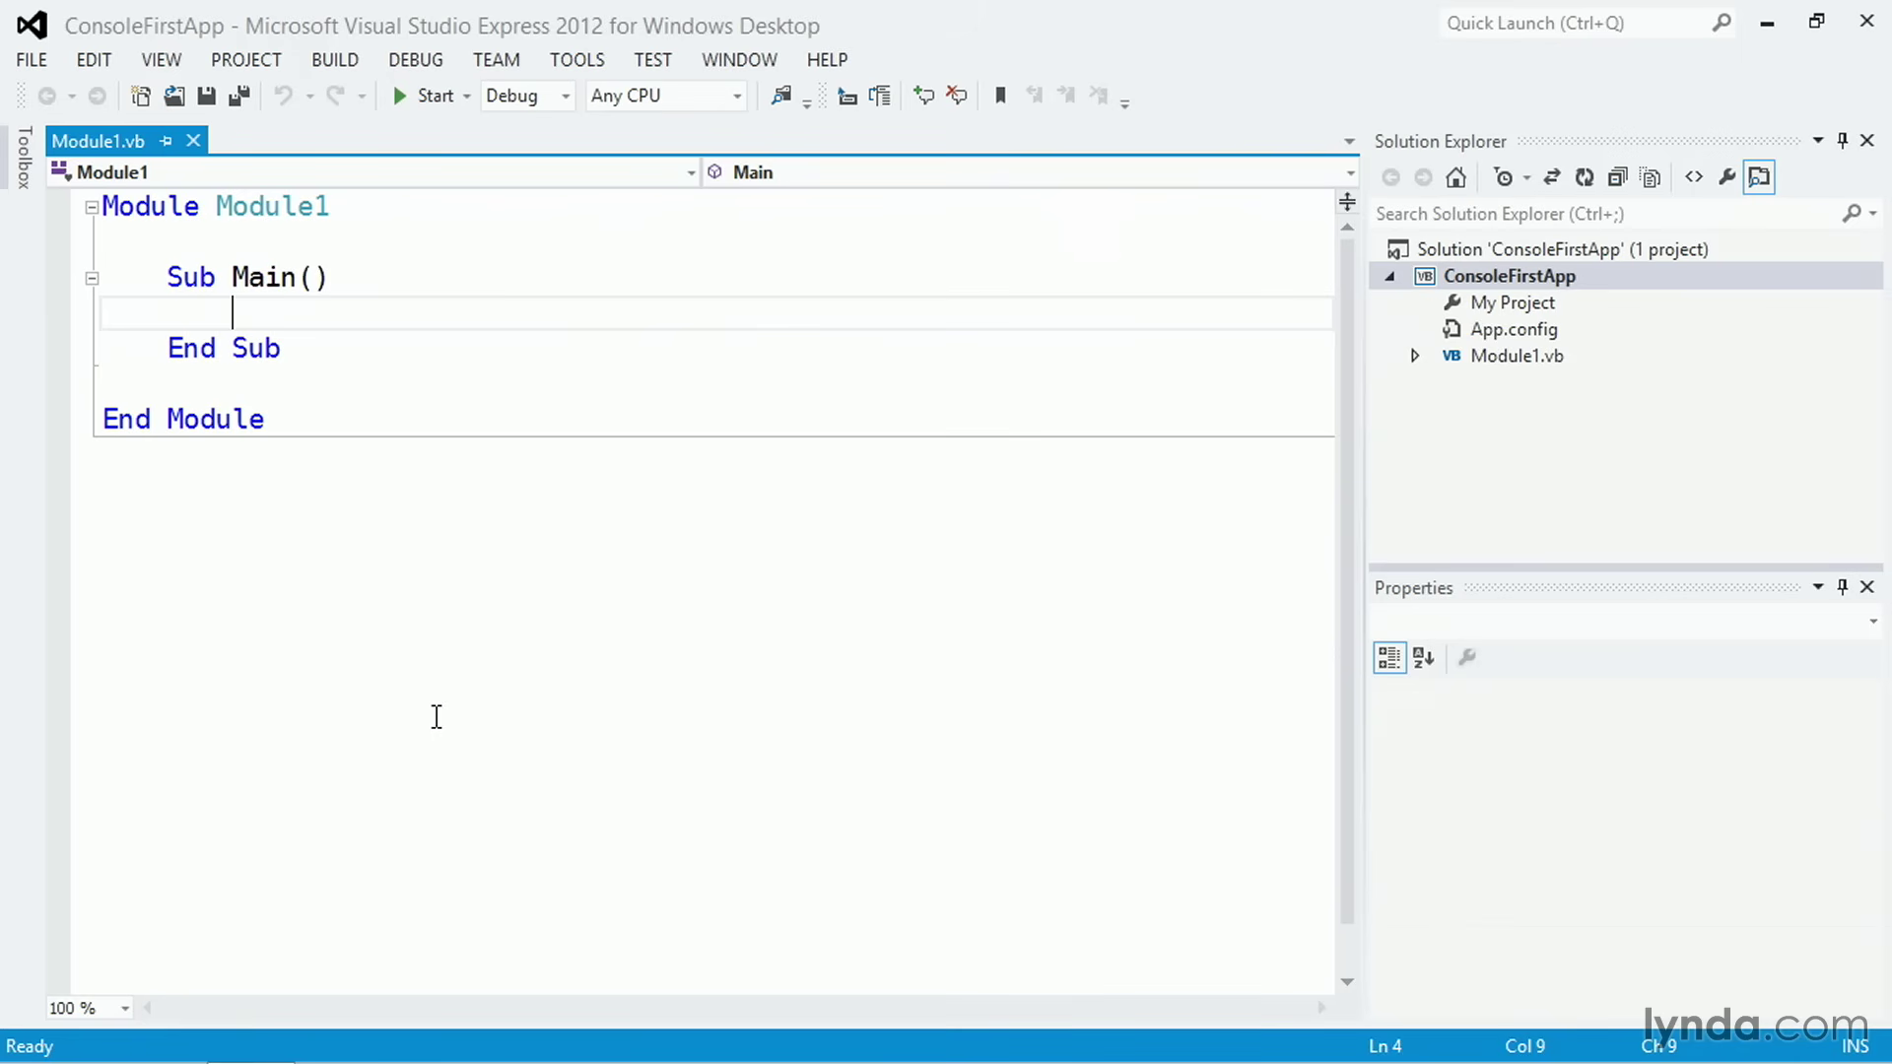
Step: Write Console.WriteLine("Hello World") in Sub Main and save Module1.vb
{"action": "type", "text": "C"}
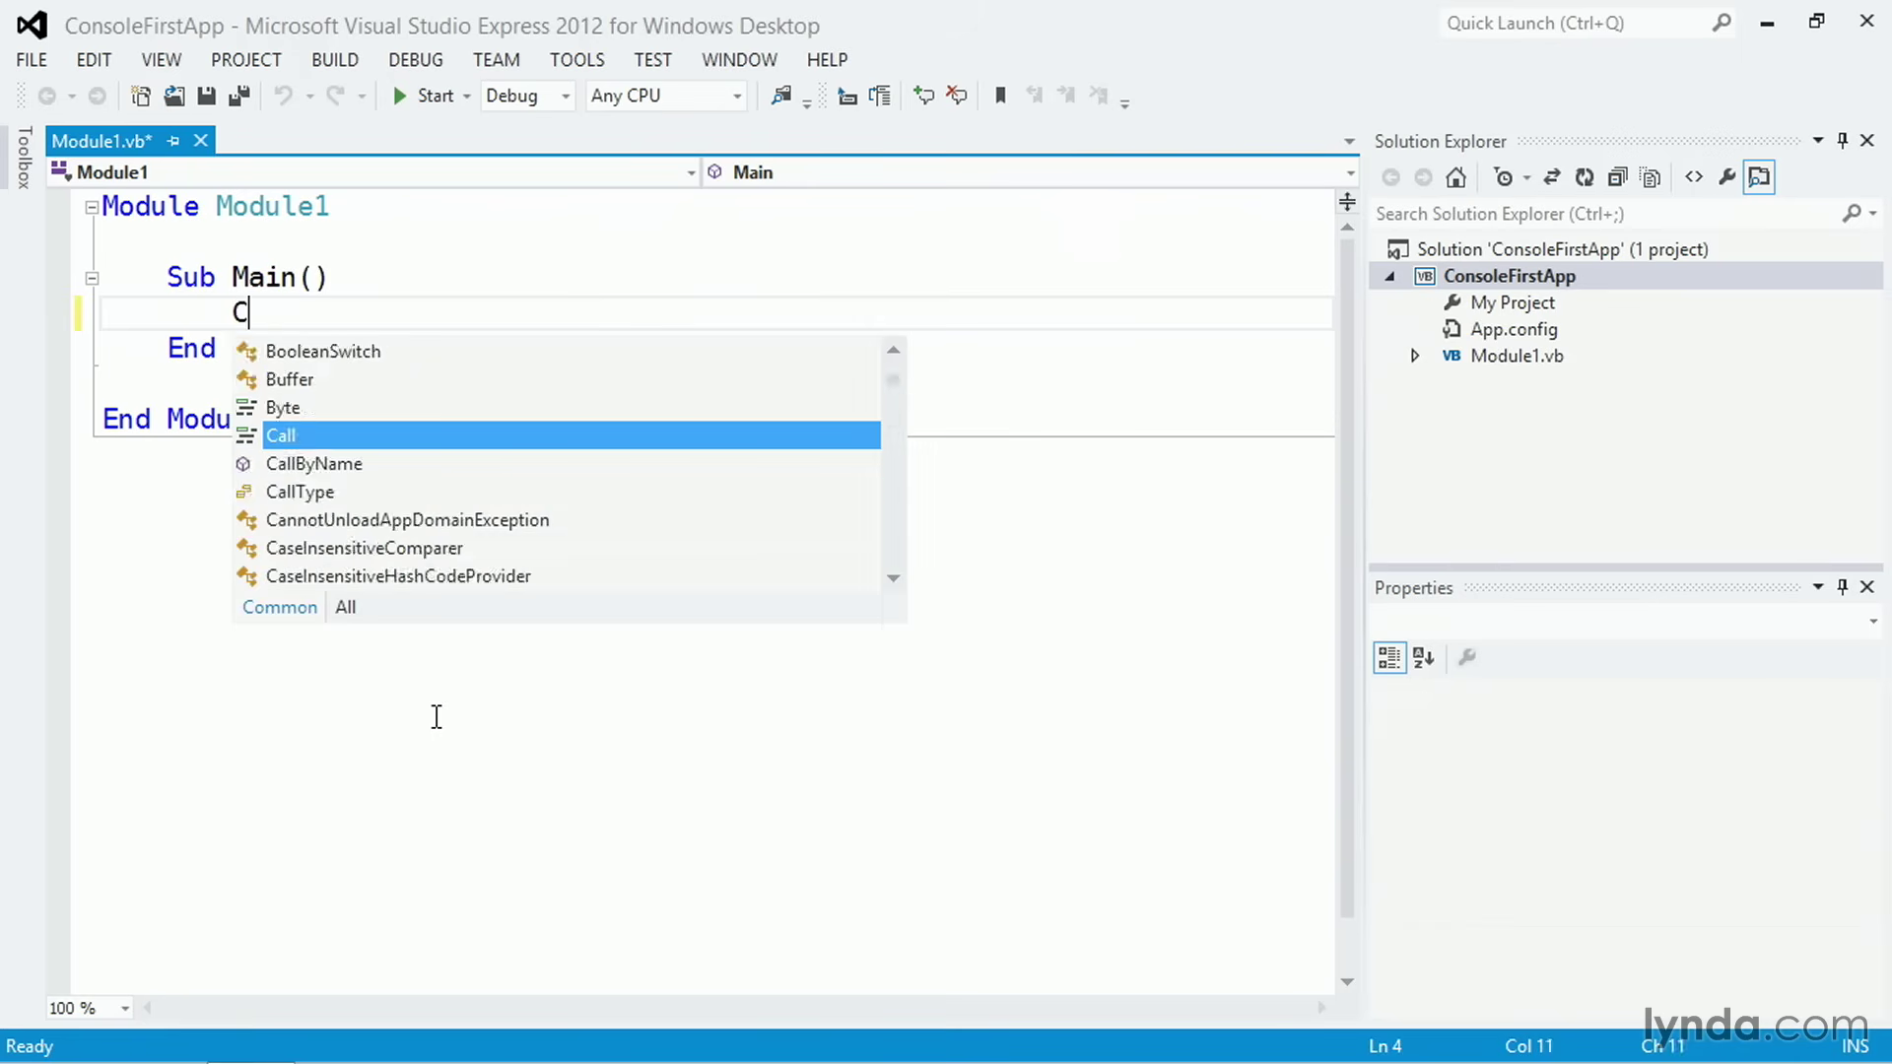
{"action": "type", "text": "onsole.wr"}
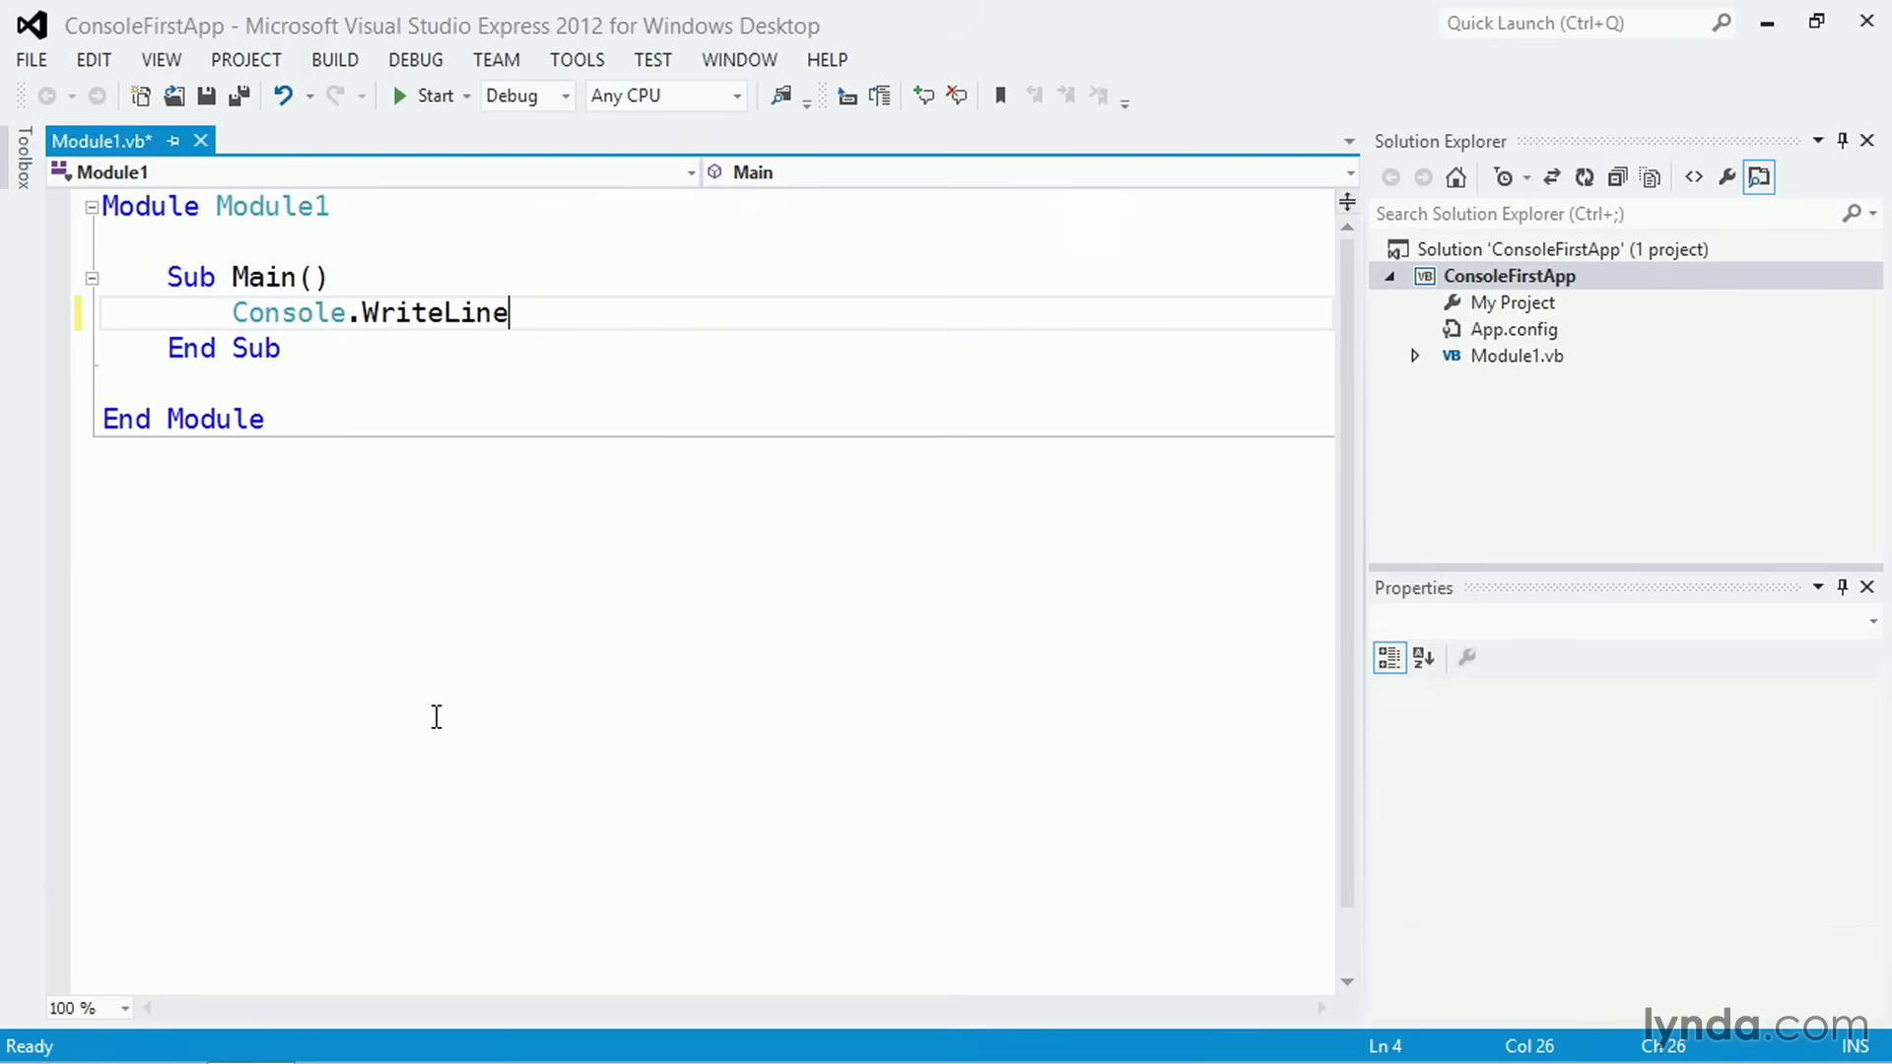
{"action": "type", "text": "("}
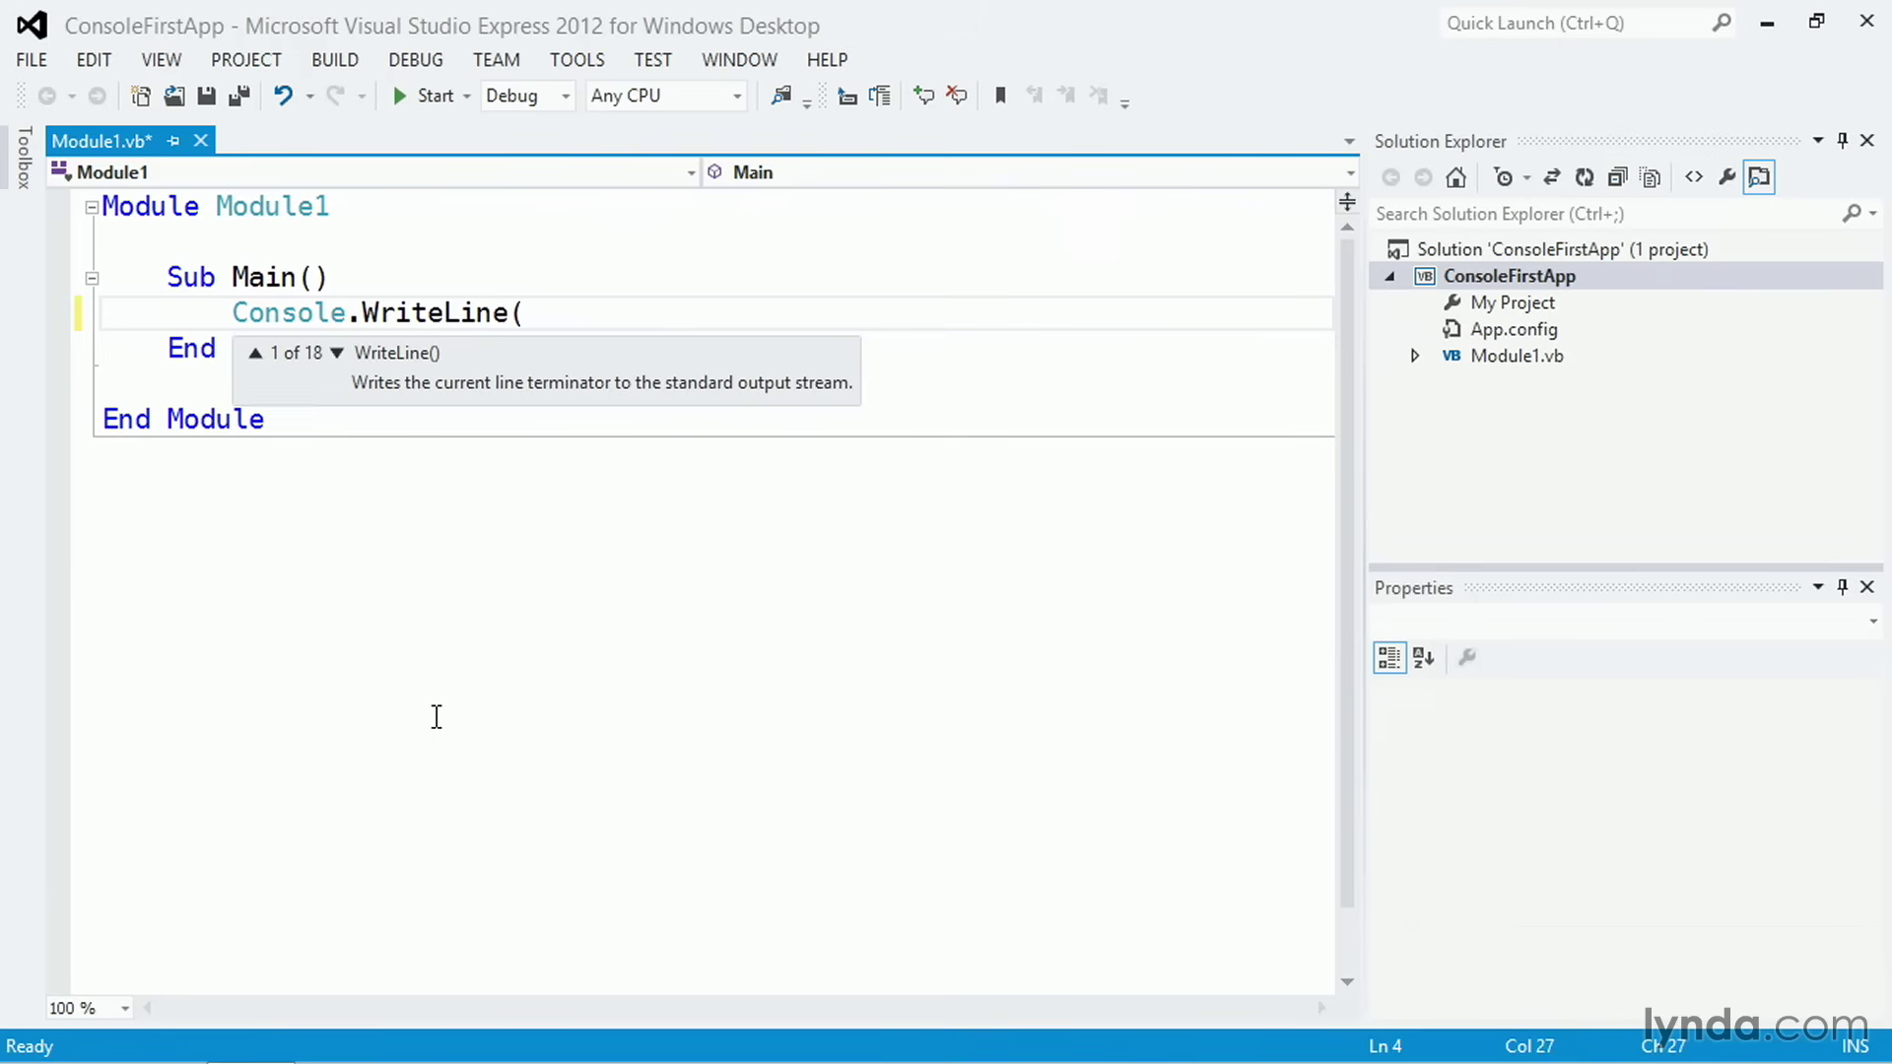
{"action": "type", "text": "\"H"}
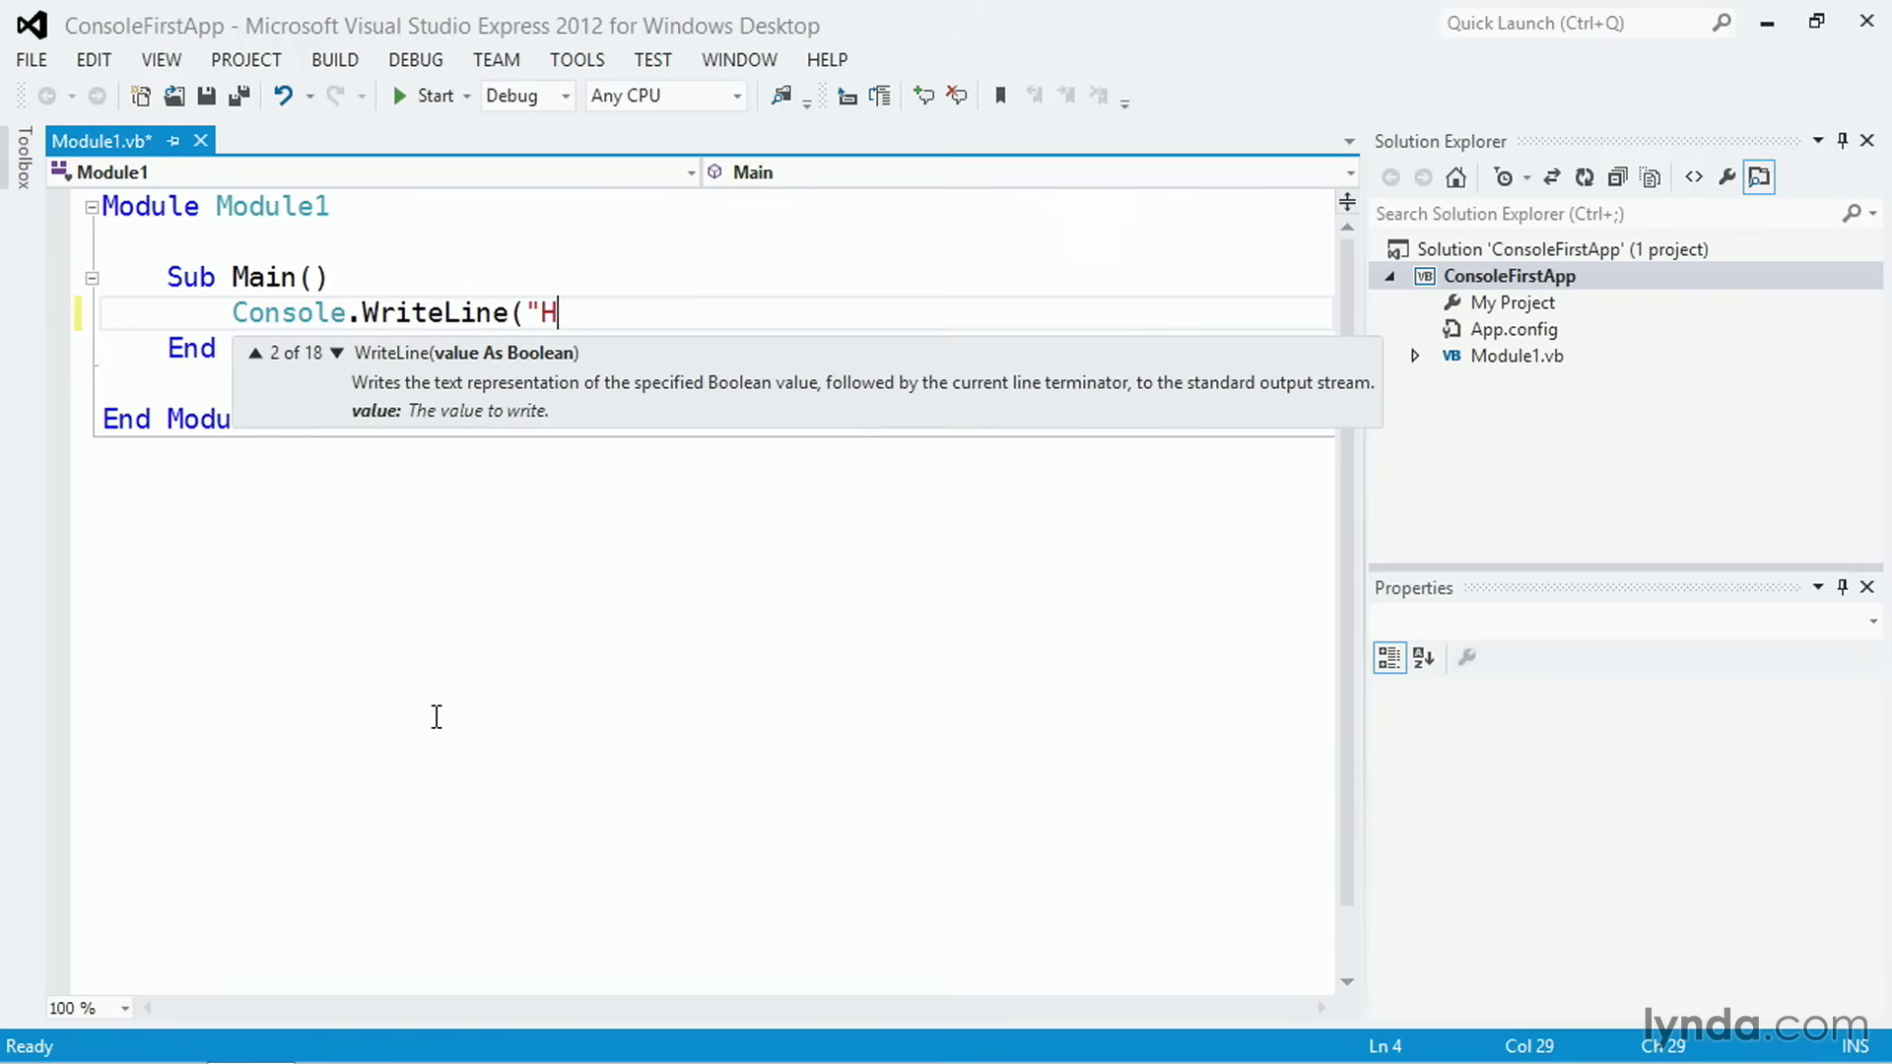
{"action": "type", "text": "ello World\")"}
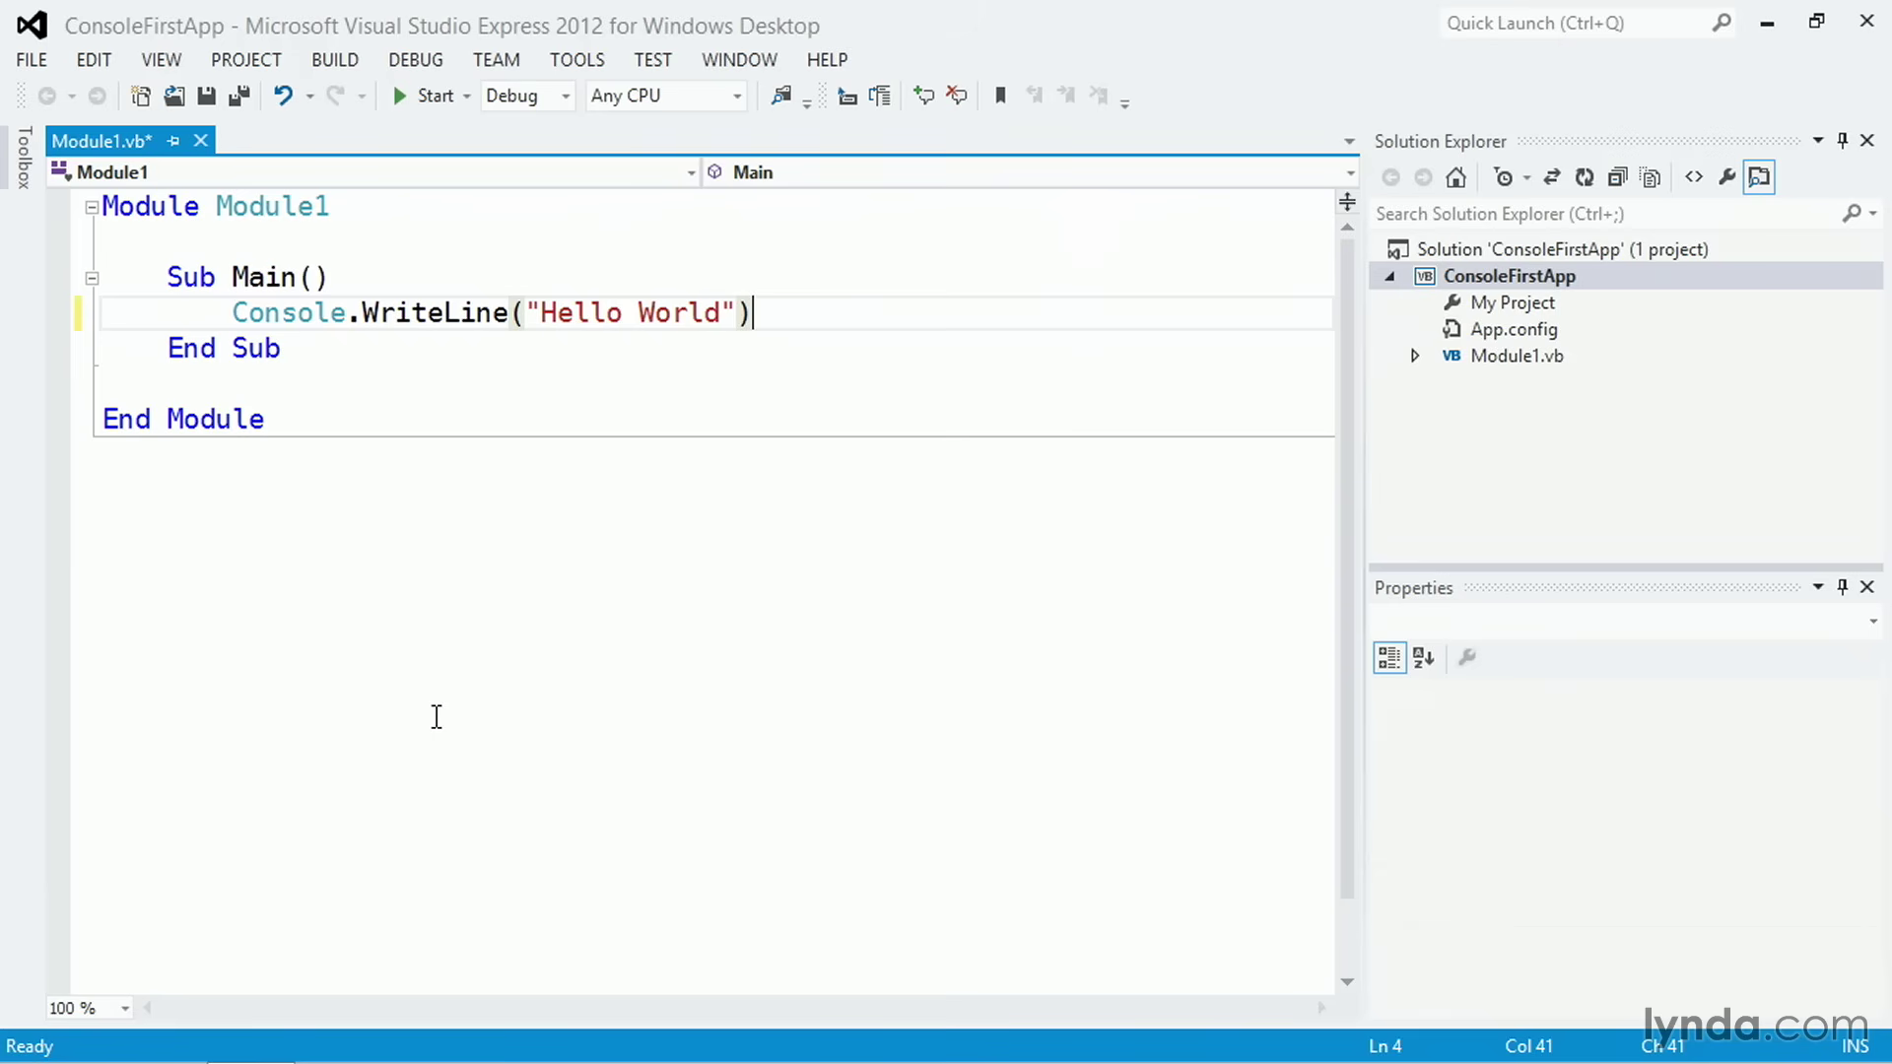
{"action": "key", "text": "ctrl+s"}
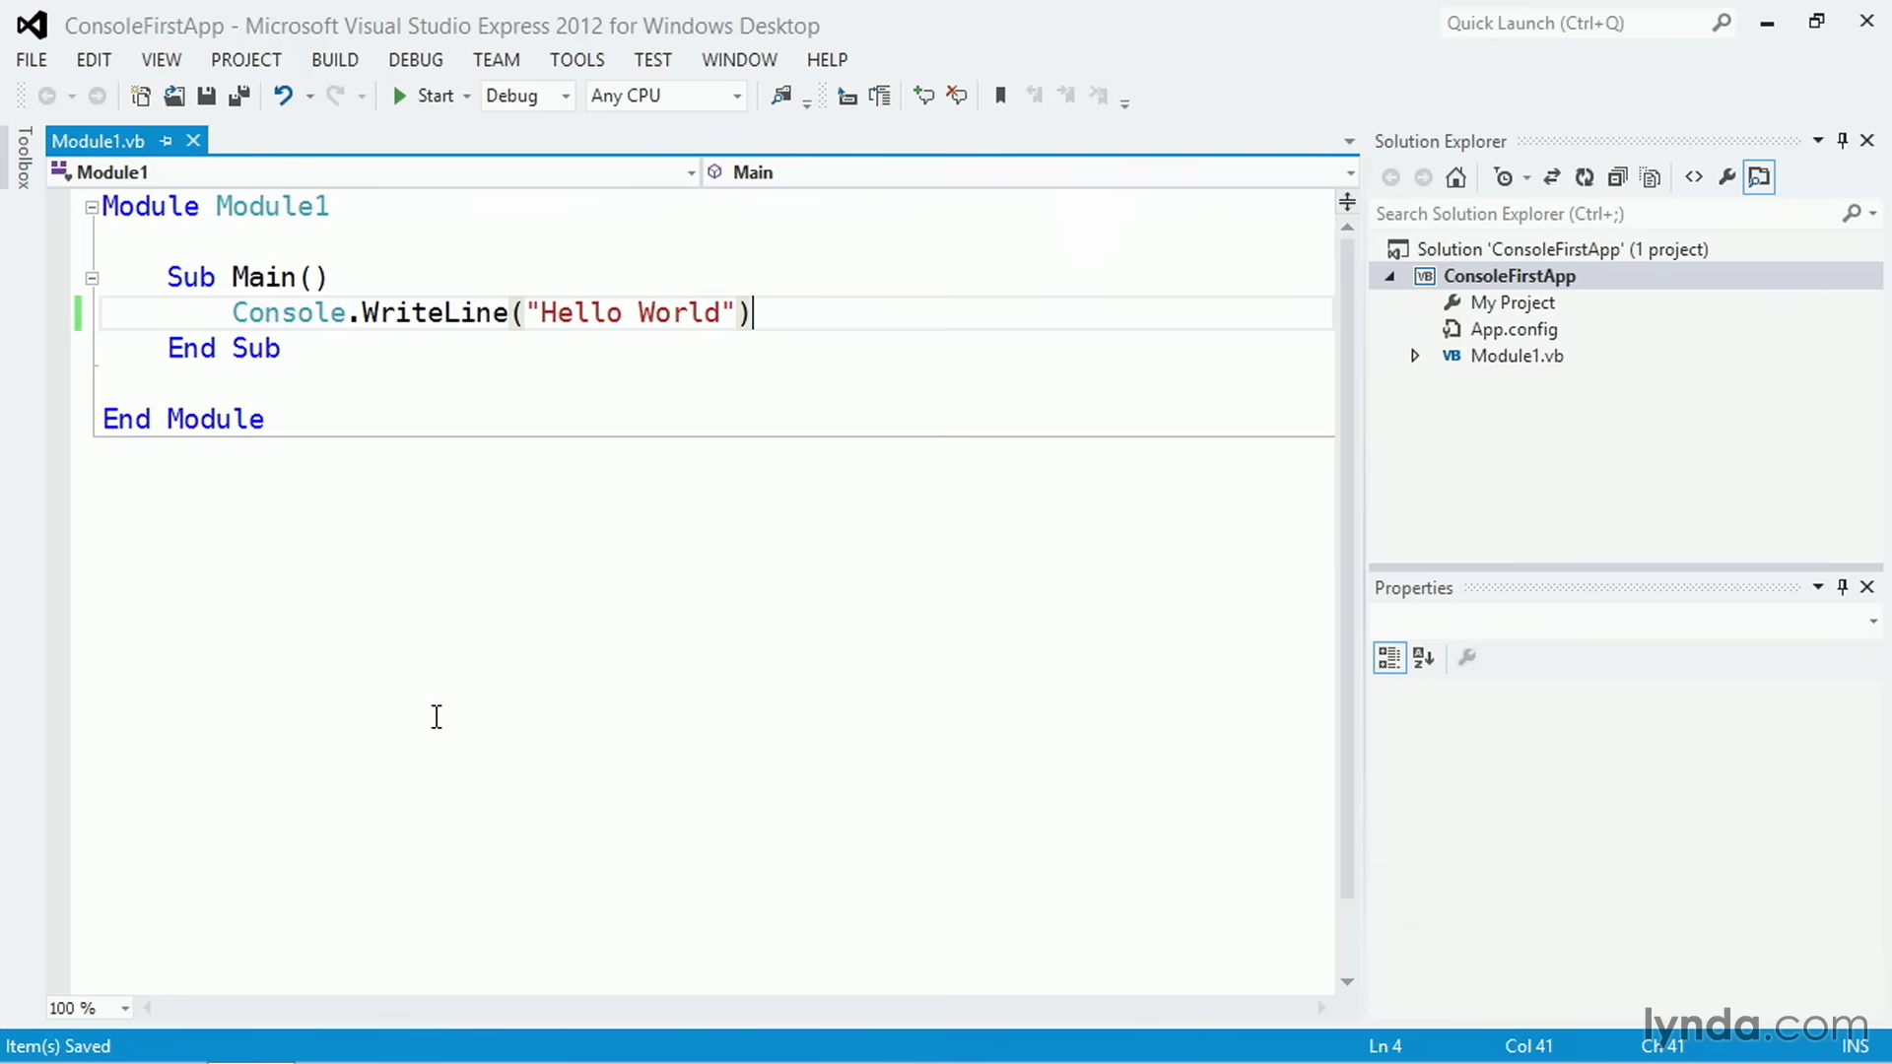
{"action": "left_click", "coordinate": [414, 59]}
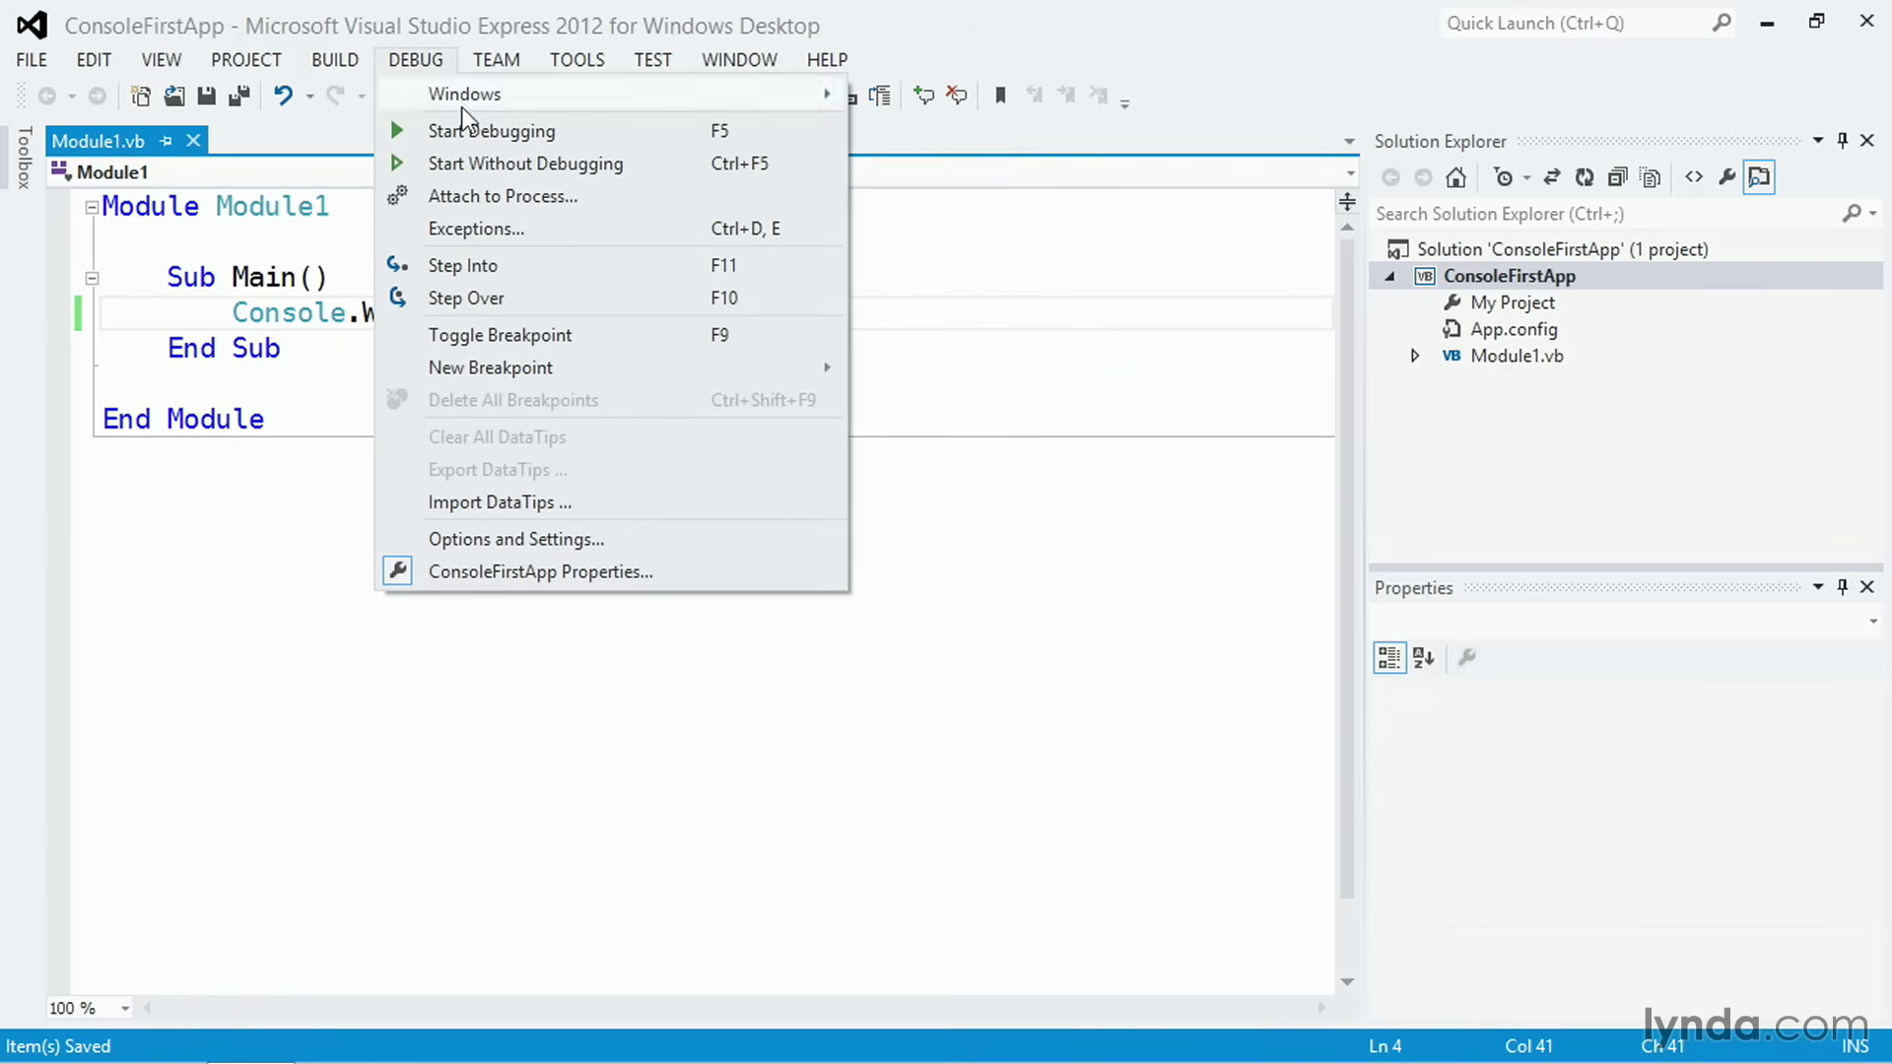
{"action": "left_click", "coordinate": [491, 130]}
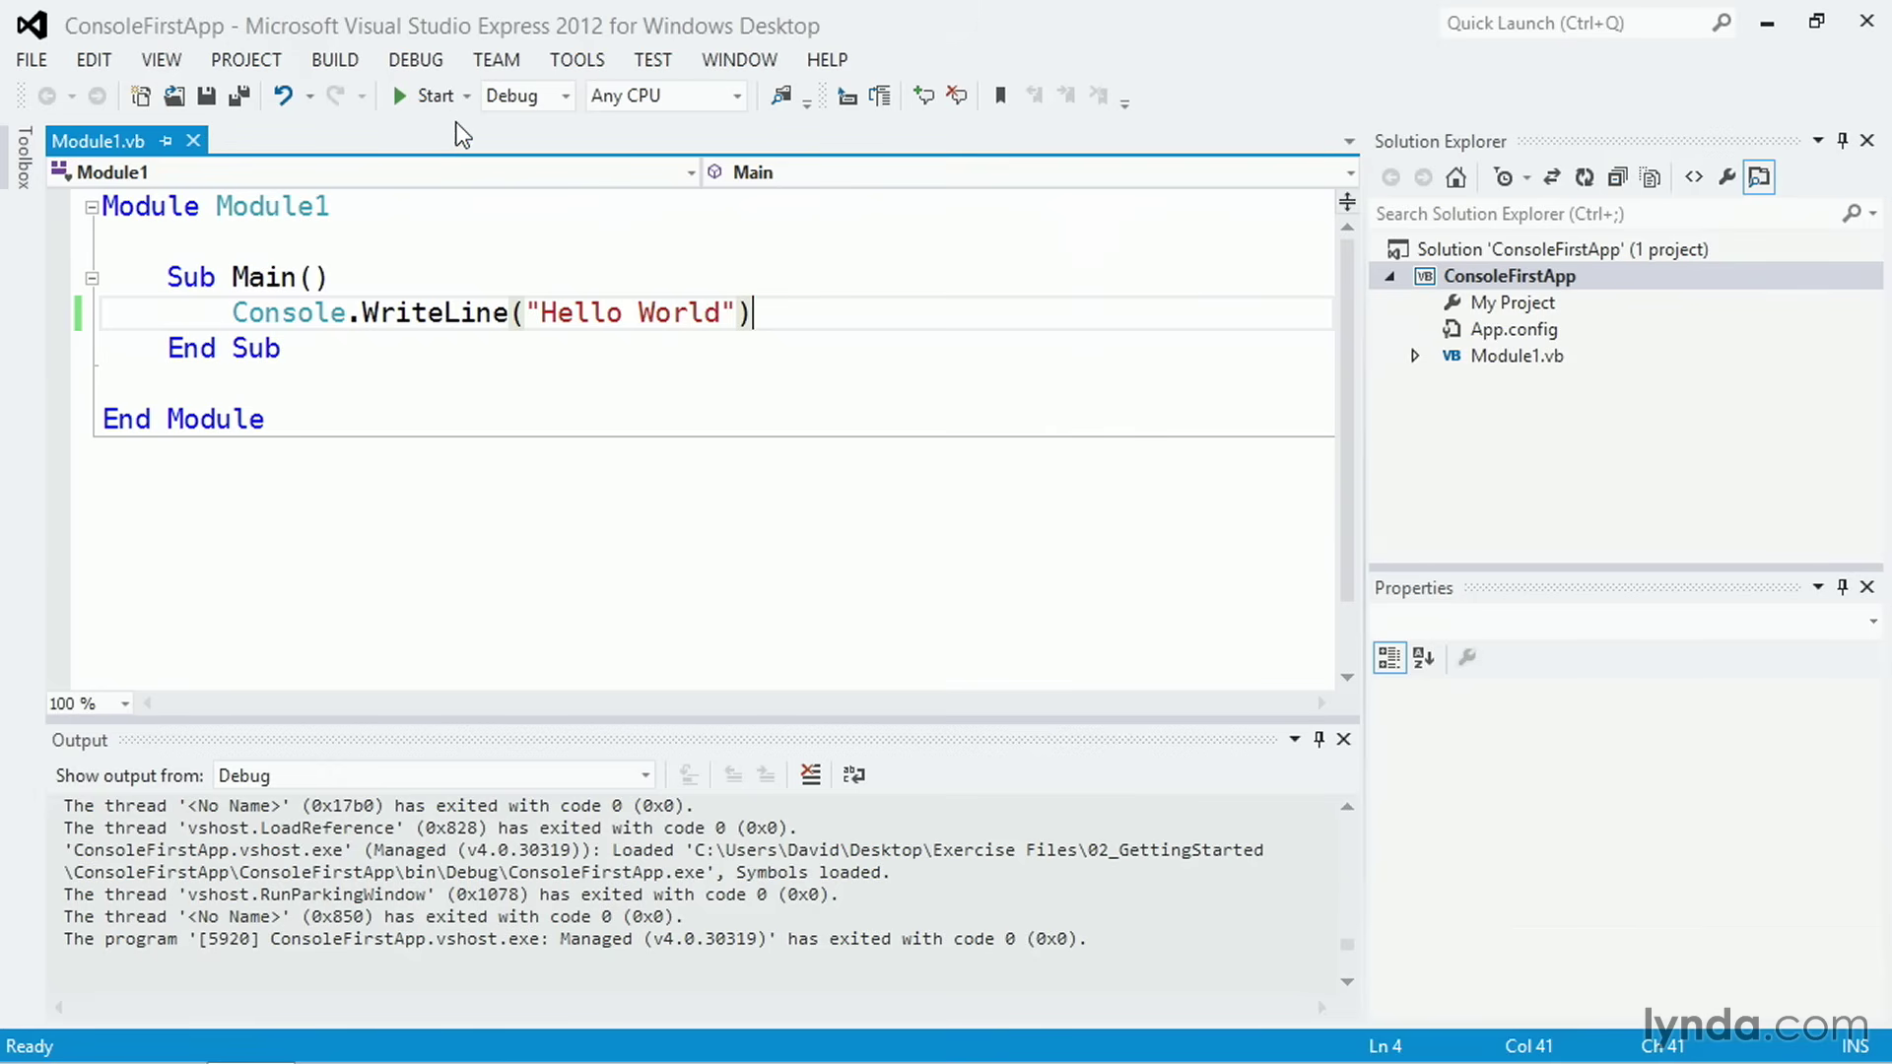
{"action": "left_click", "coordinate": [416, 59]}
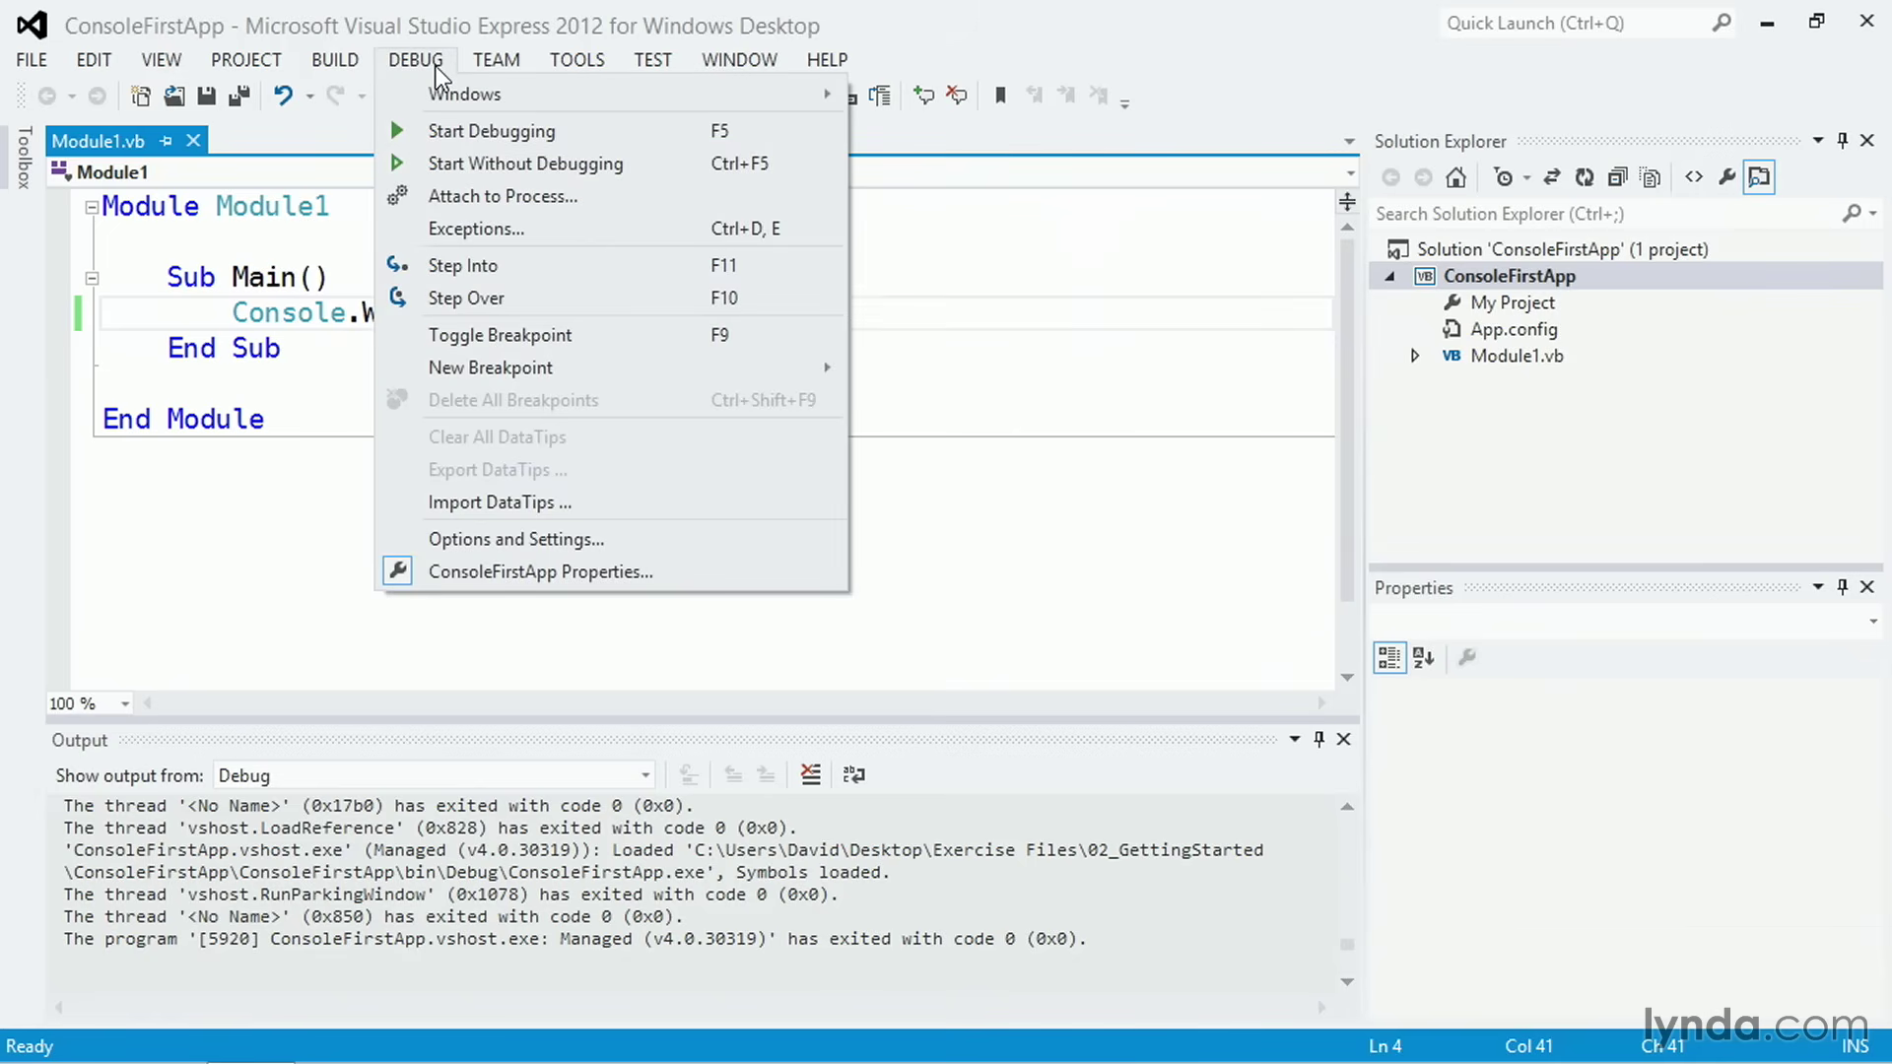
{"action": "mouse_move", "coordinate": [487, 163]}
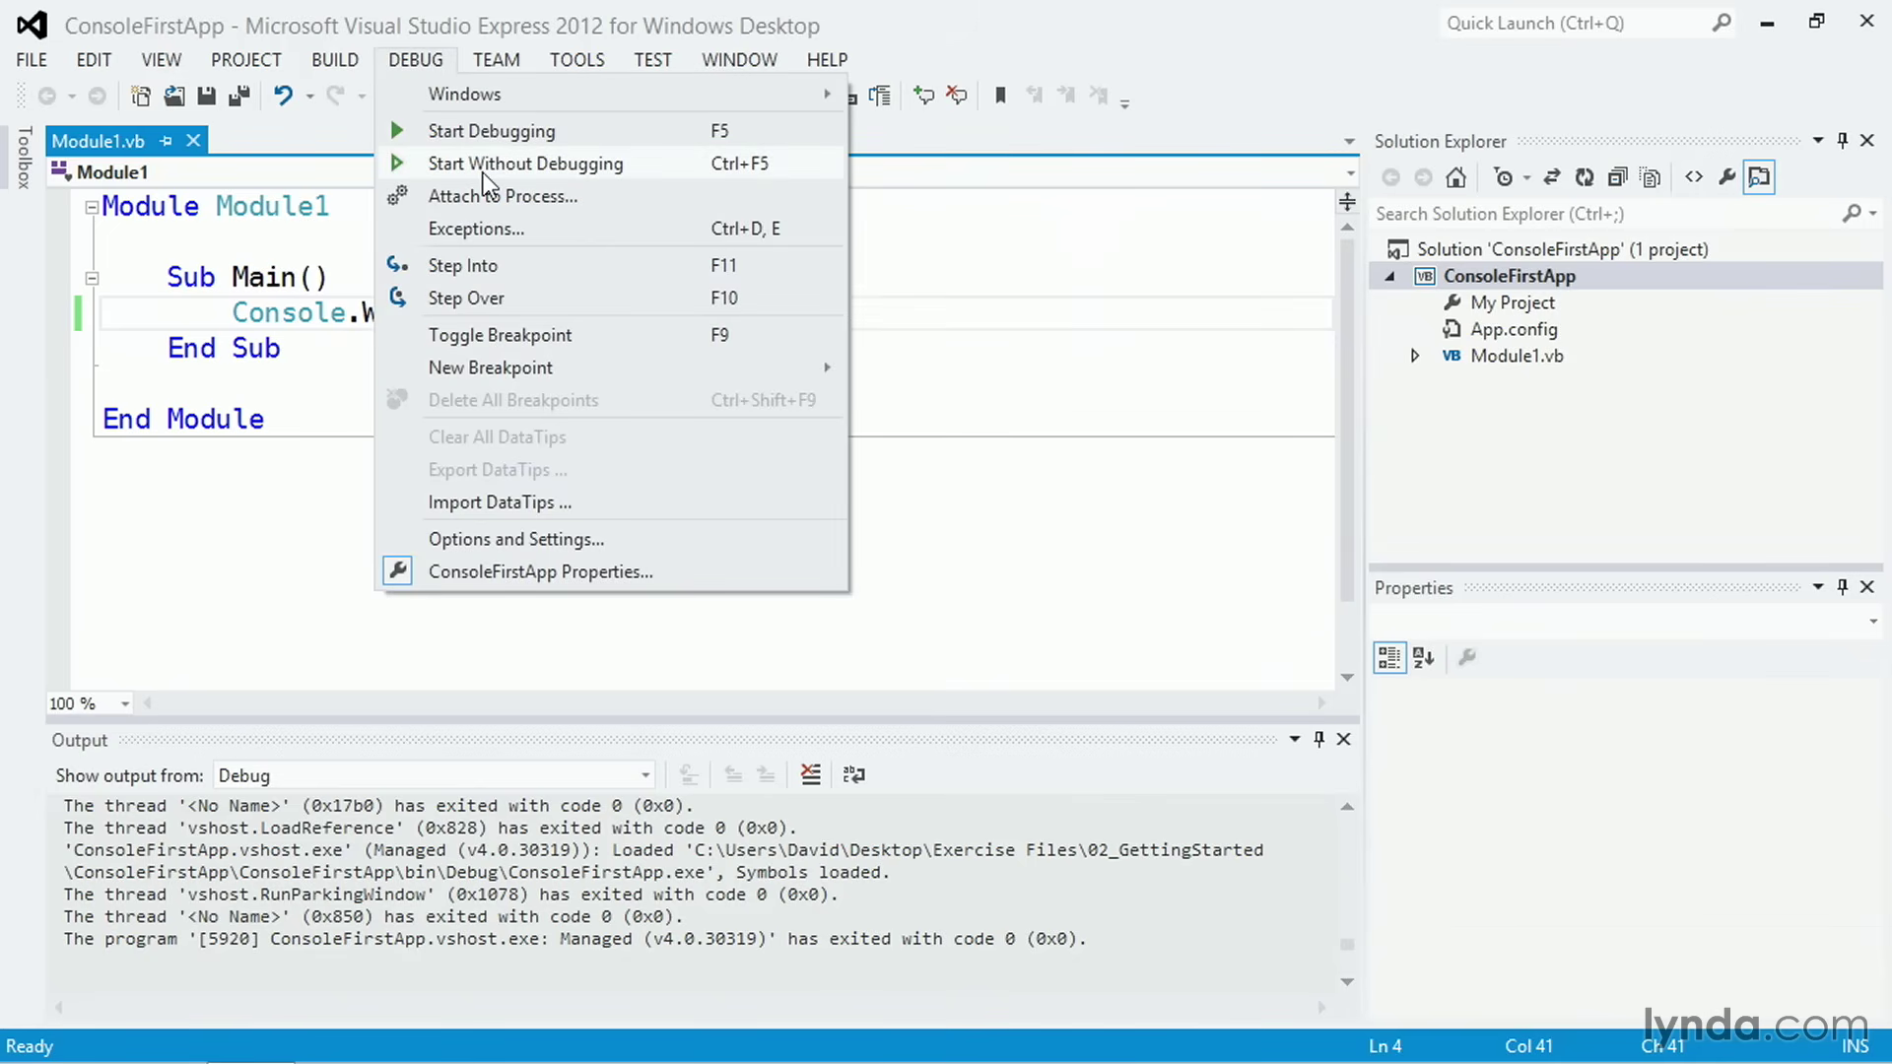
{"action": "key", "text": "Ctrl+F5"}
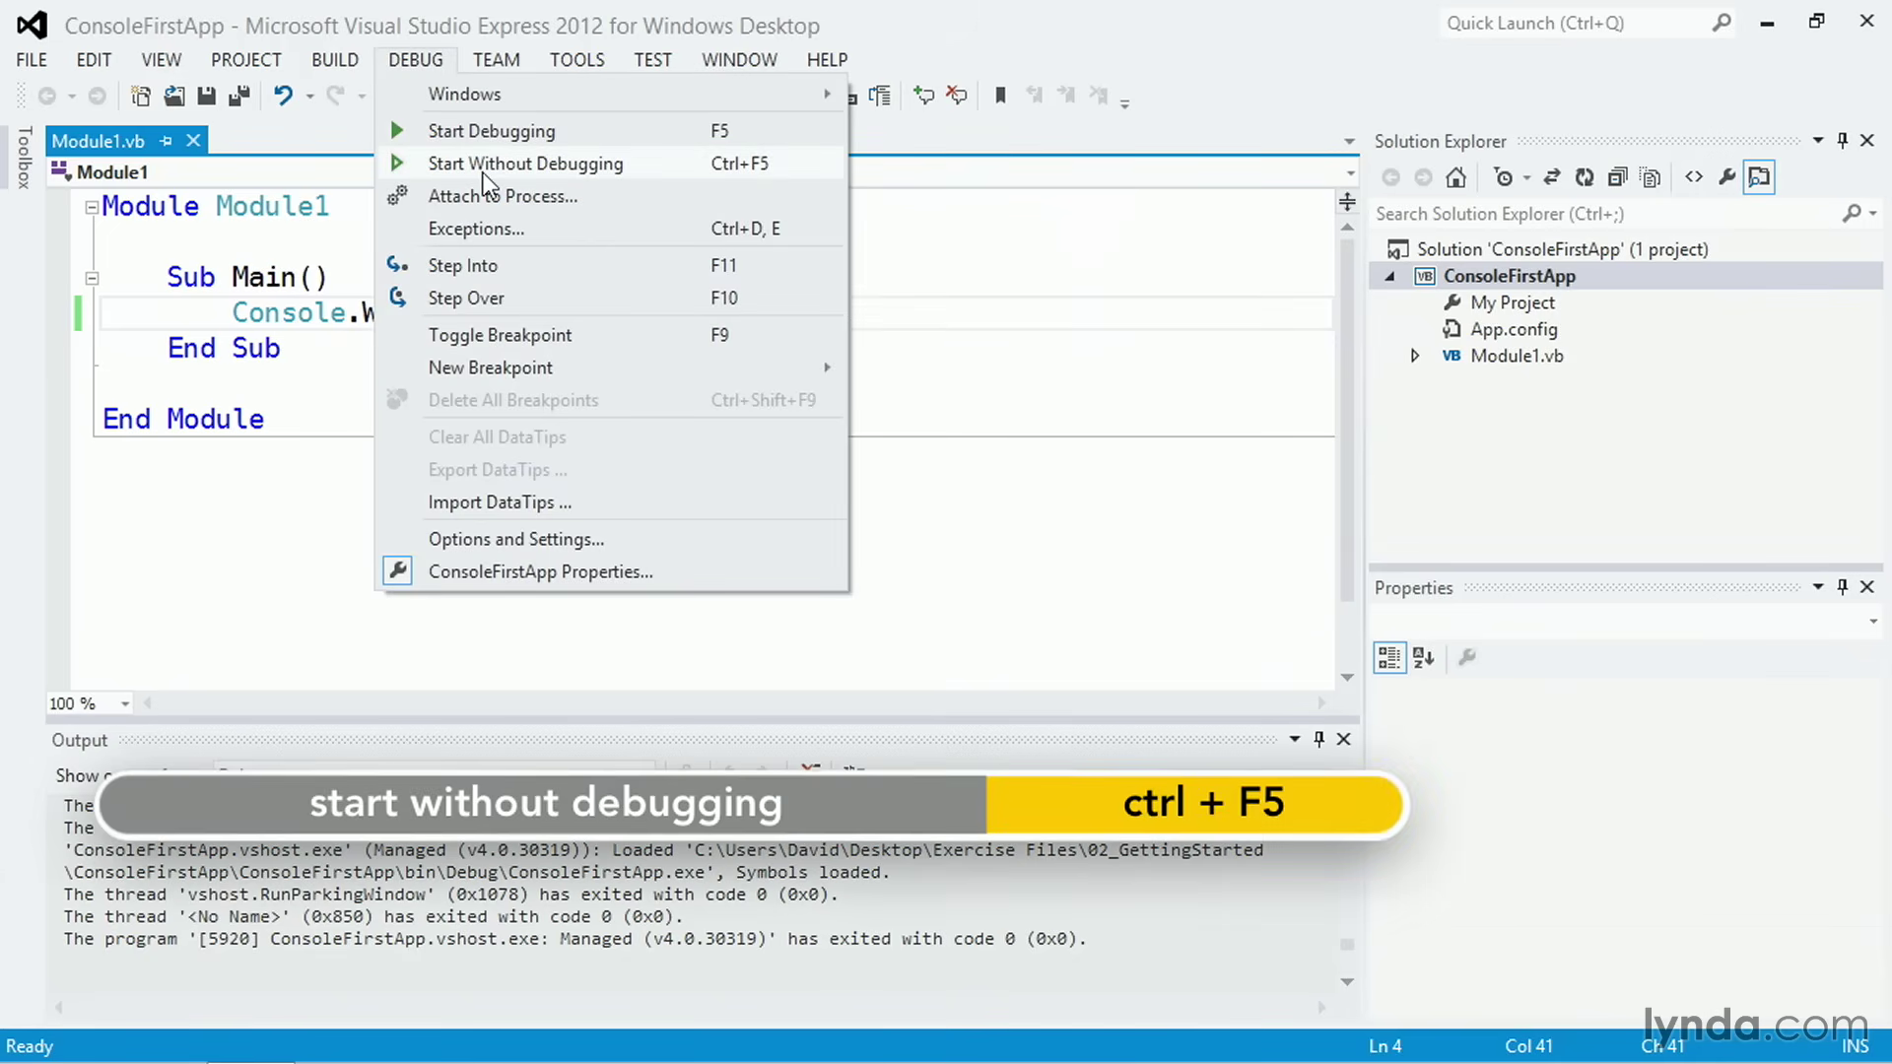
{"action": "left_click", "coordinate": [524, 164]}
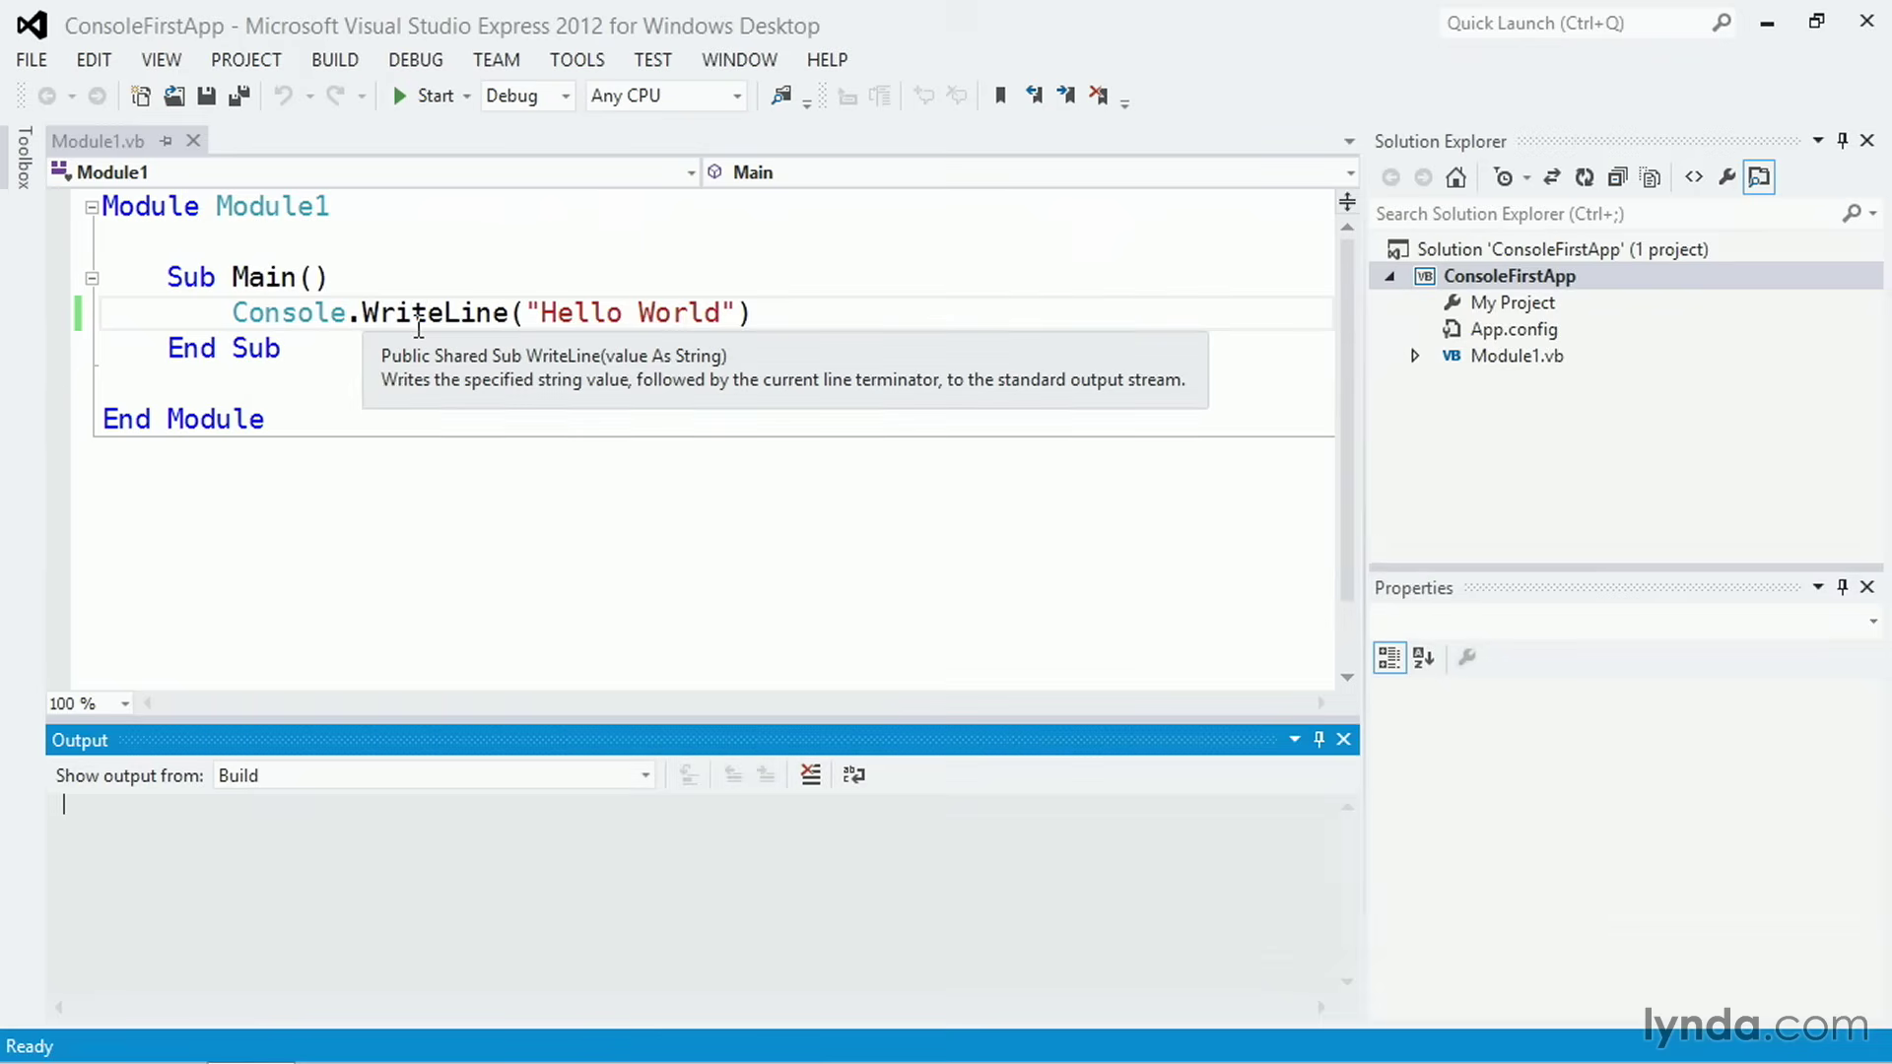
{"action": "left_click", "coordinate": [841, 313]}
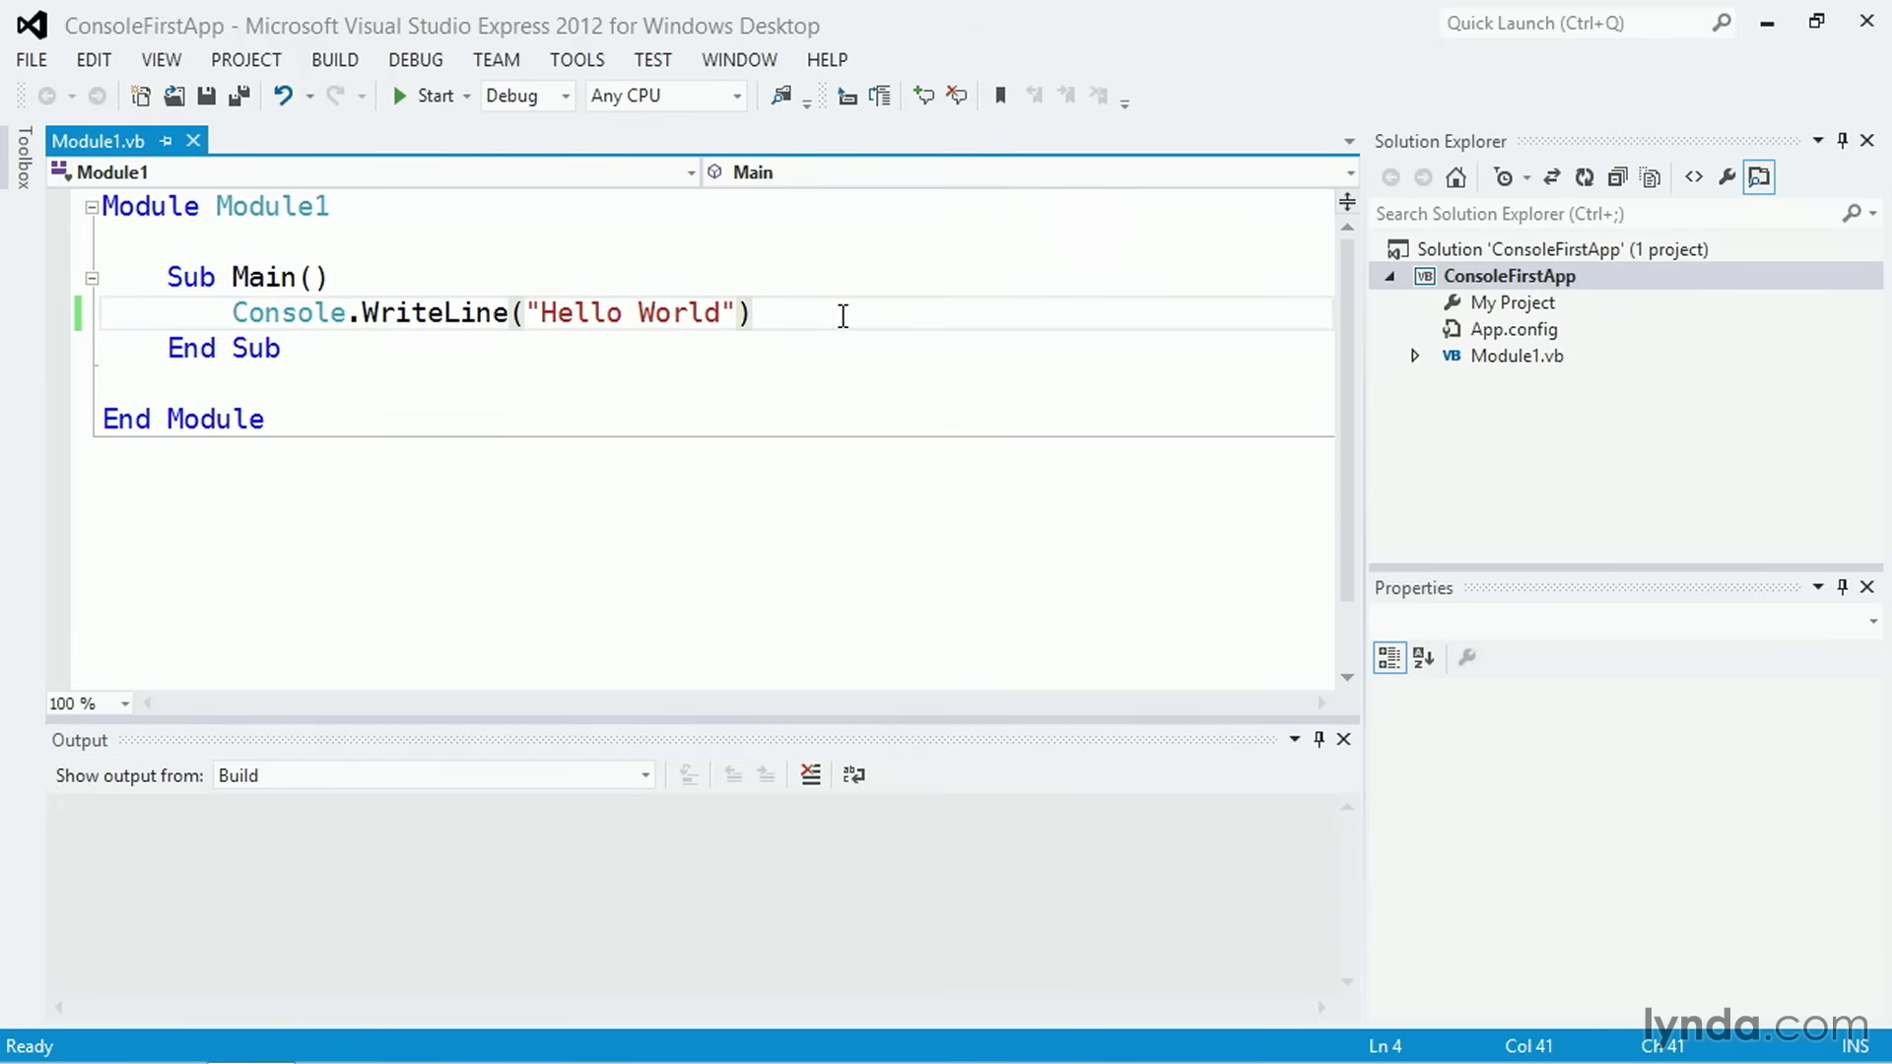
Step: Declare Dim value1 = 5 on a new line below the Hello World statement
{"action": "key", "text": "enter"}
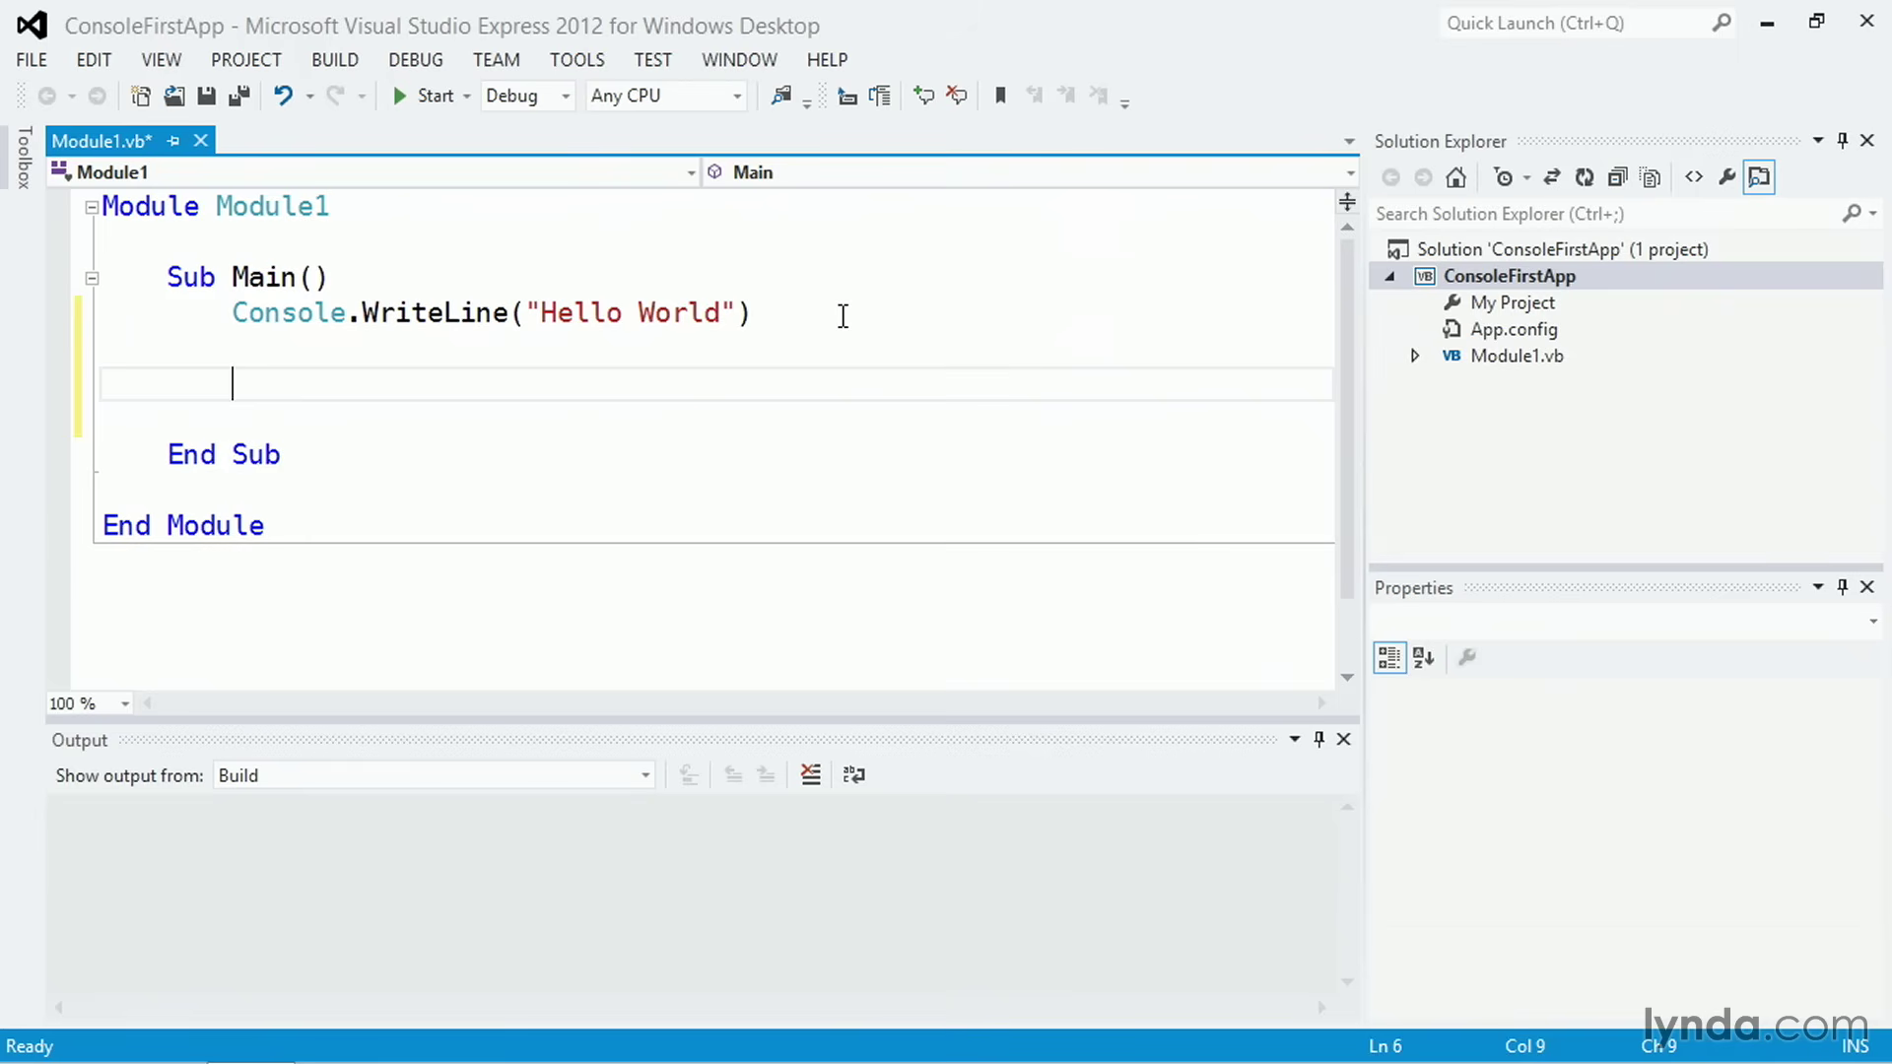
{"action": "type", "text": "Dim"}
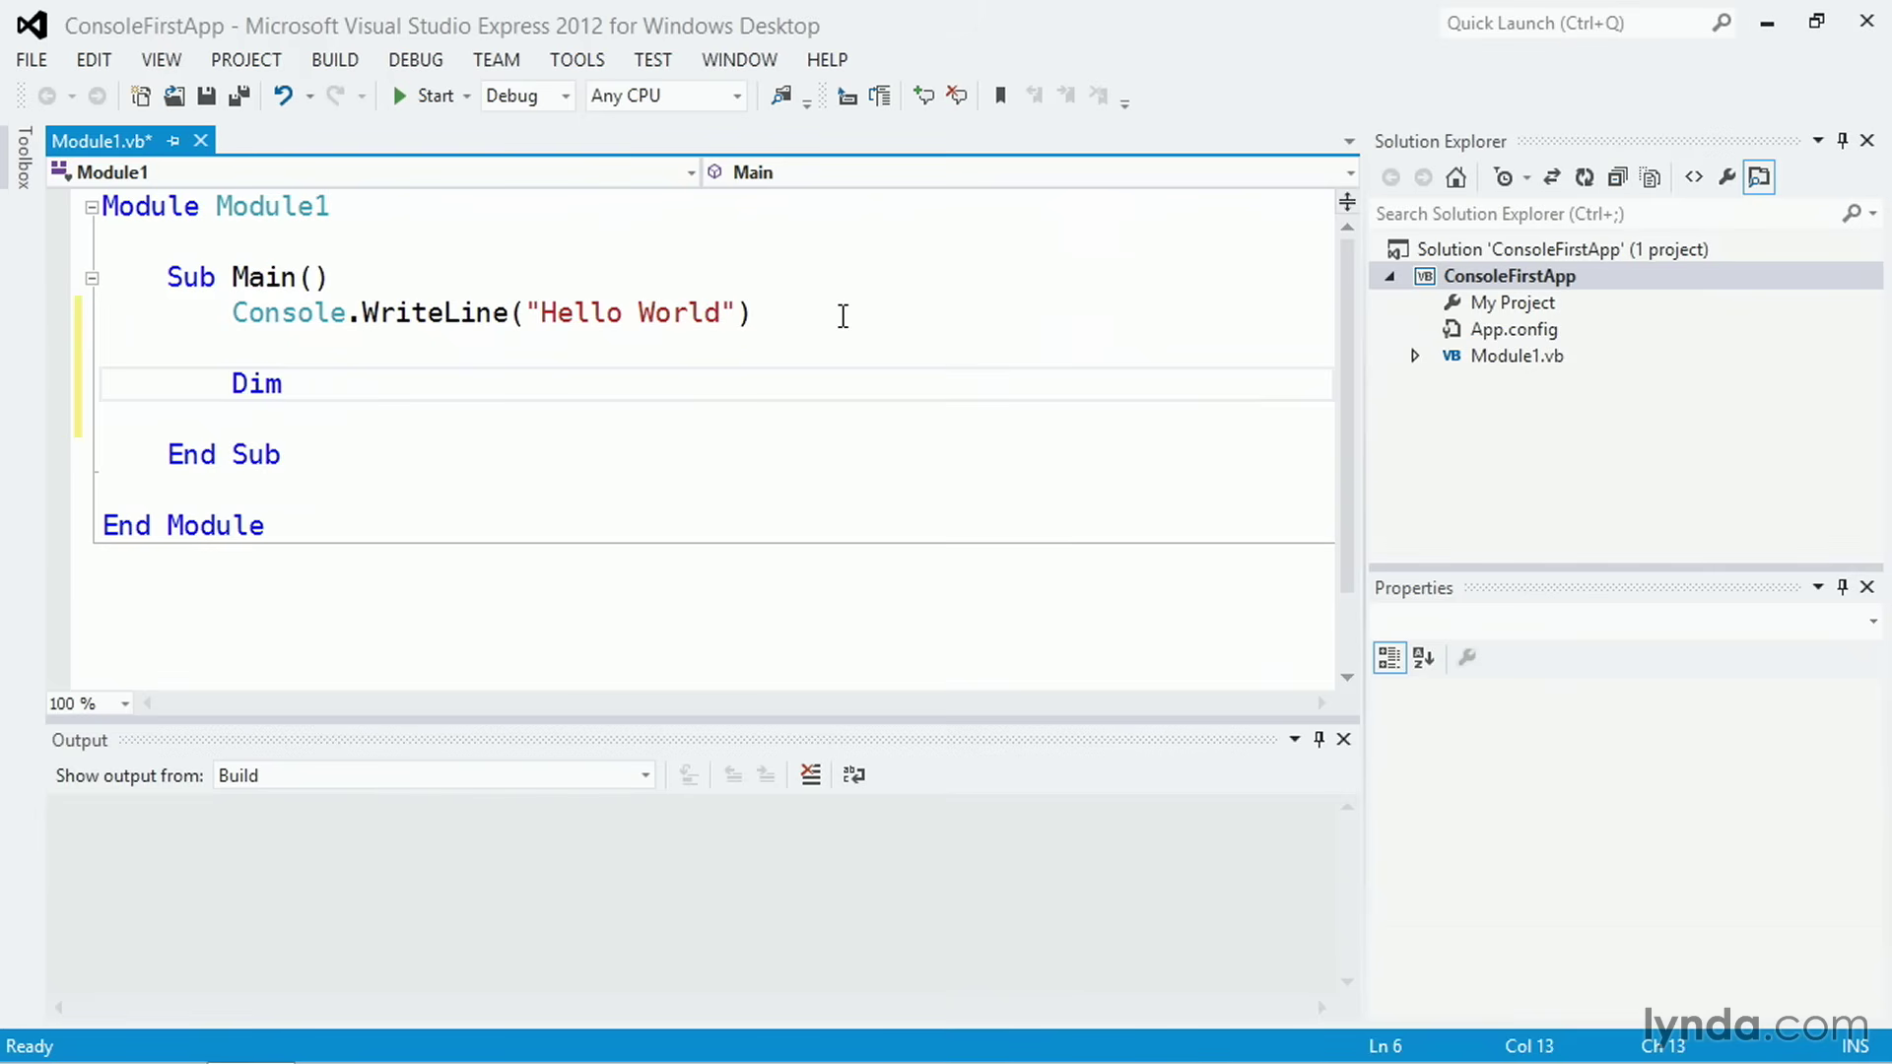
{"action": "type", "text": "value1 = 5"}
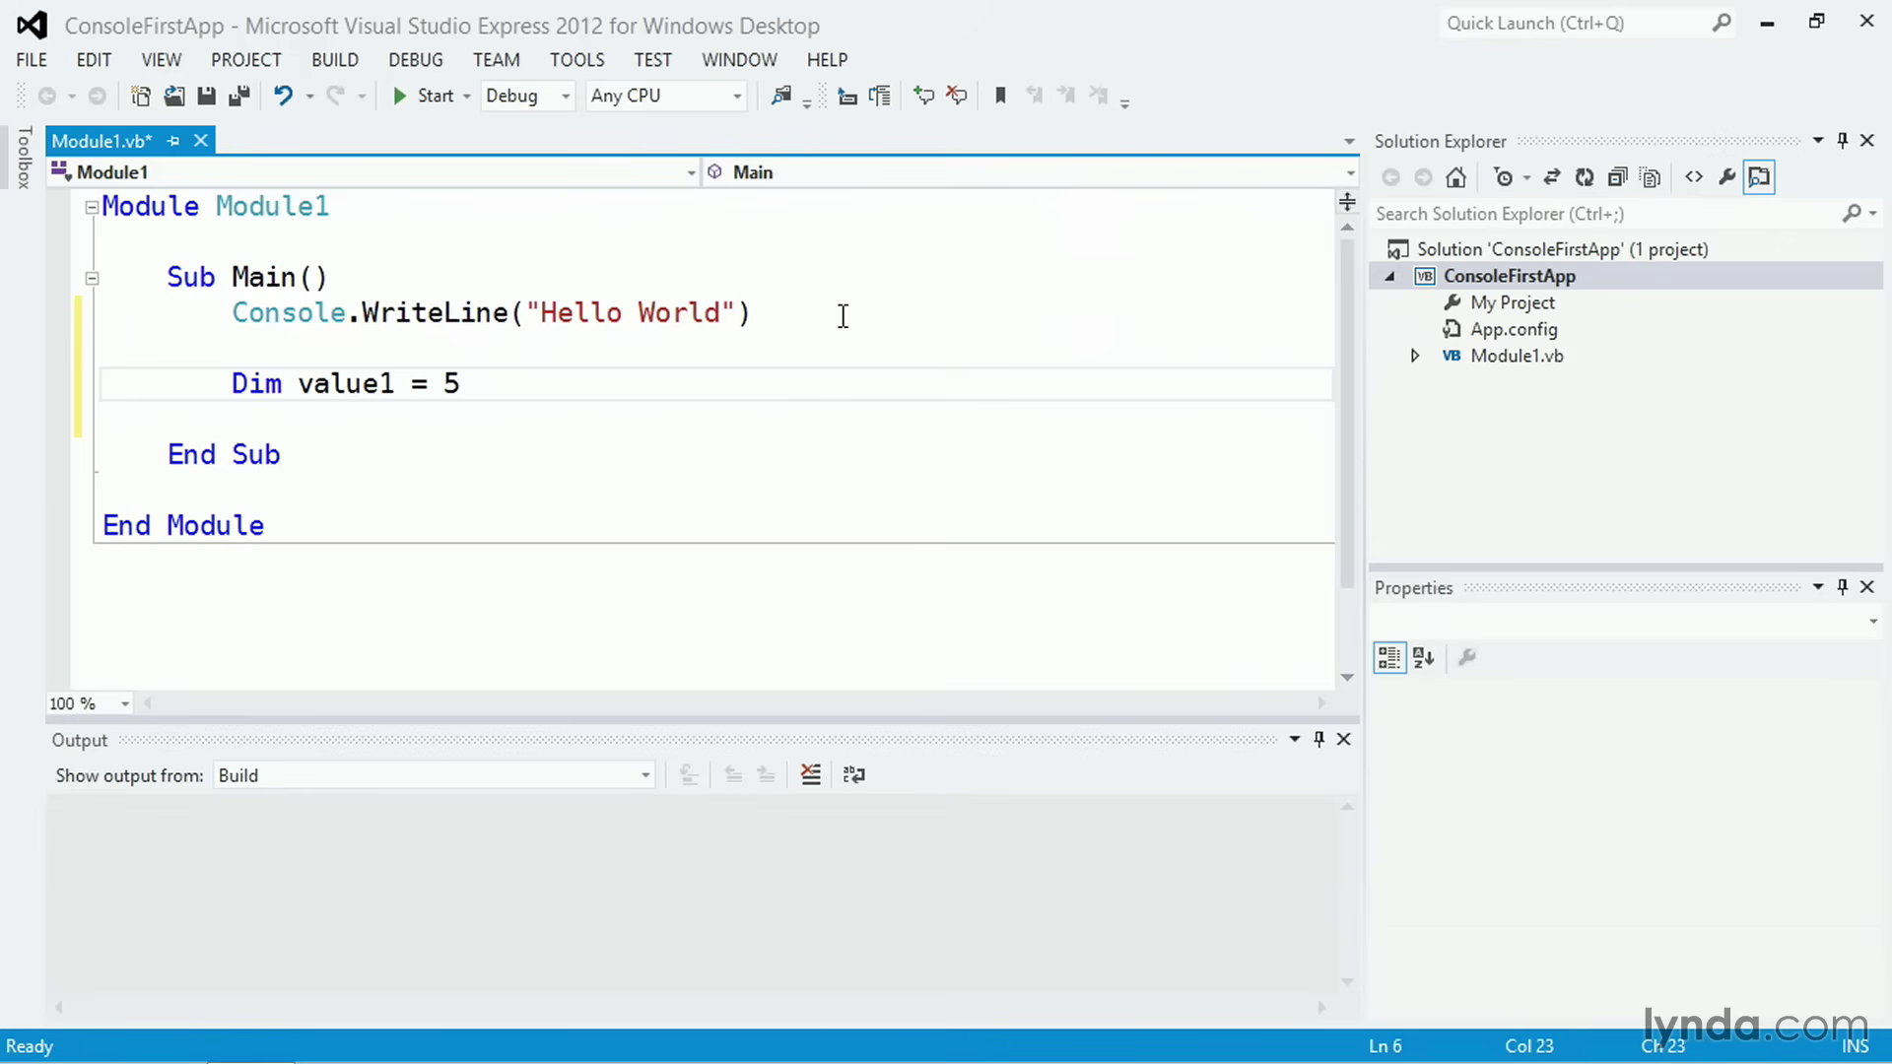
{"action": "left_click", "coordinate": [461, 385]}
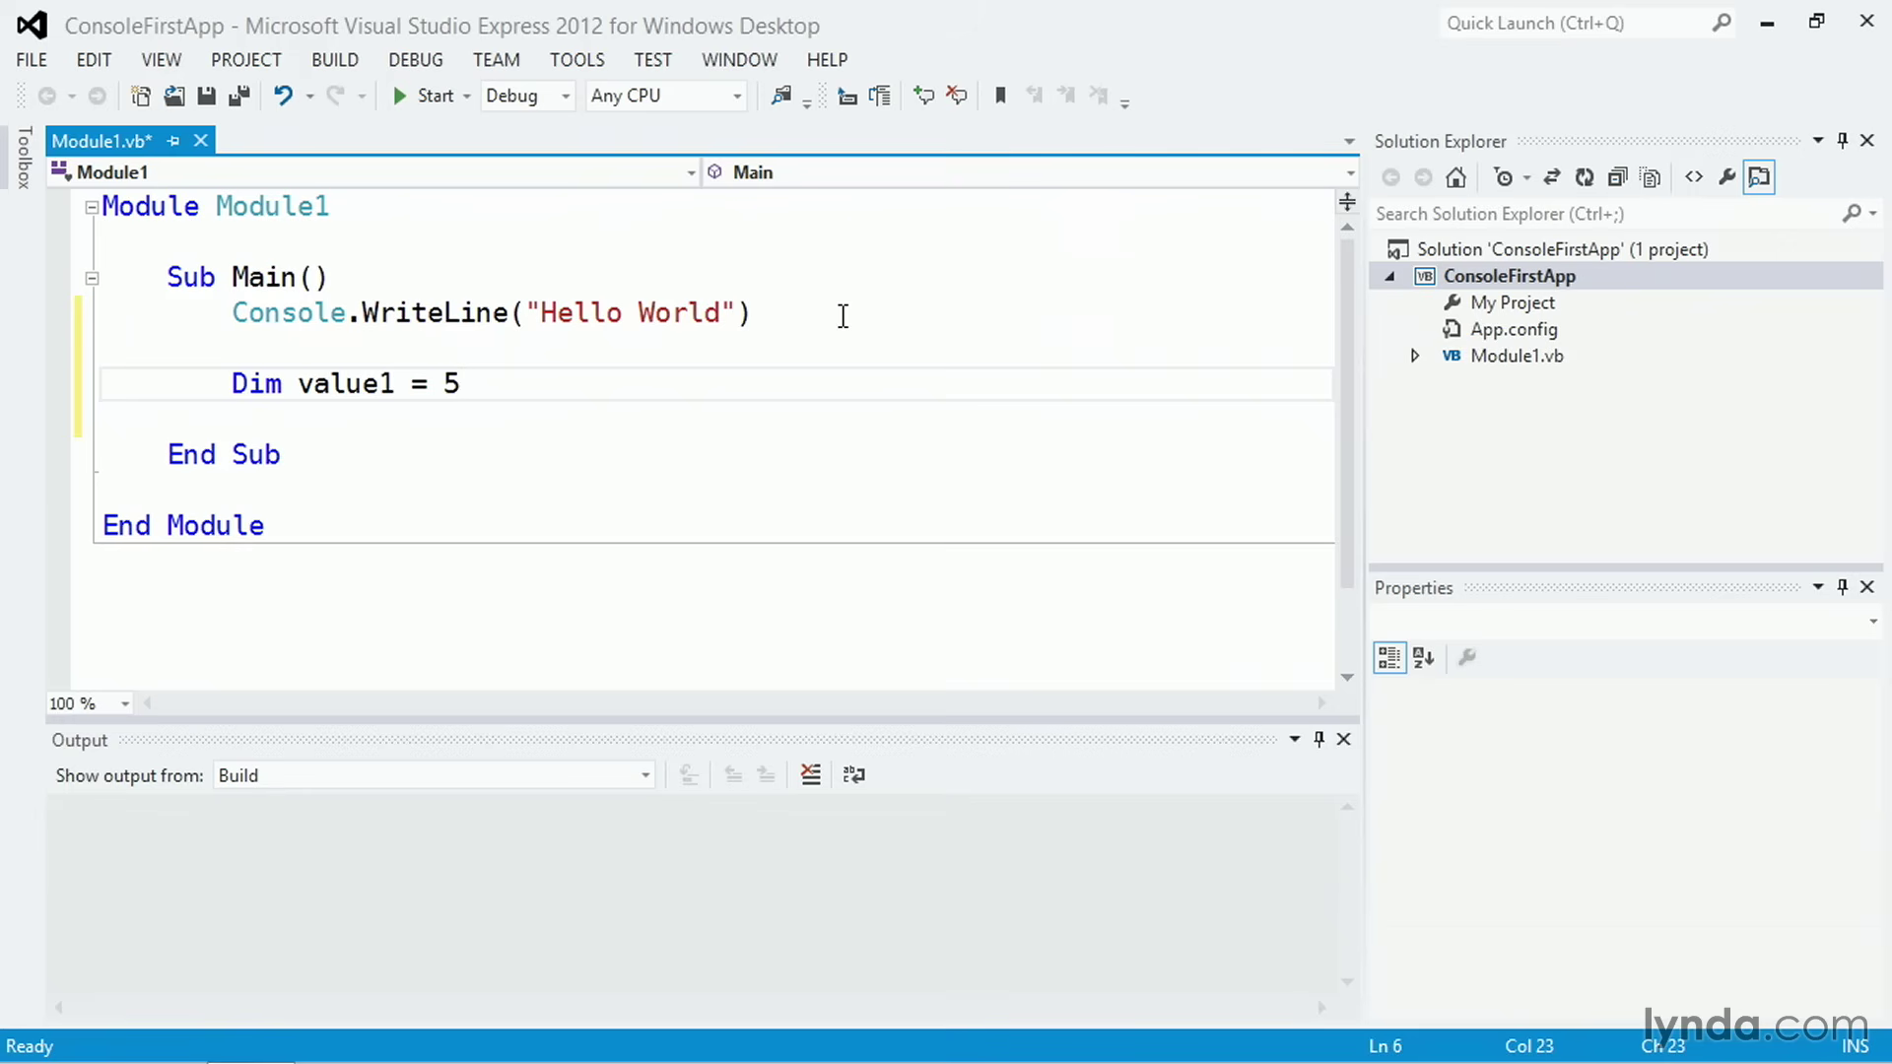
{"action": "left_click", "coordinate": [459, 384]}
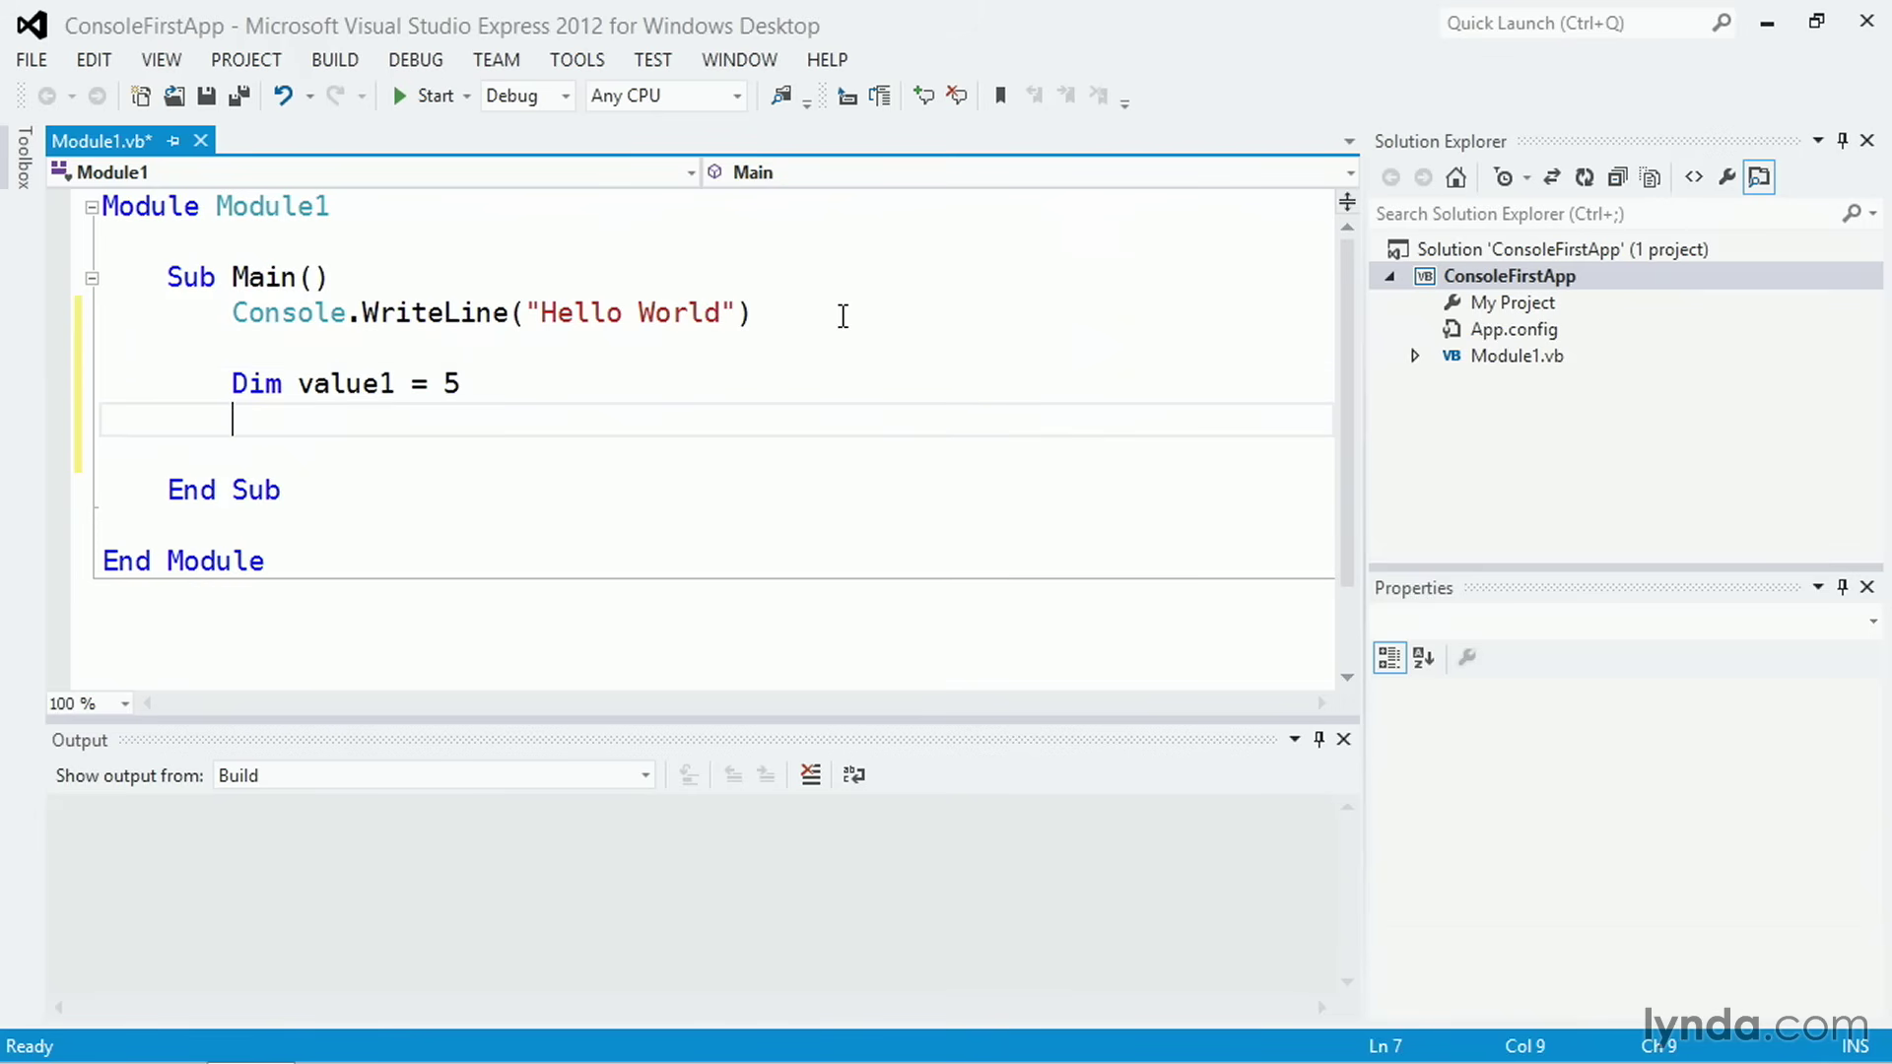
Step: Declare Dim value2 = 20 on the next line
{"action": "type", "text": "Dim"}
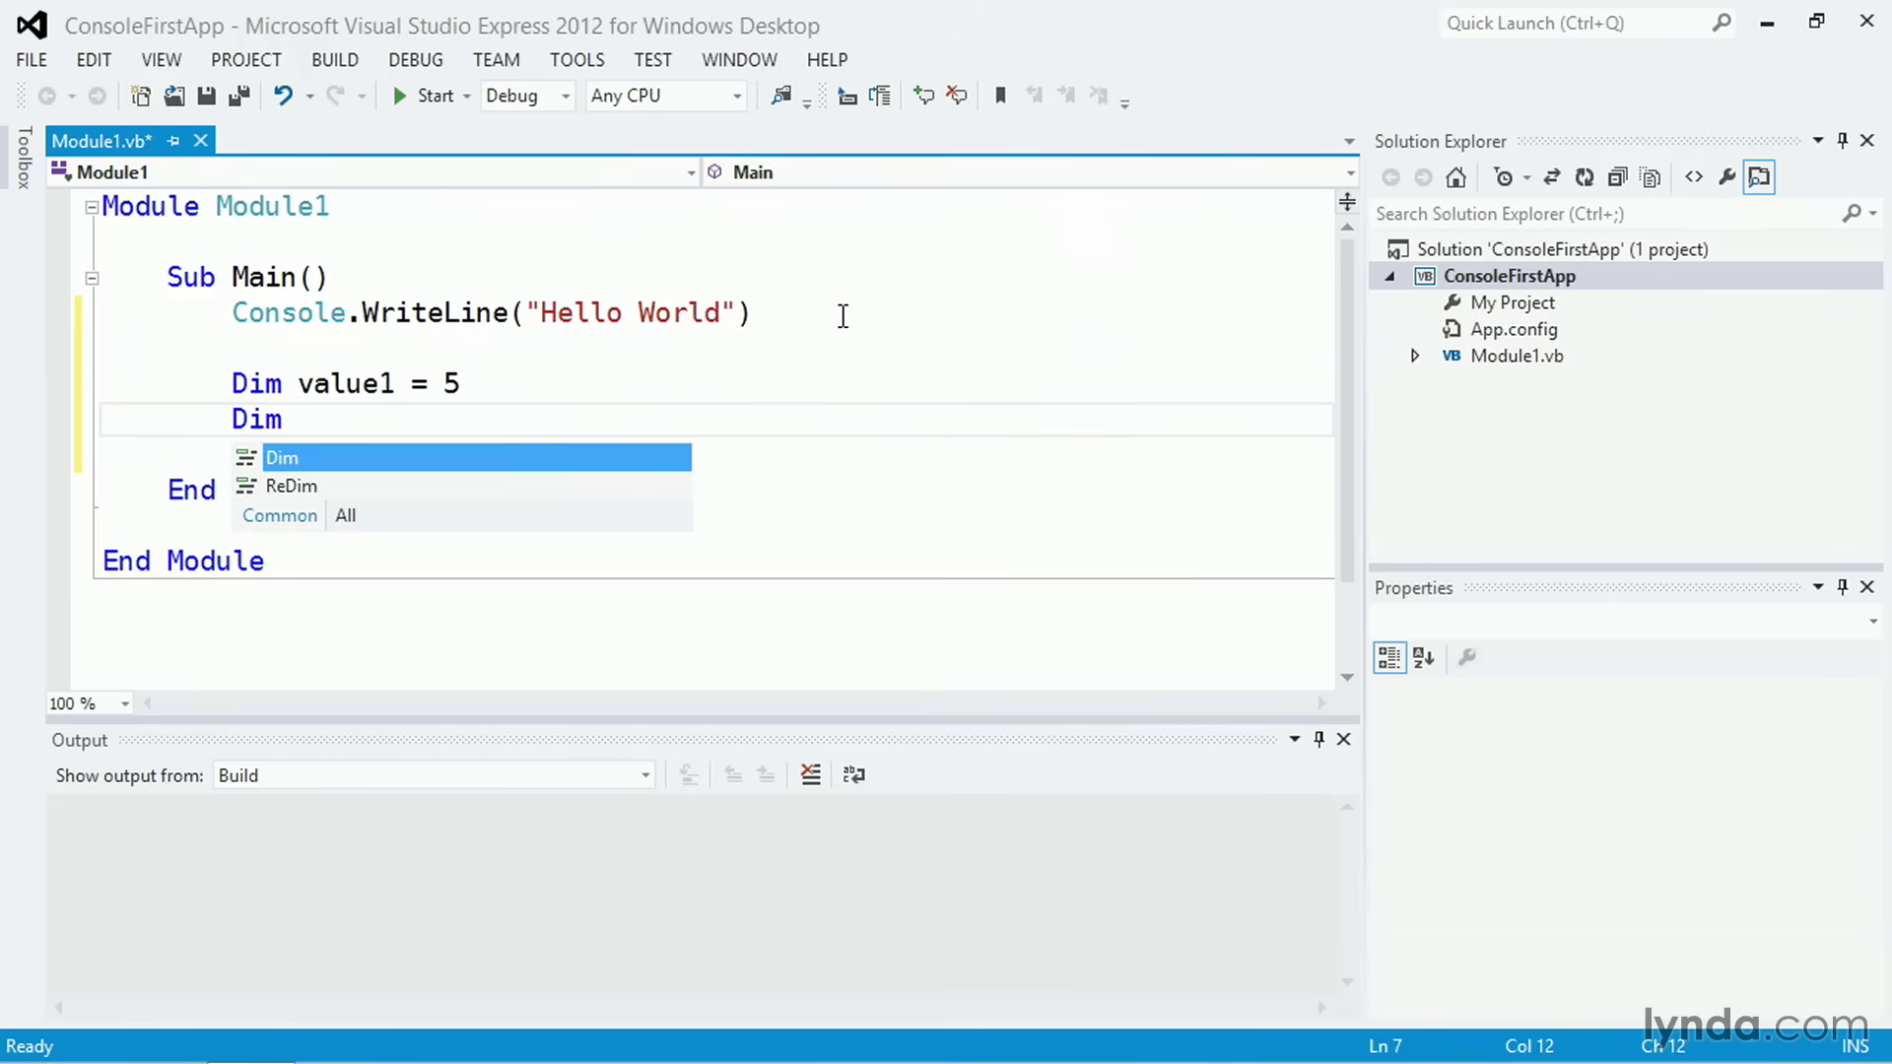
{"action": "type", "text": "value2"}
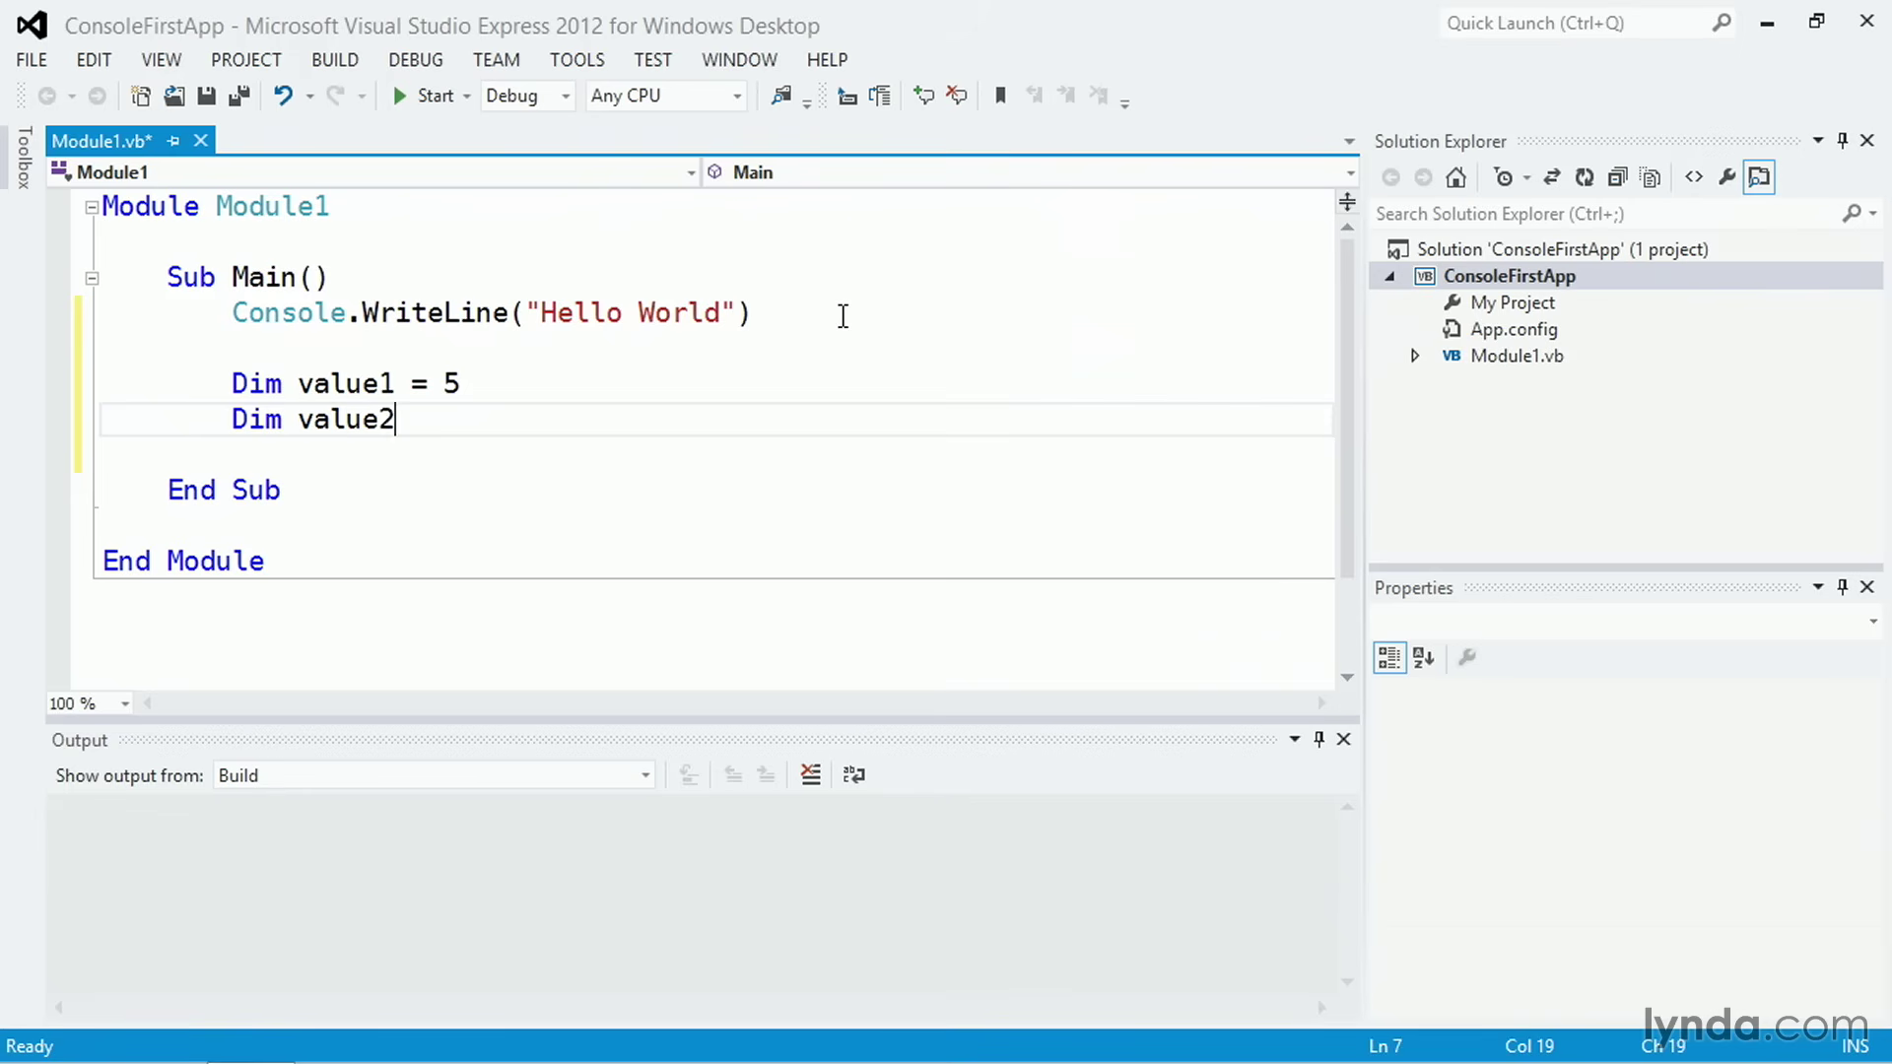
{"action": "type", "text": "="}
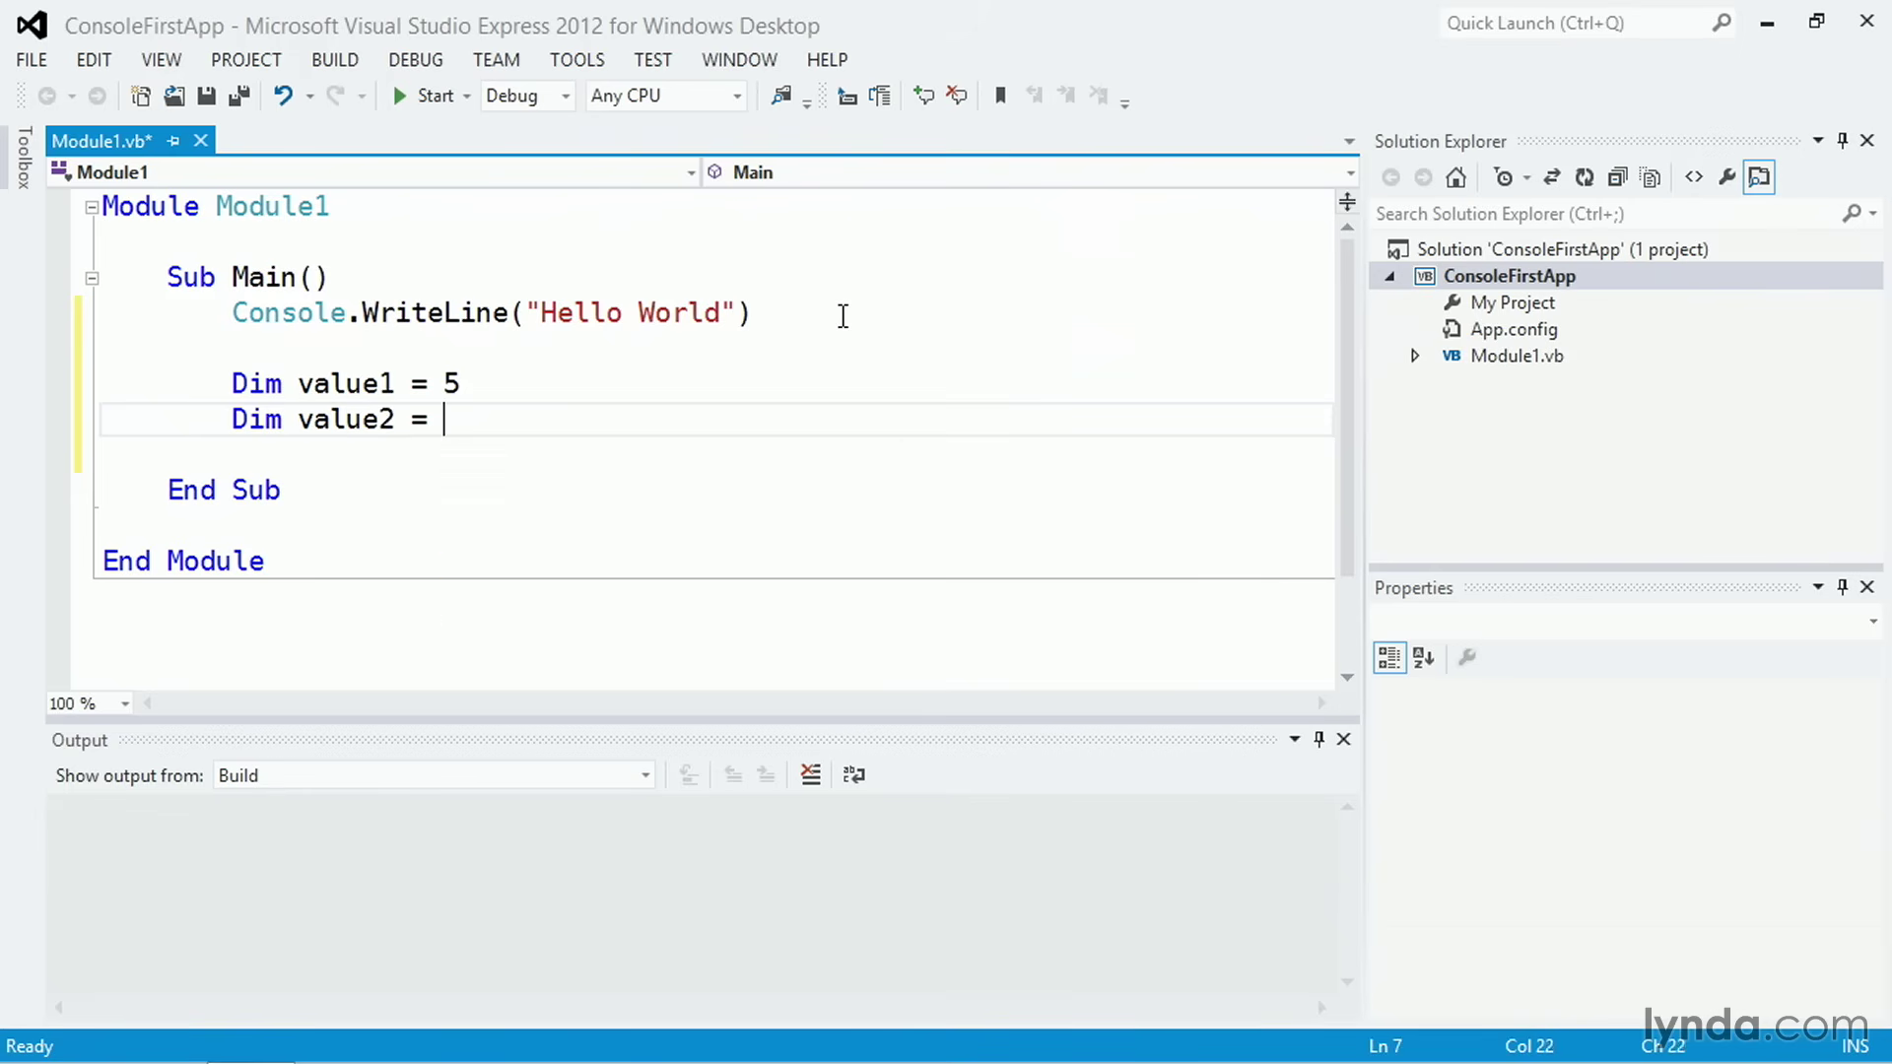
{"action": "type", "text": "20"}
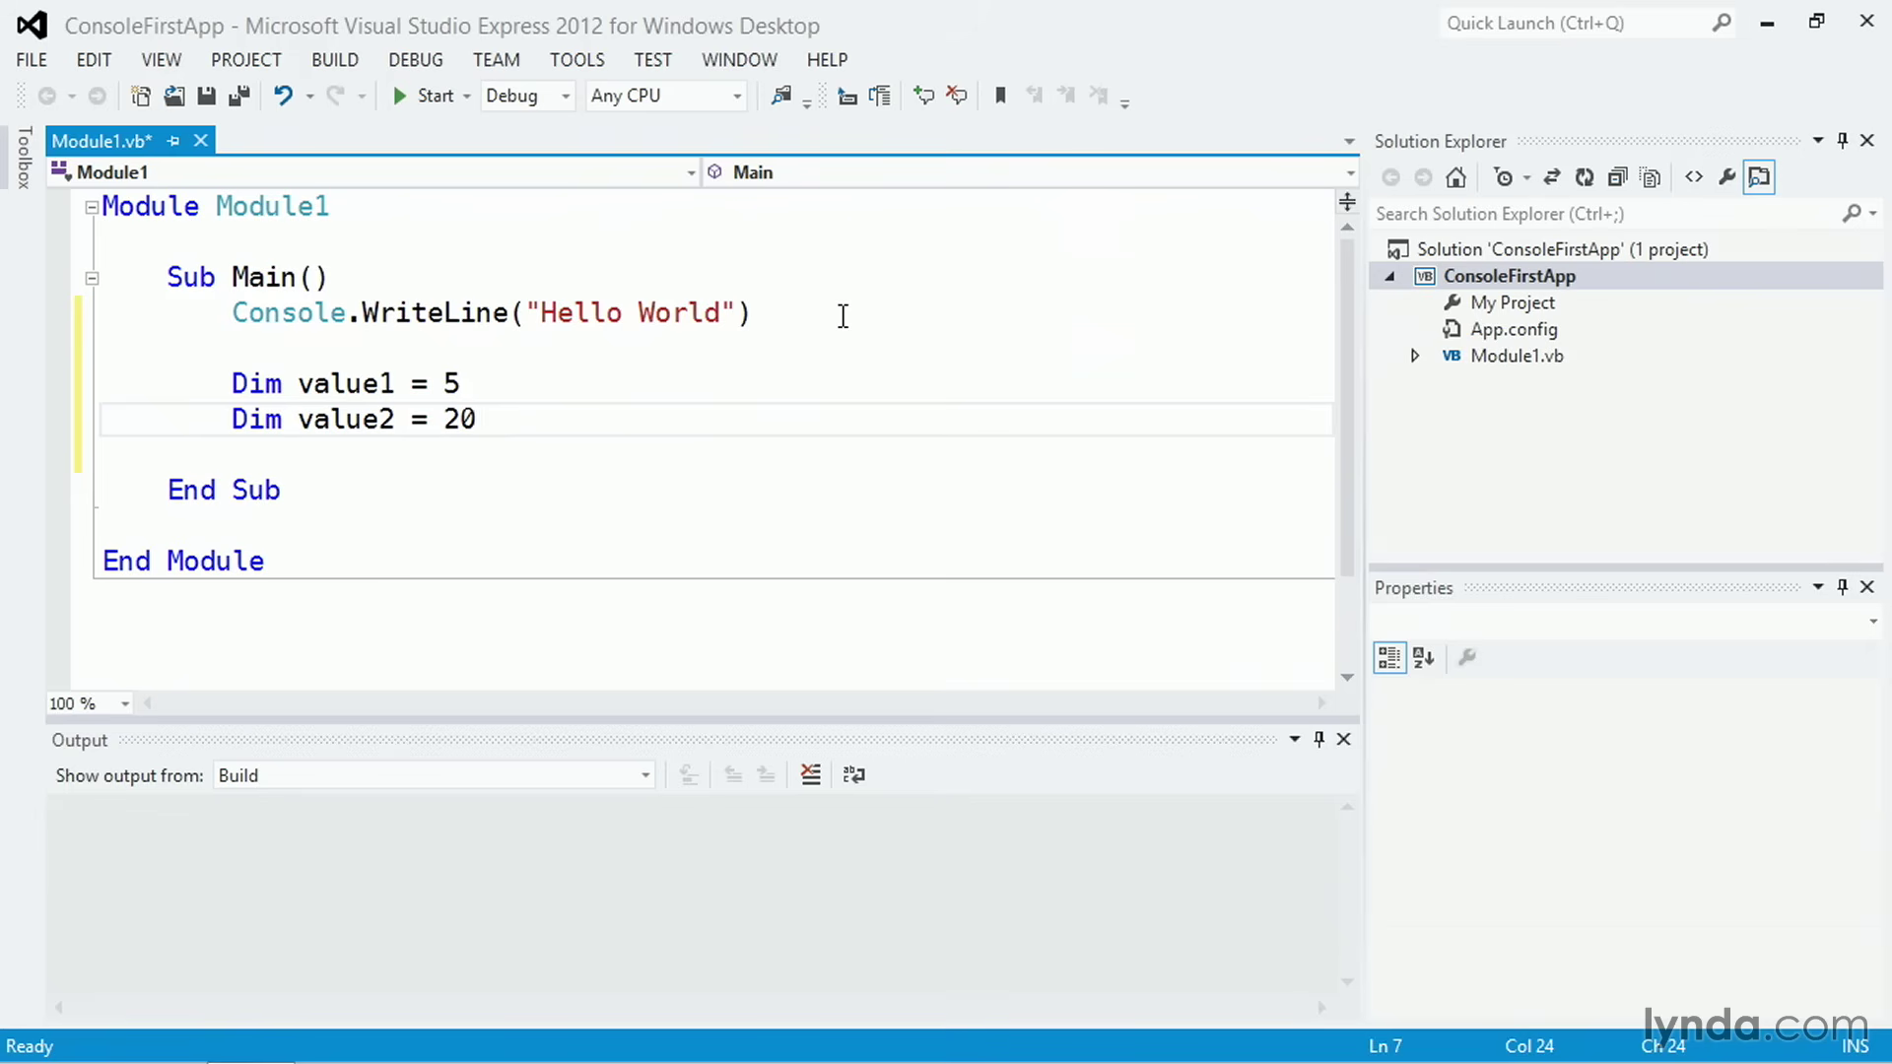
{"action": "left_click", "coordinate": [475, 417]}
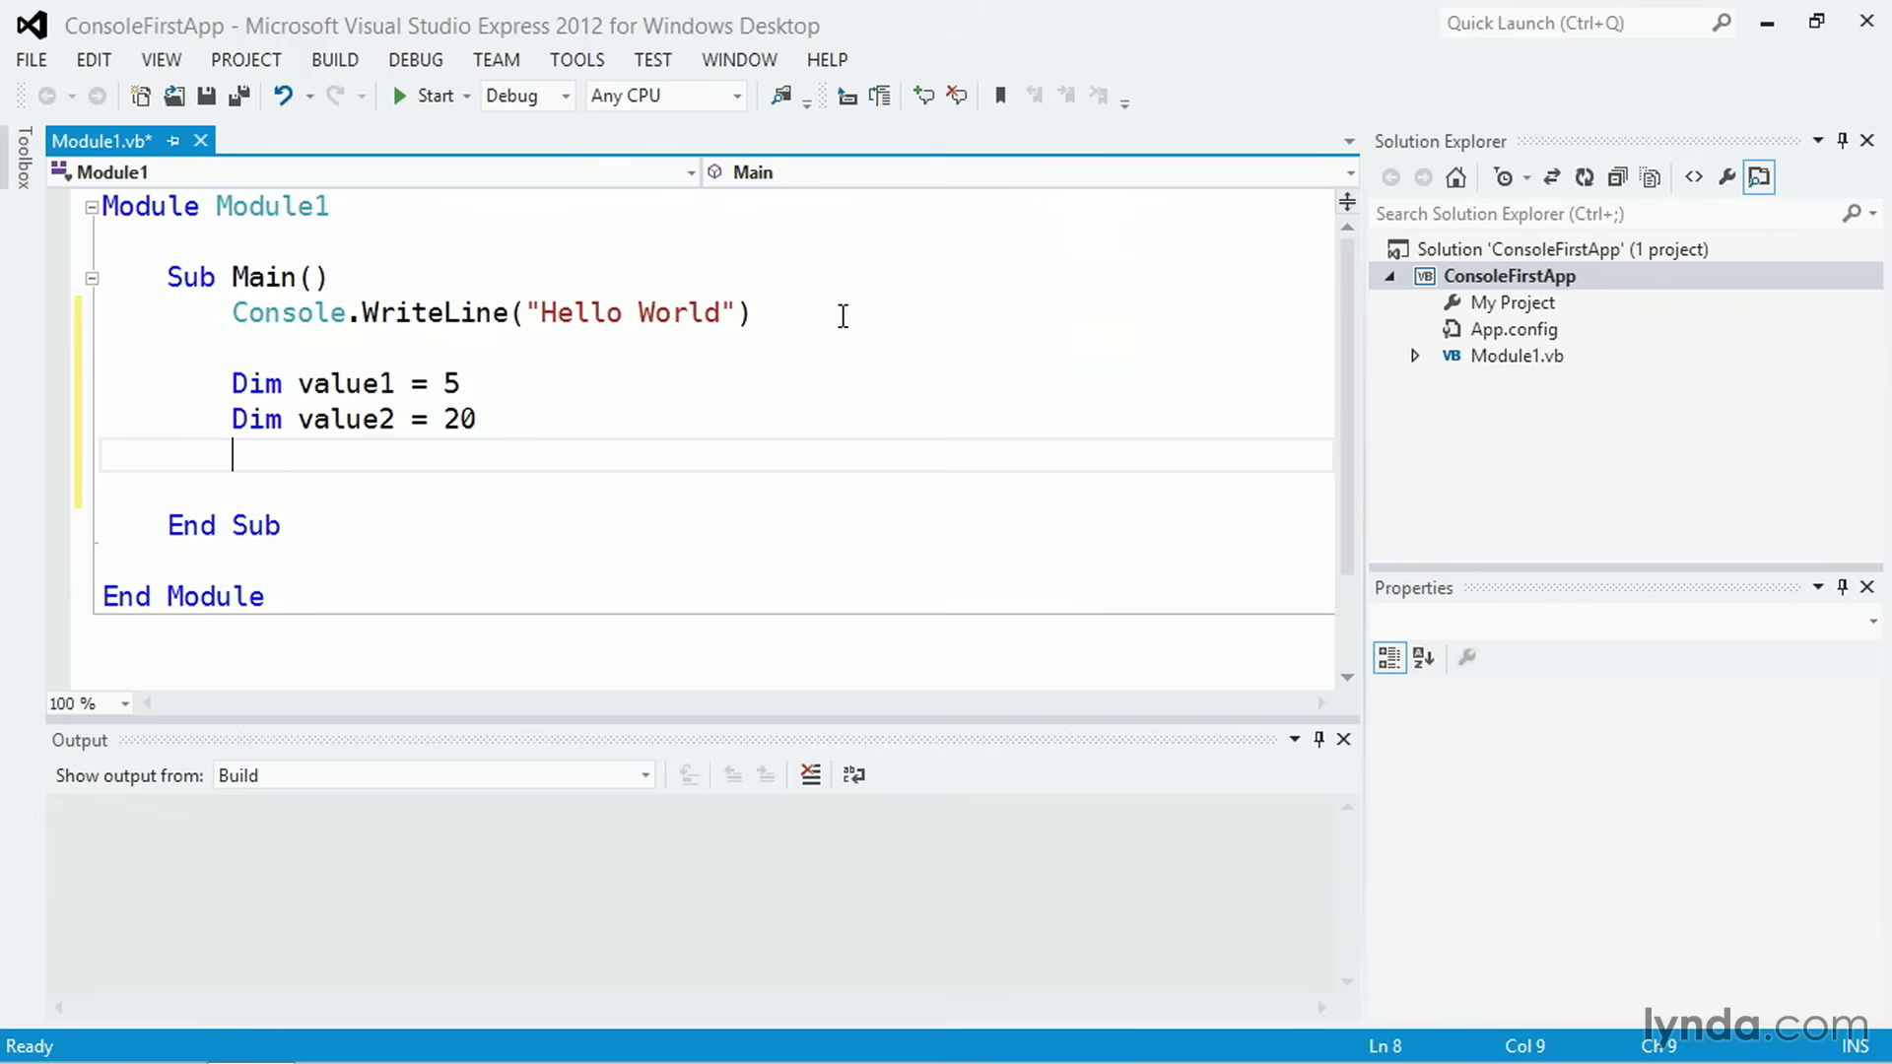
Step: Declare Dim total = value1 + value2, accepting value2 from IntelliSense
{"action": "type", "text": "Dim"}
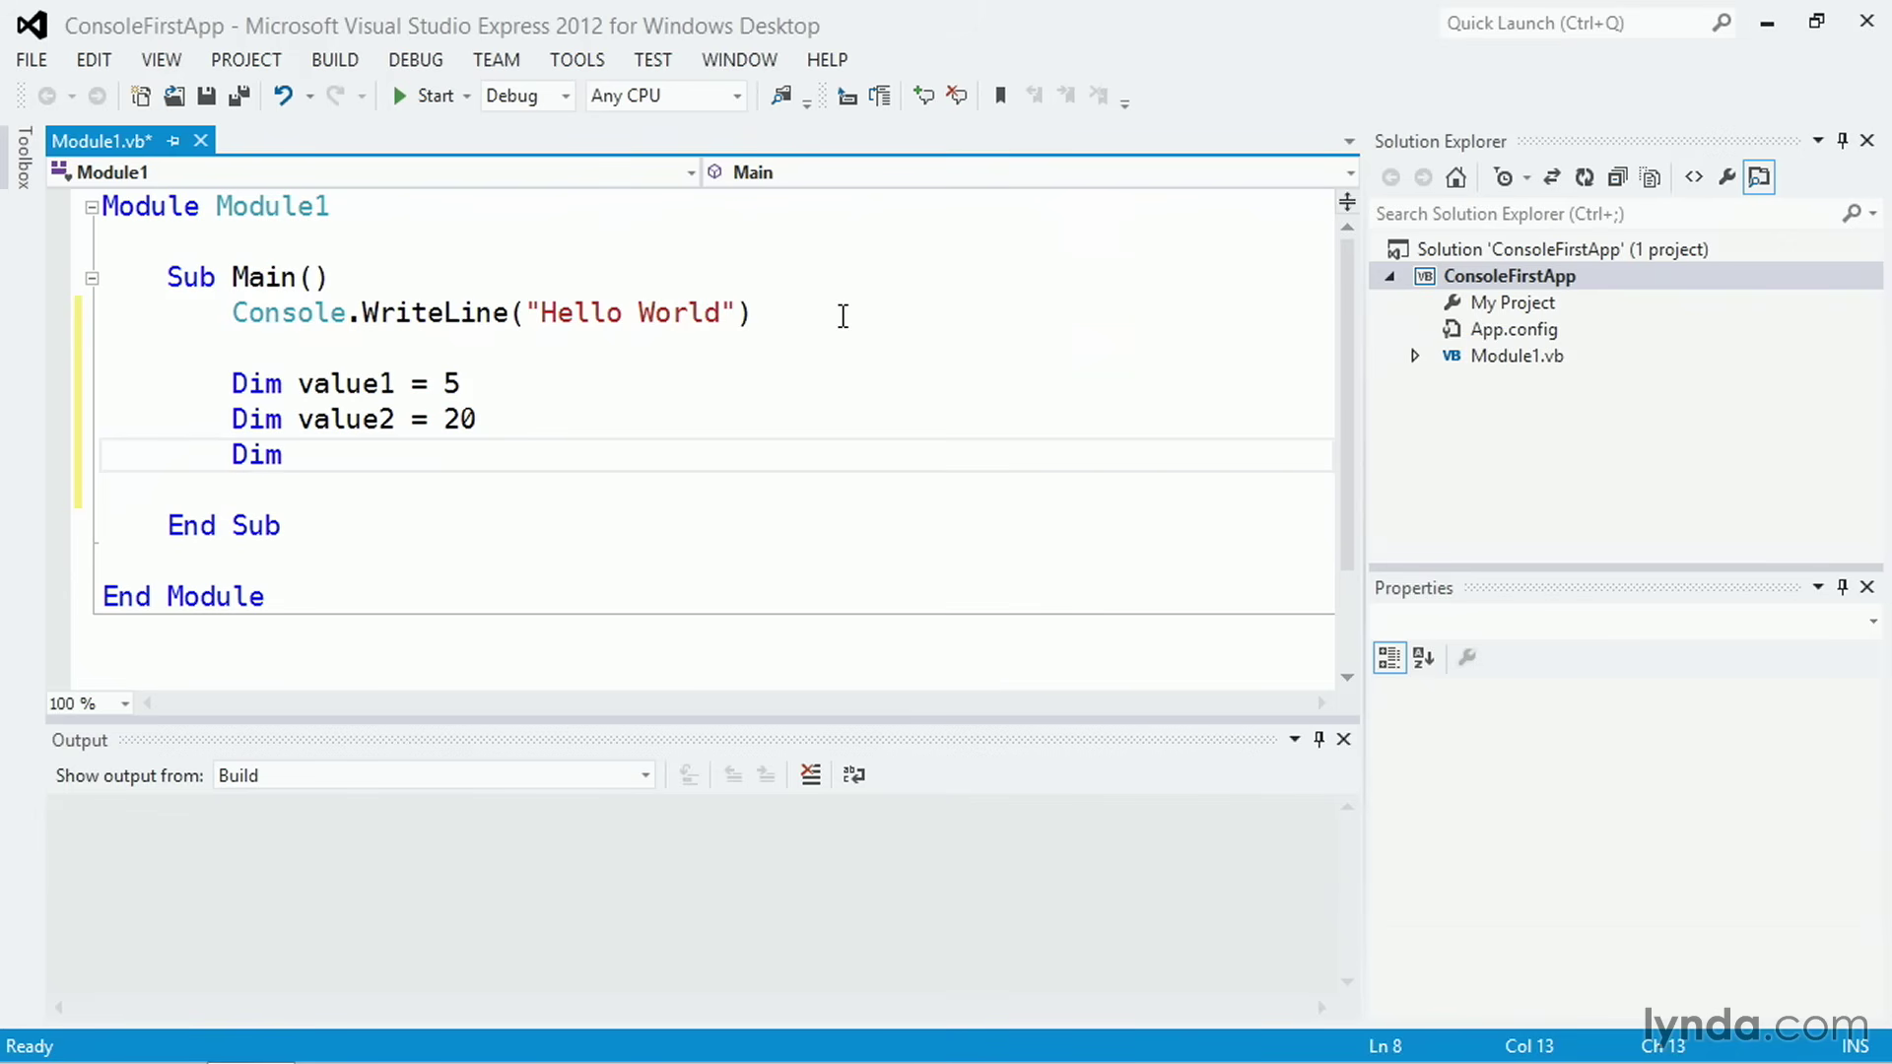
{"action": "type", "text": "total"}
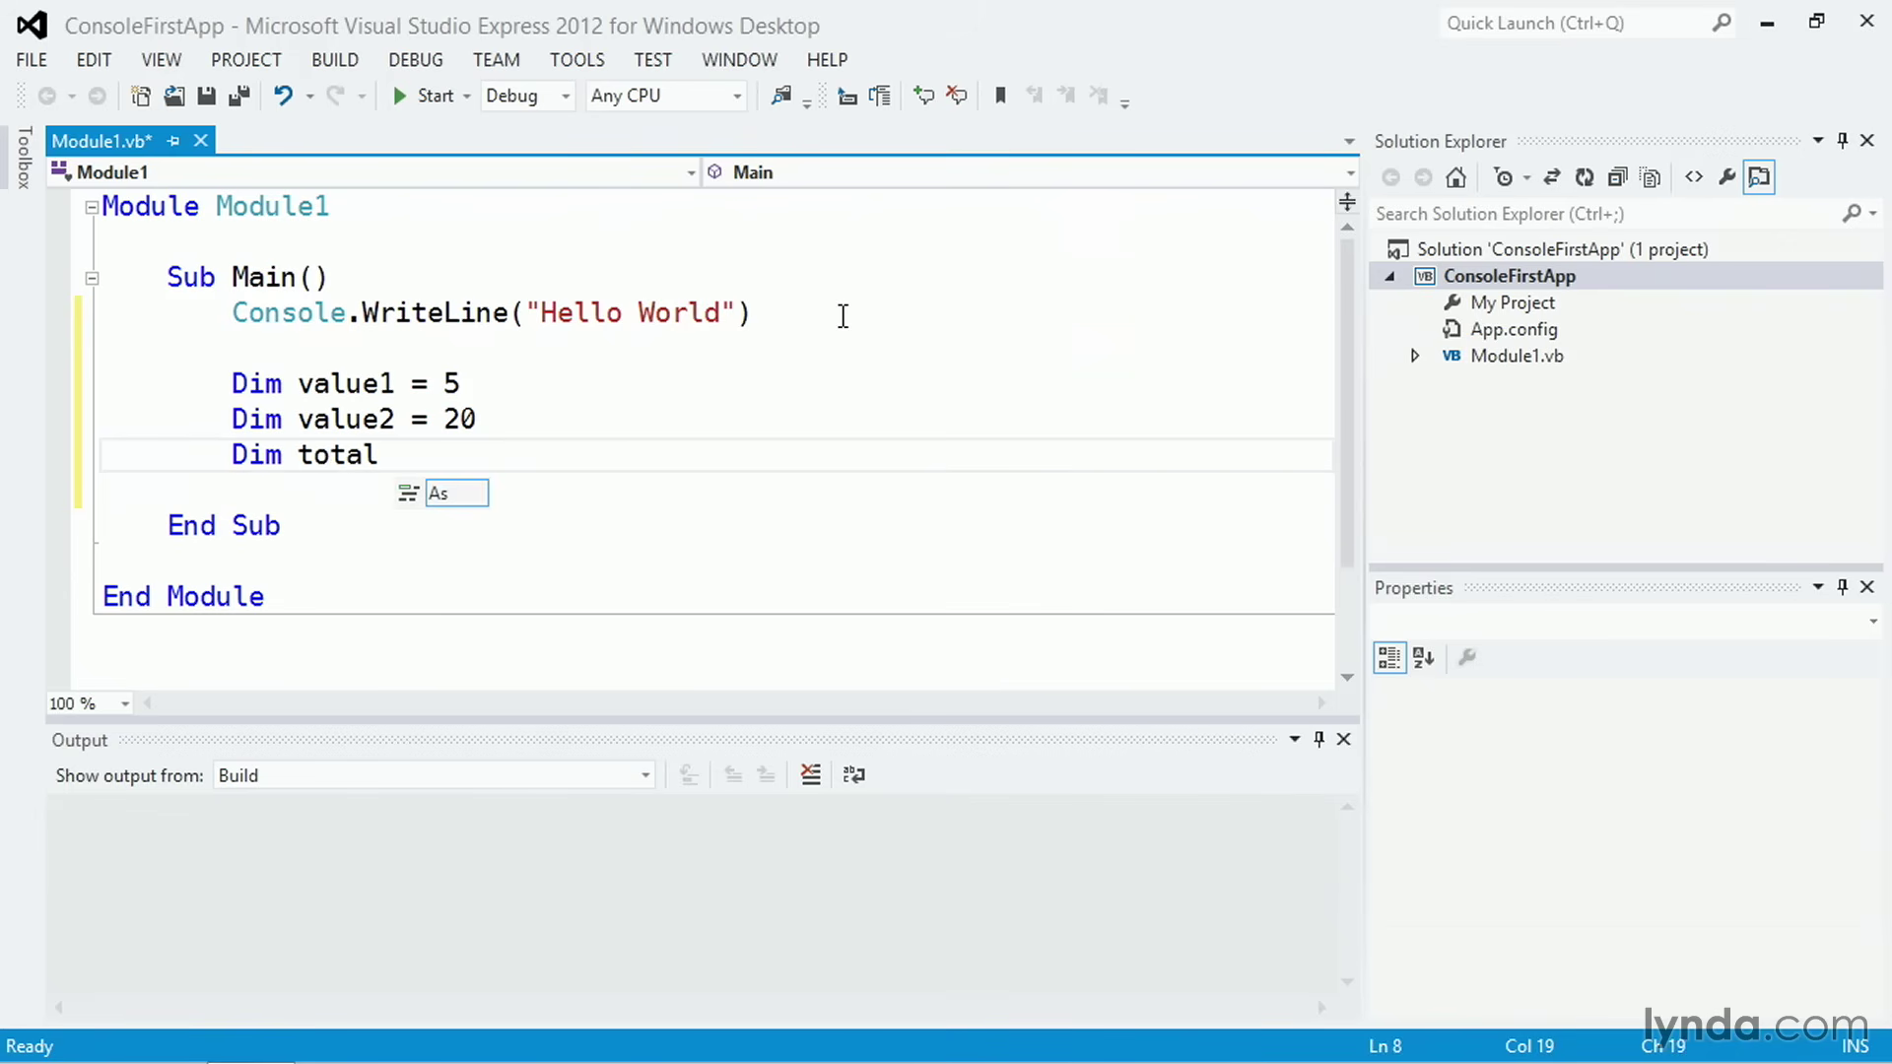
{"action": "type", "text": "= value1 + va"}
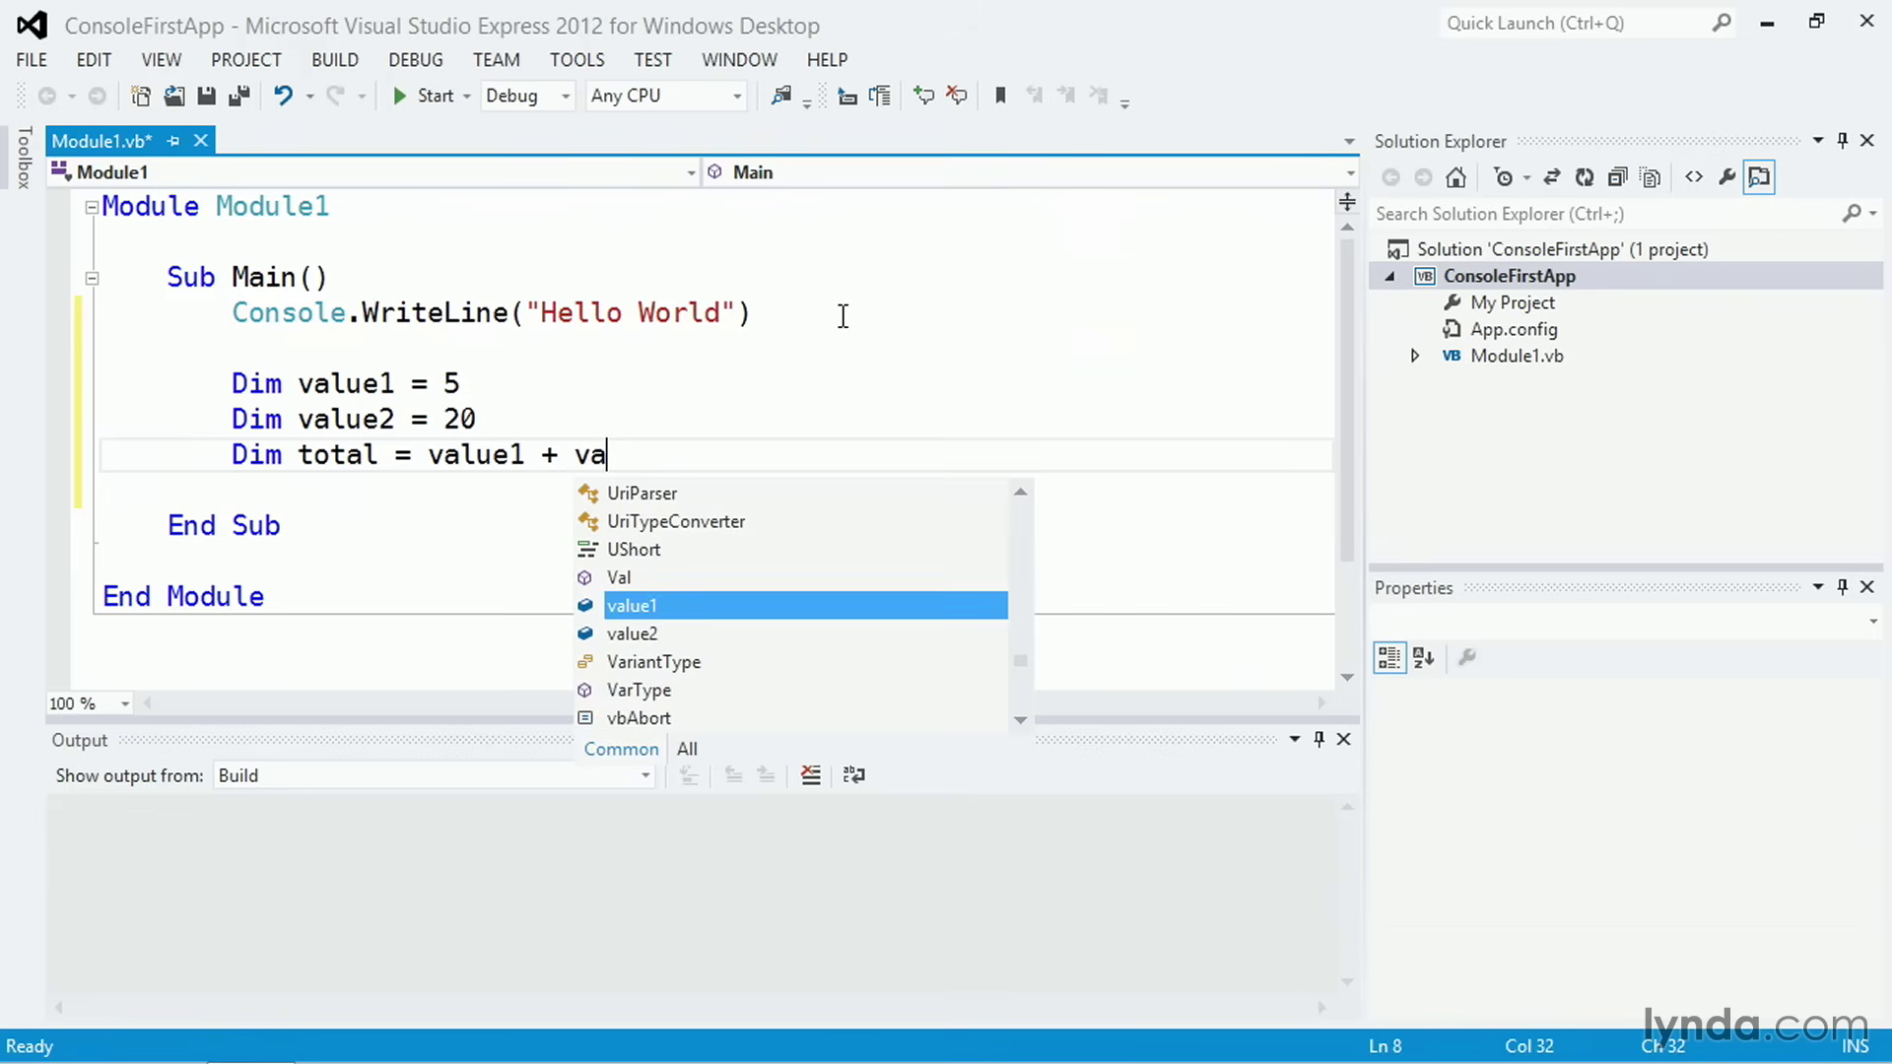
{"action": "type", "text": "l"}
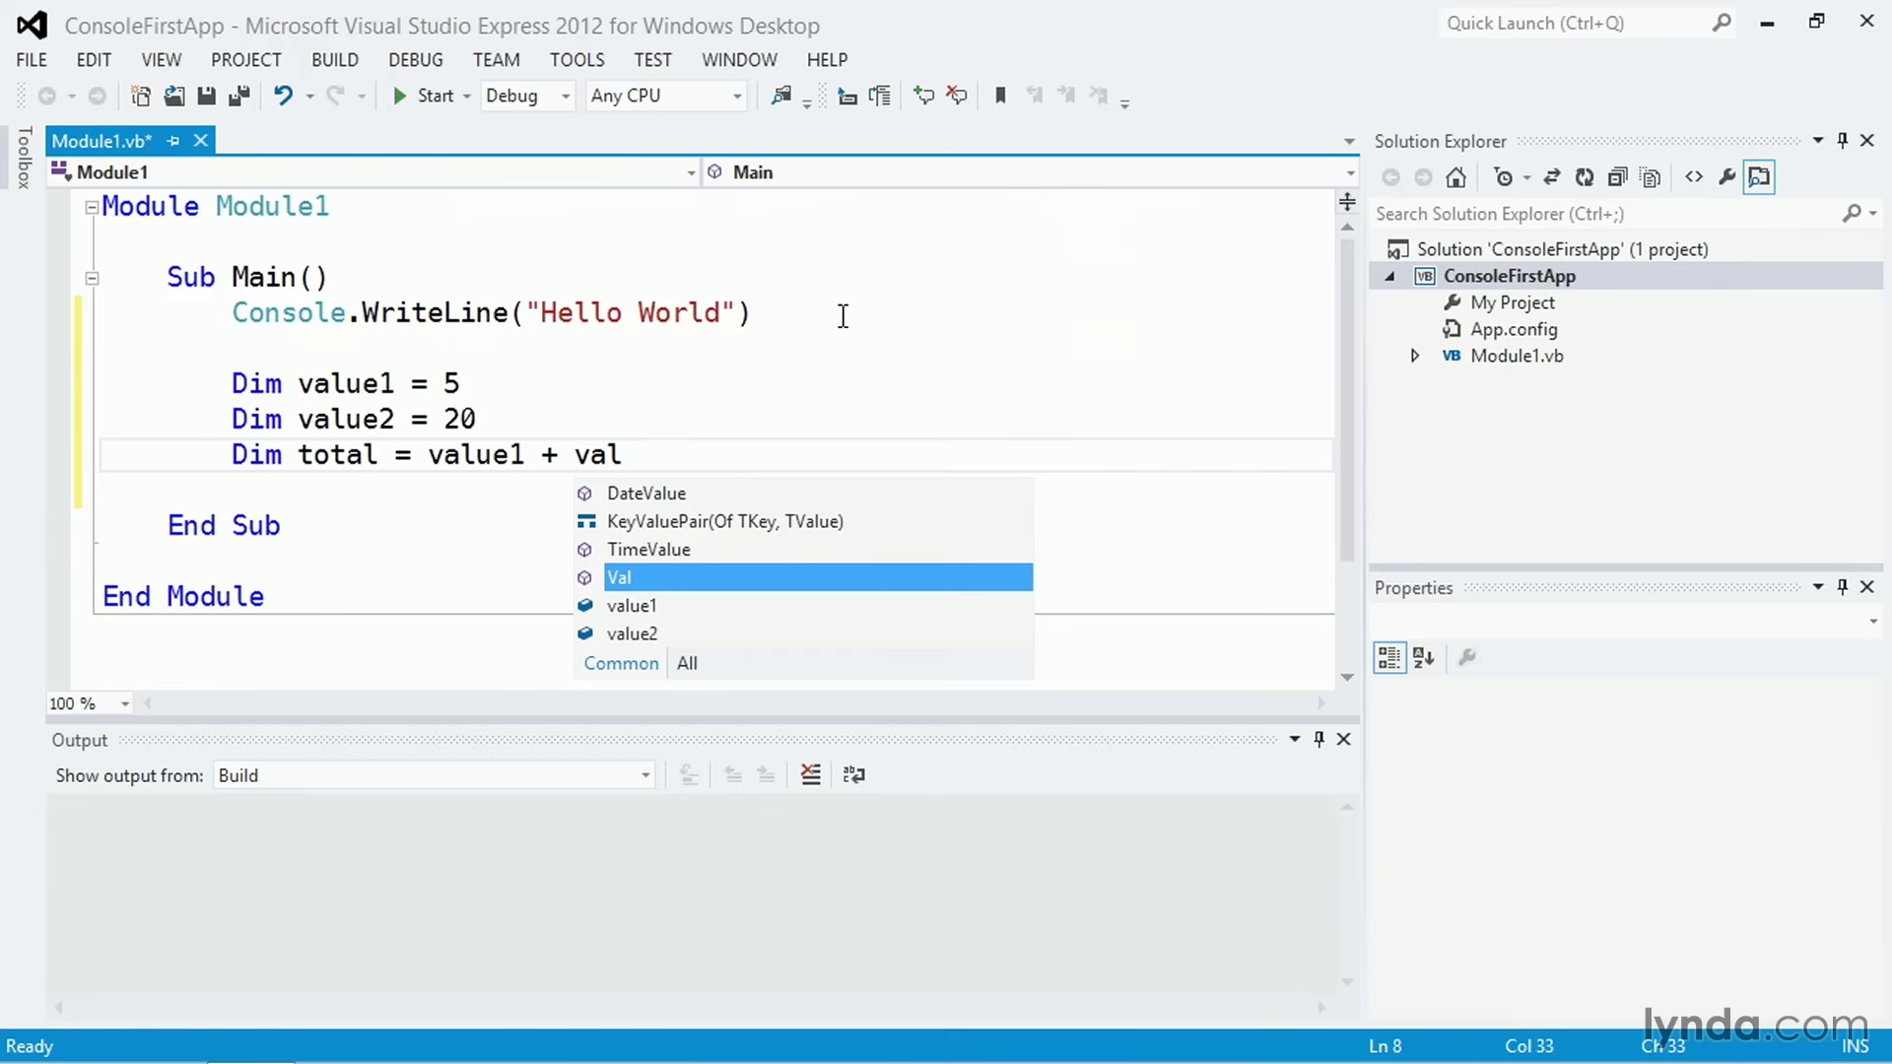
{"action": "key", "text": "Down"}
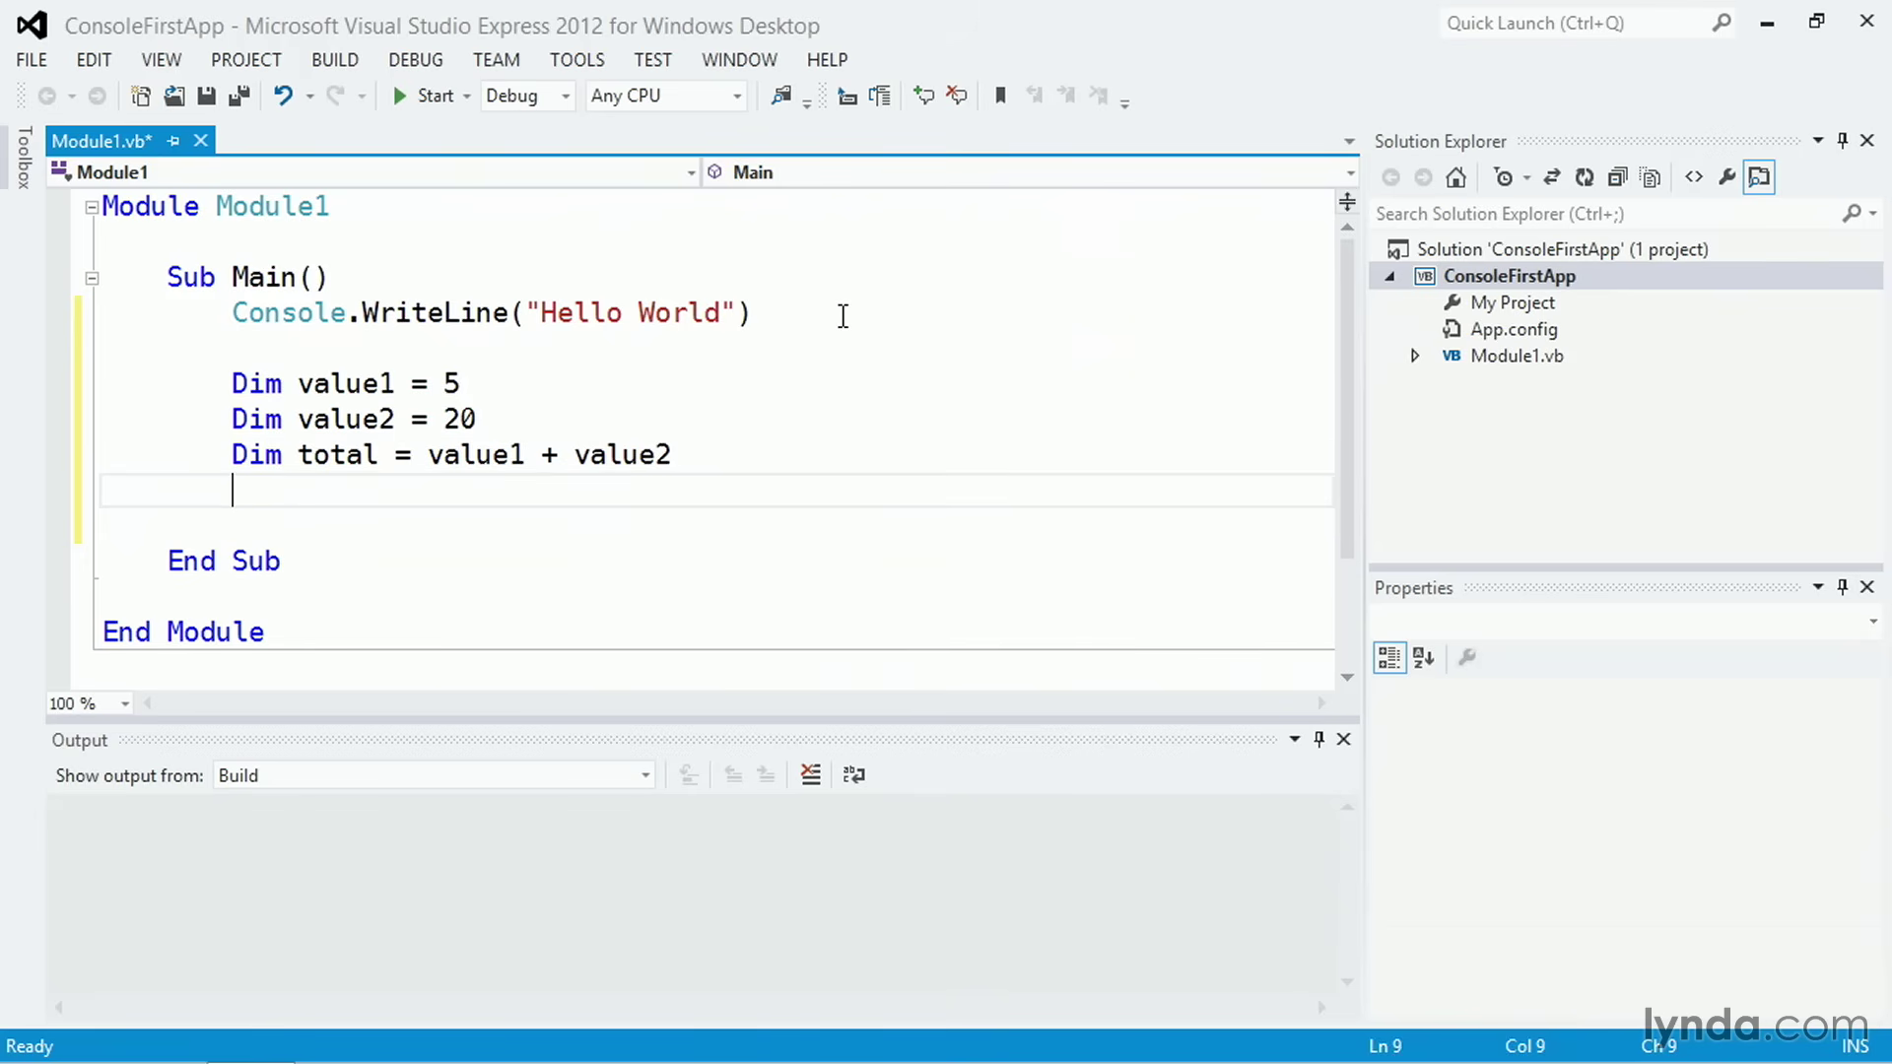
Step: Write Console.WriteLine("The result is " + total.ToString) and build-run with Ctrl+F5
{"action": "type", "text": "Con"}
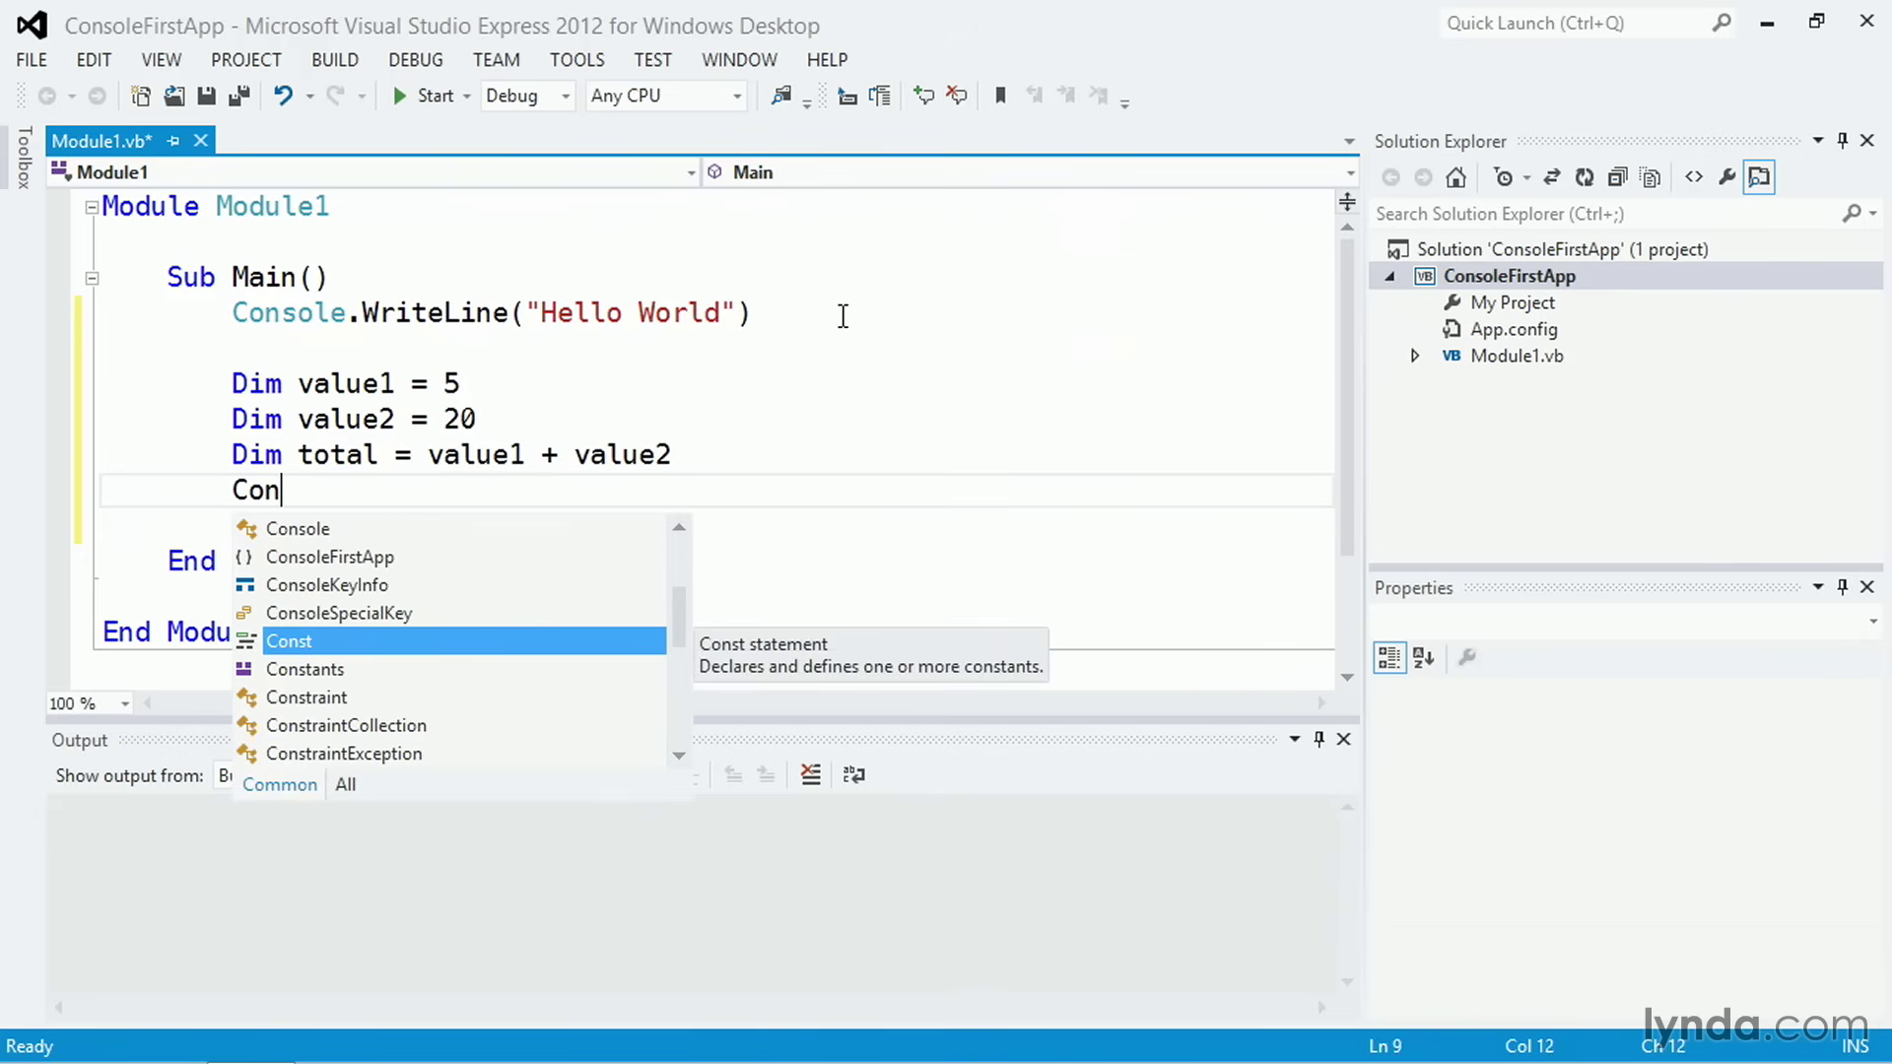
{"action": "type", "text": "sole.w"}
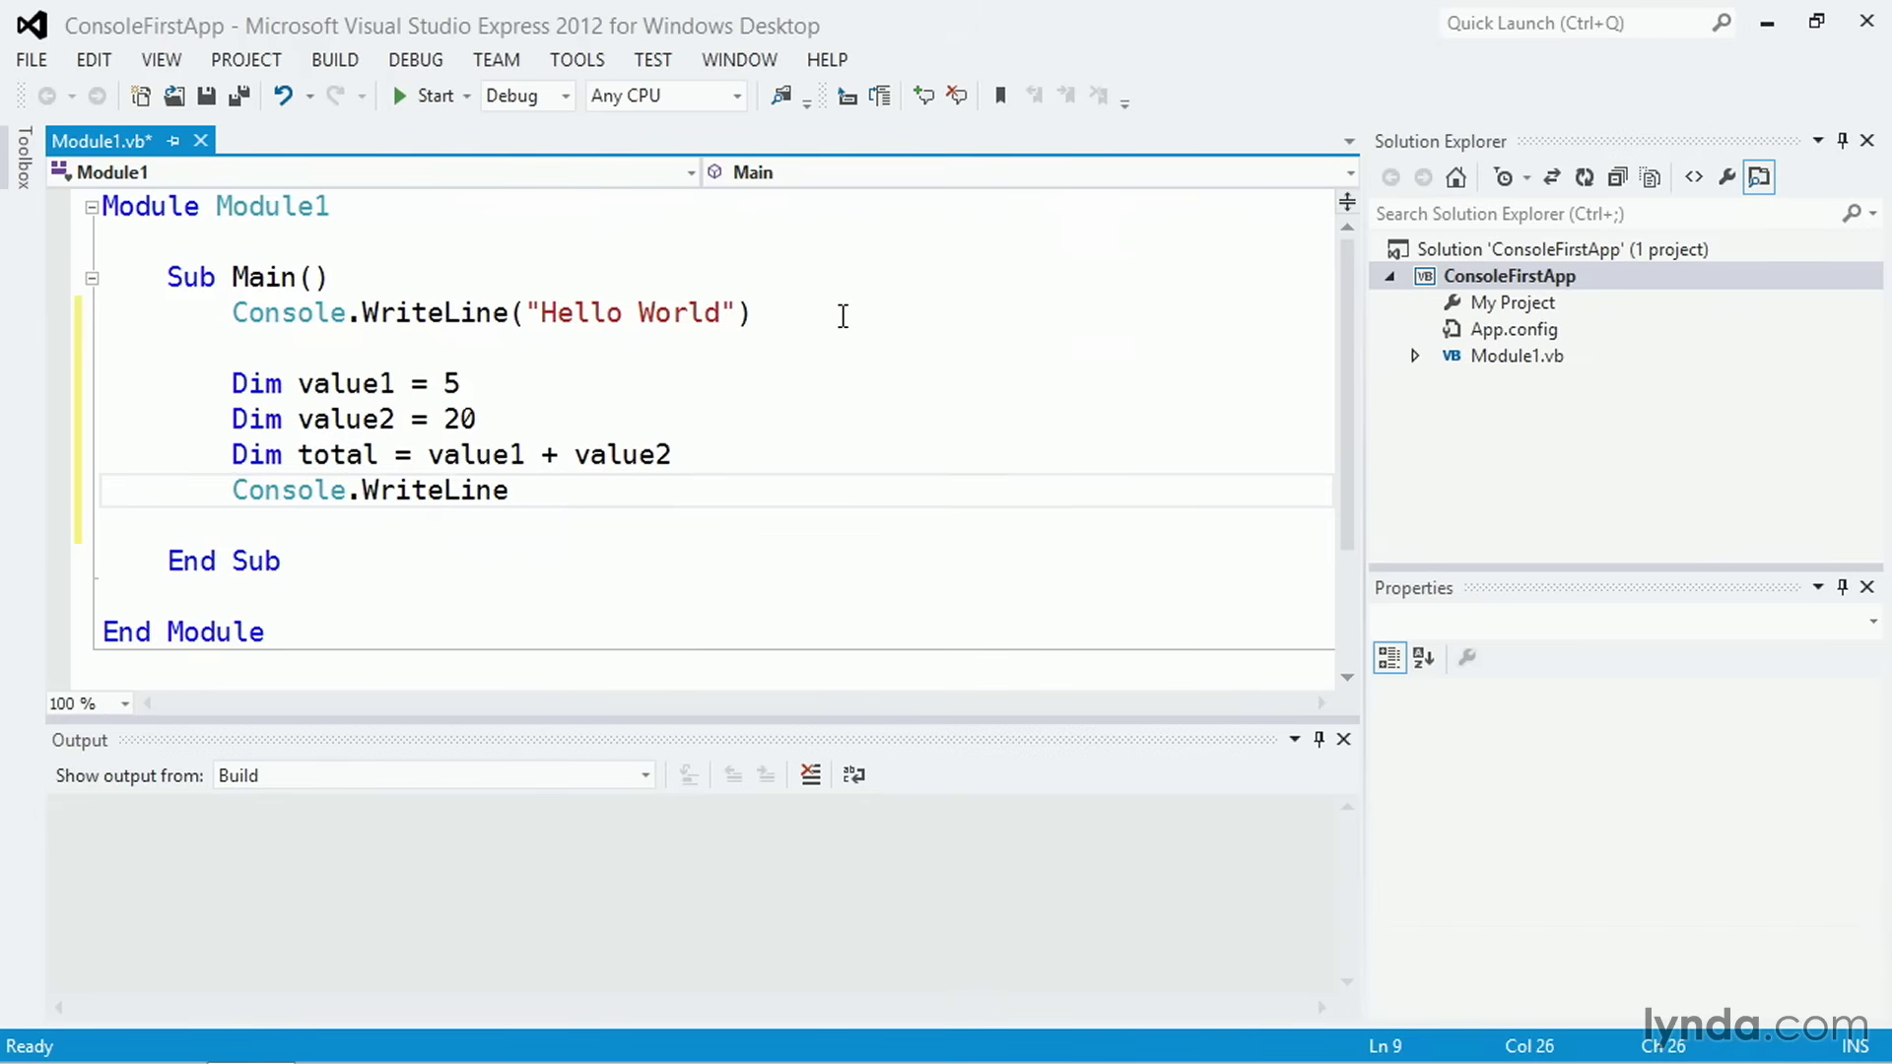
{"action": "type", "text": "("}
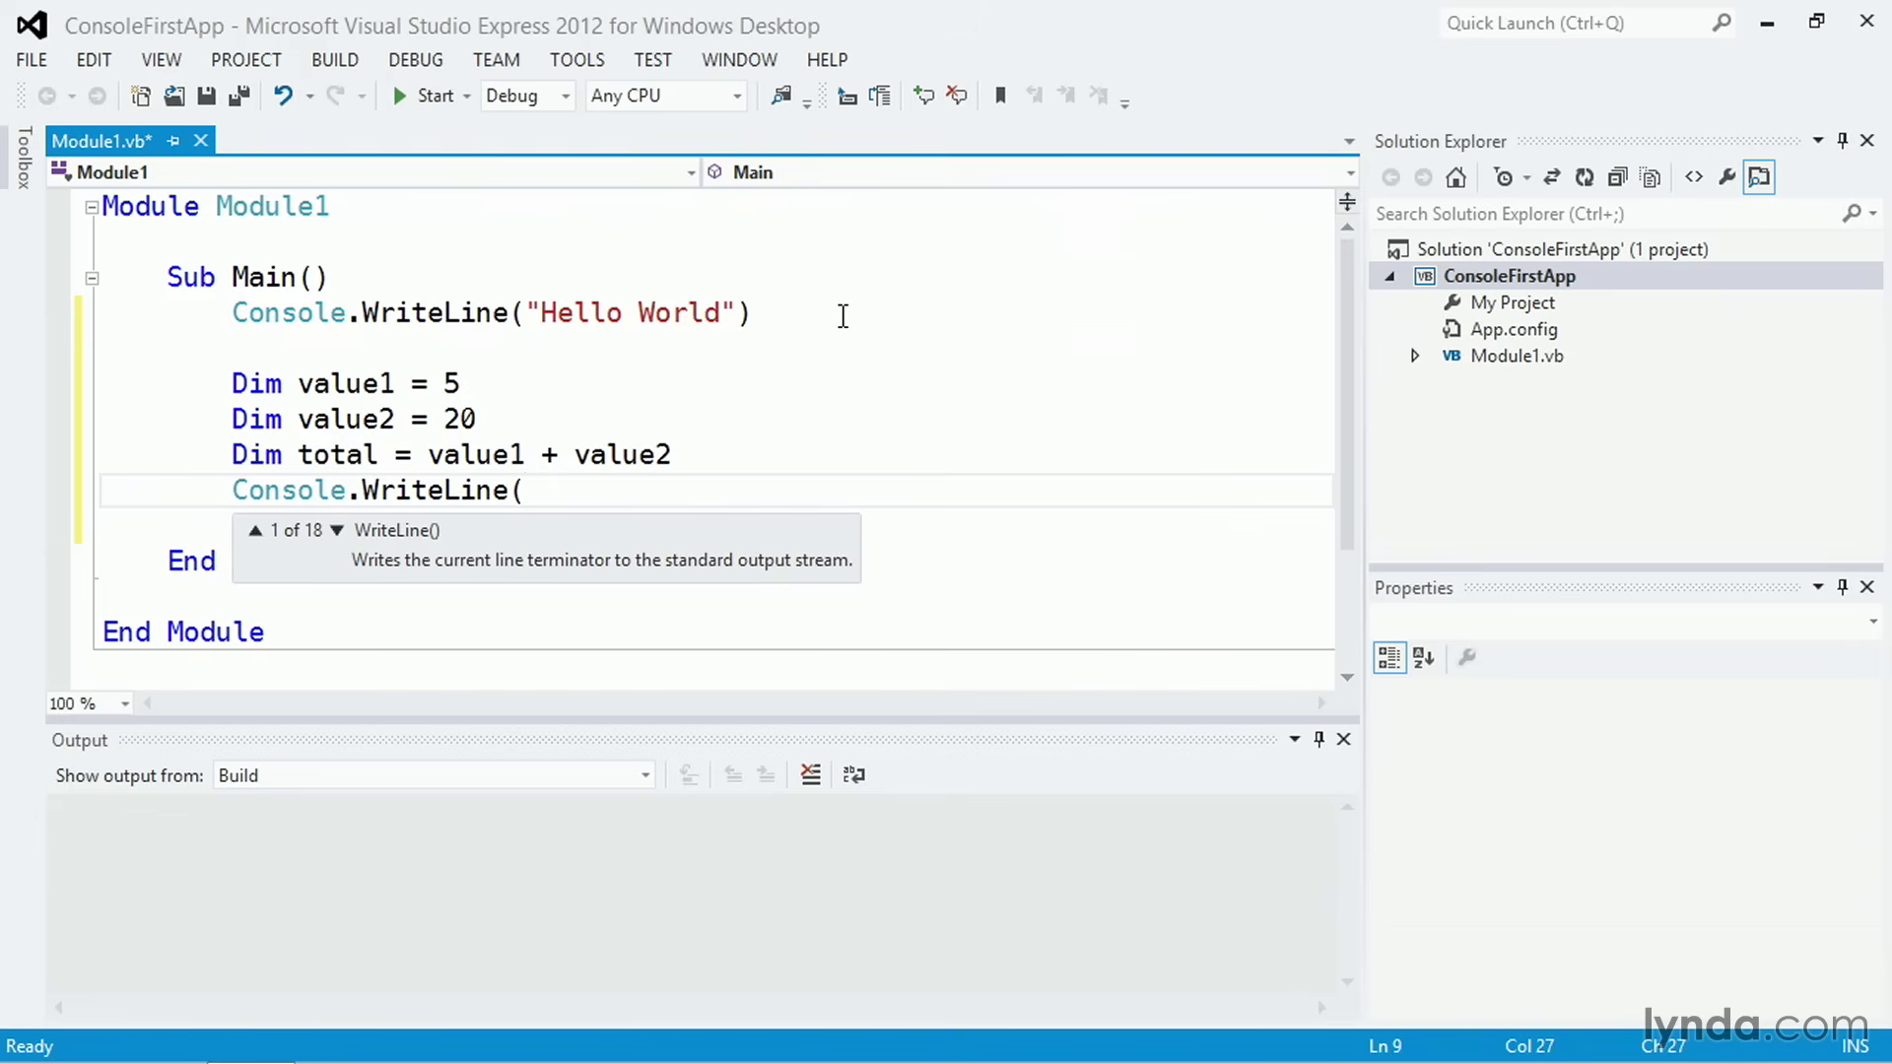
{"action": "type", "text": "\"The result is"}
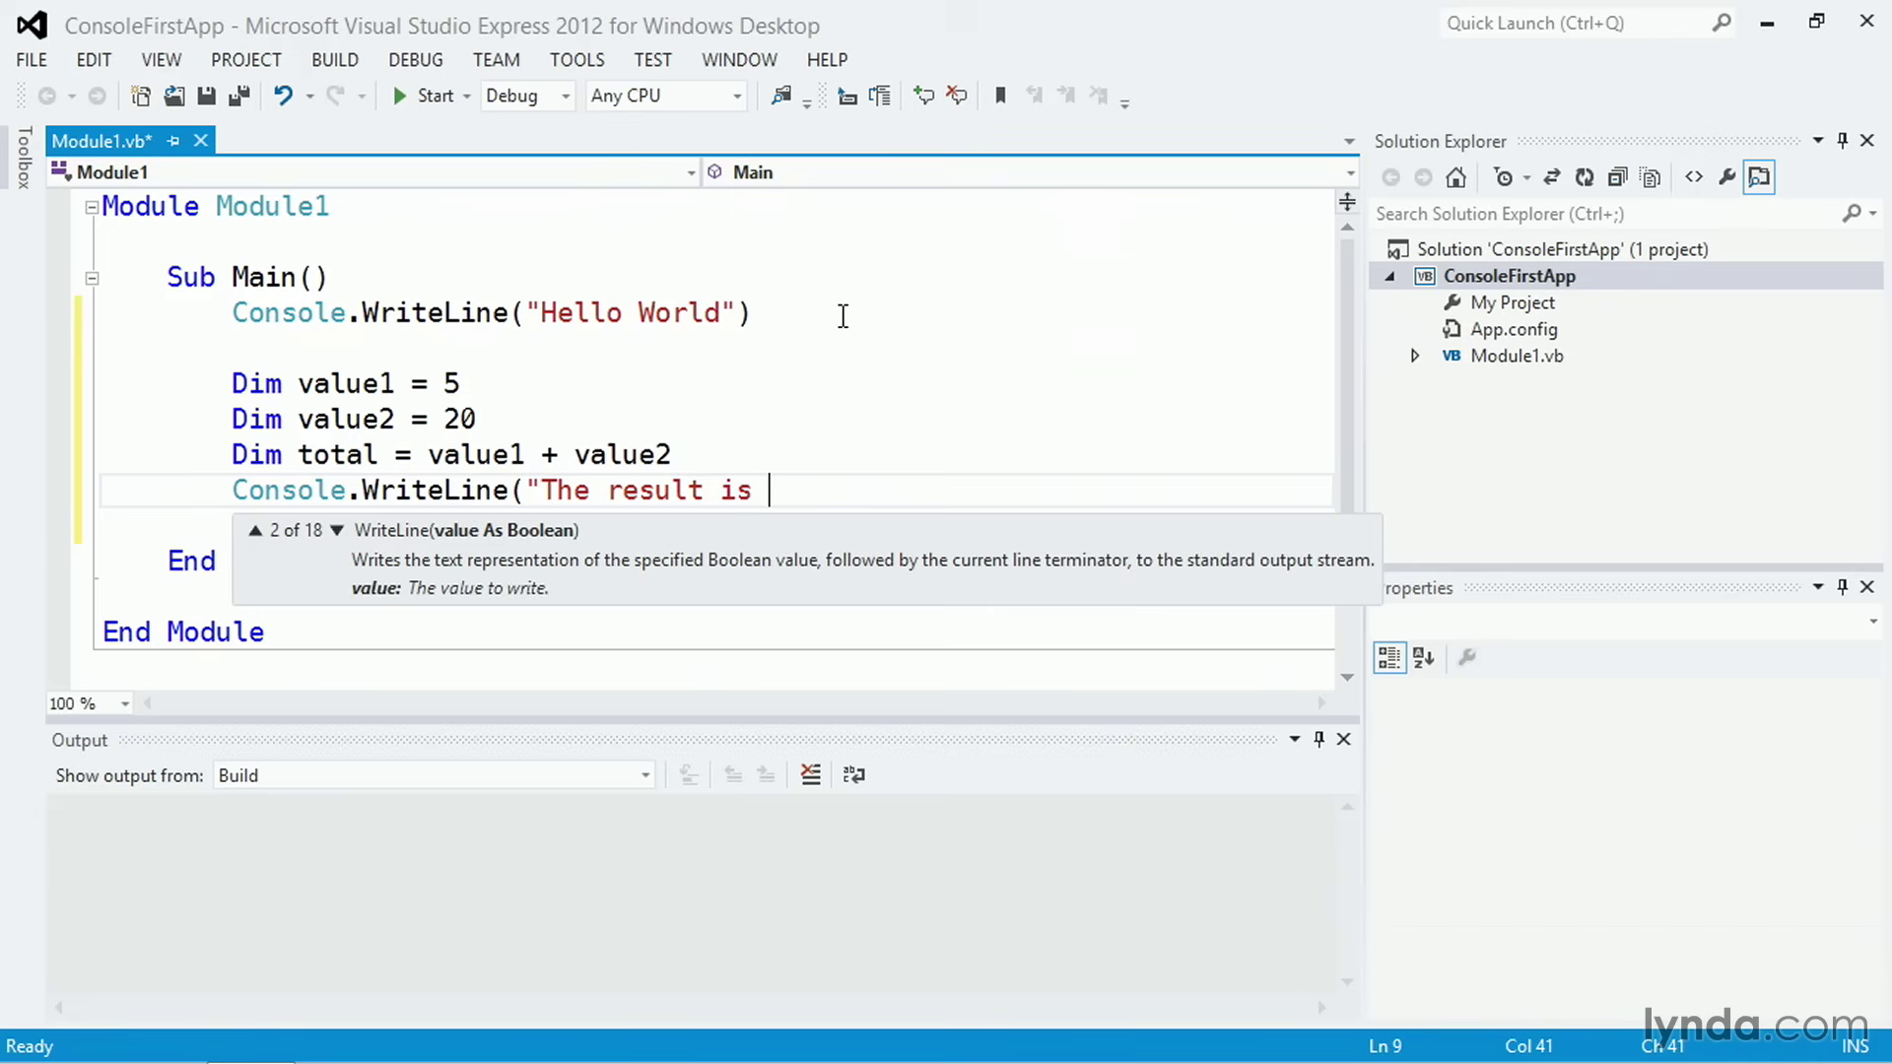
{"action": "type", "text": "\" +"}
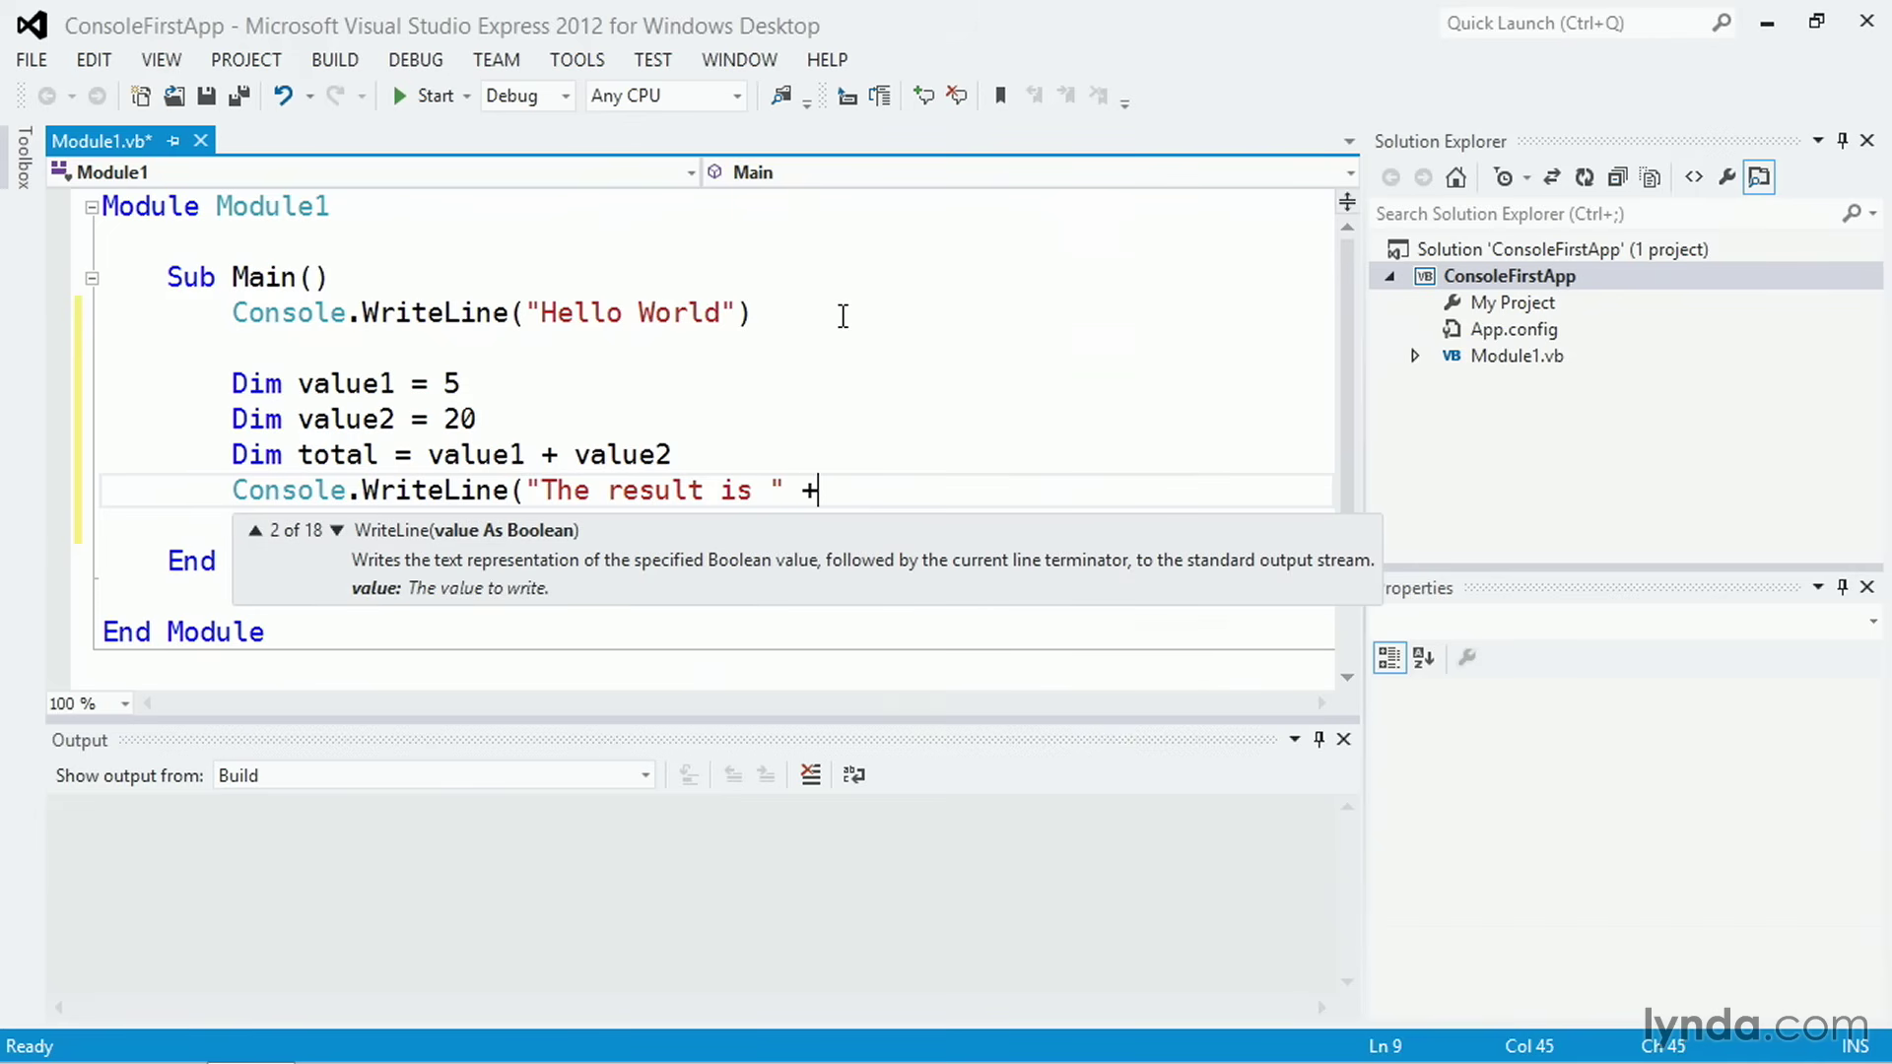
{"action": "type", "text": "\" \""}
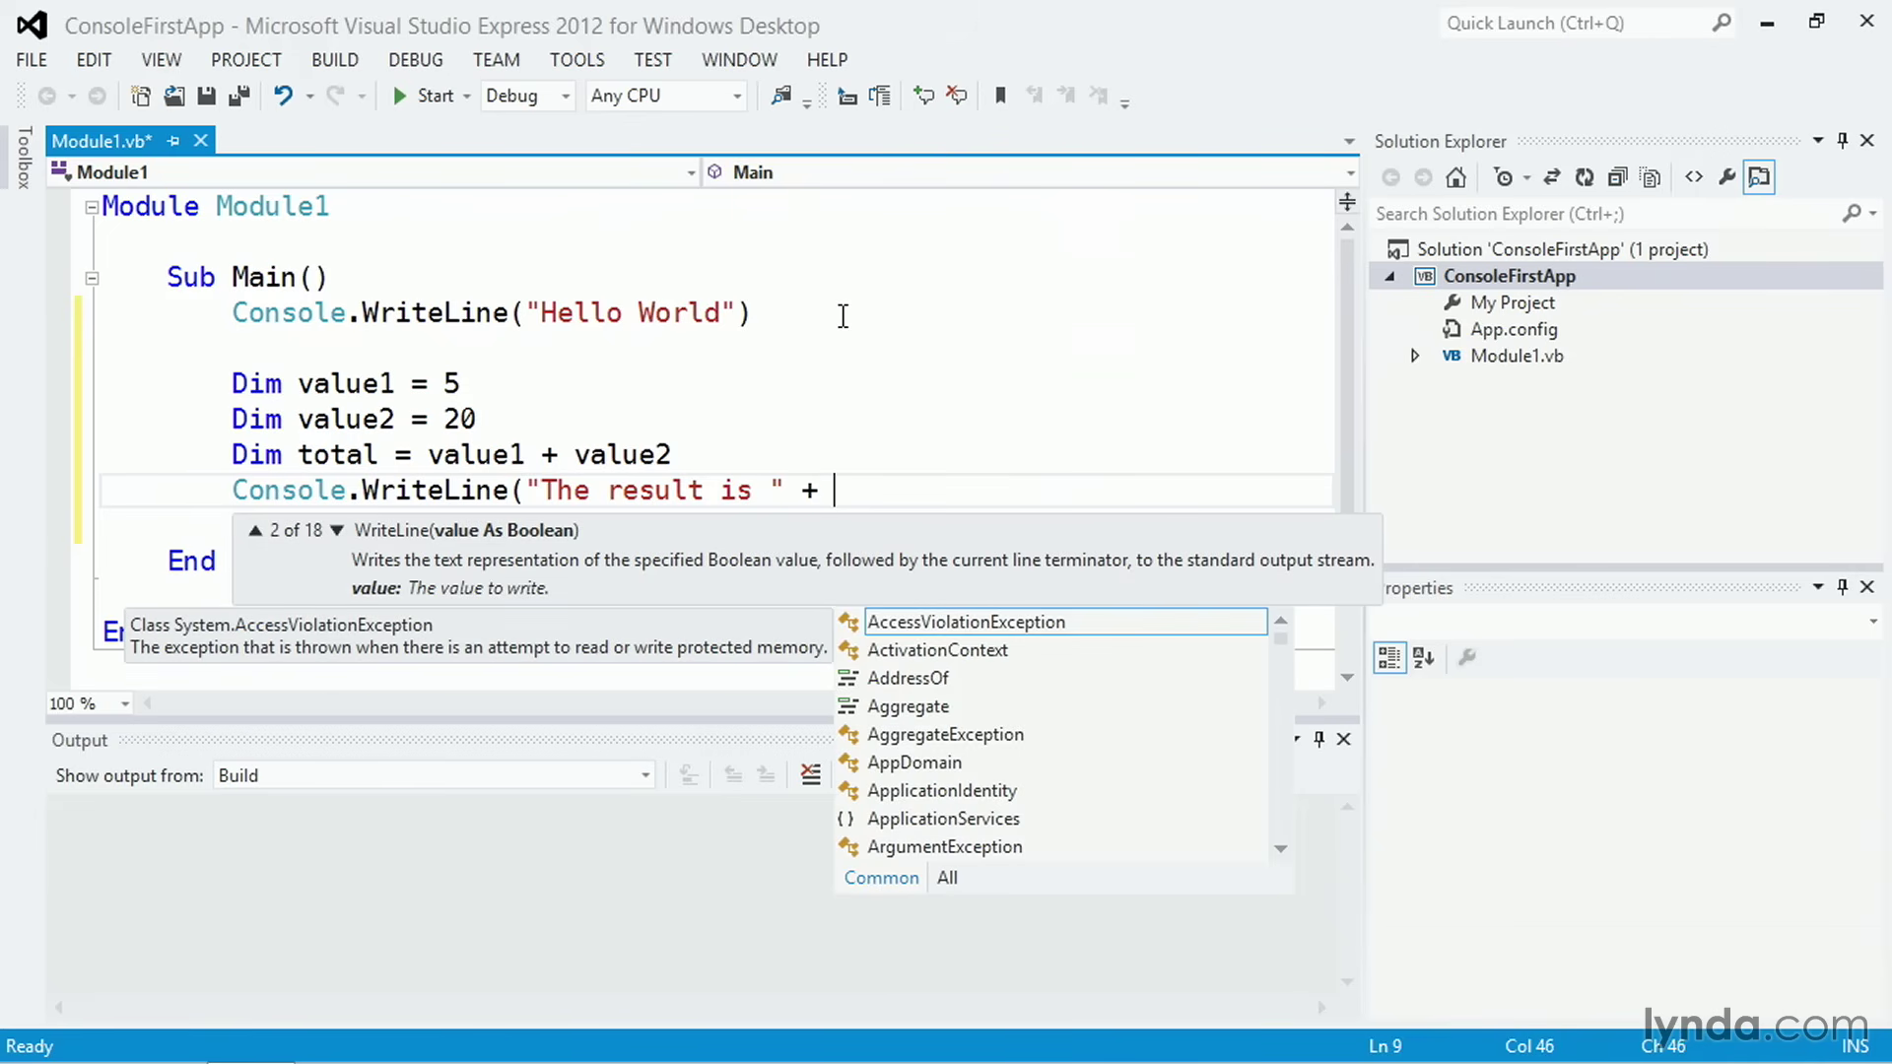
{"action": "type", "text": "t"}
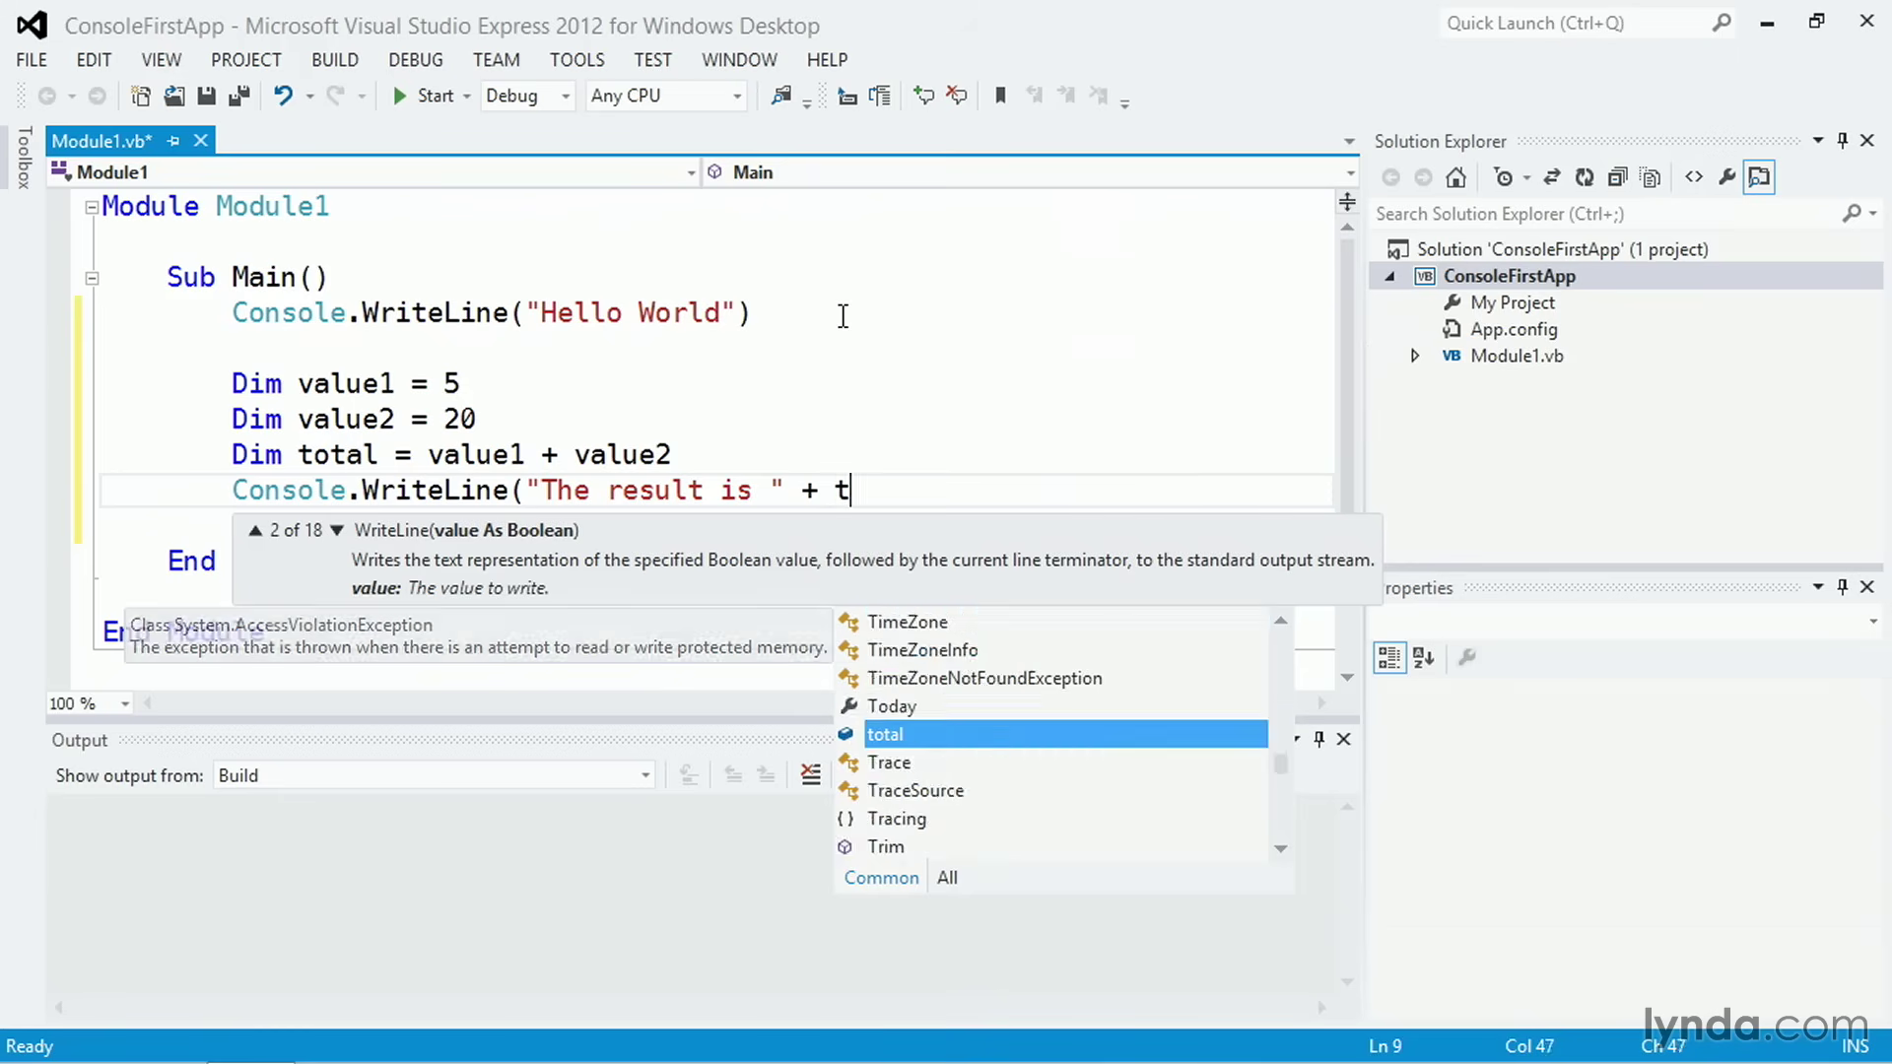
{"action": "type", "text": "otal.t"}
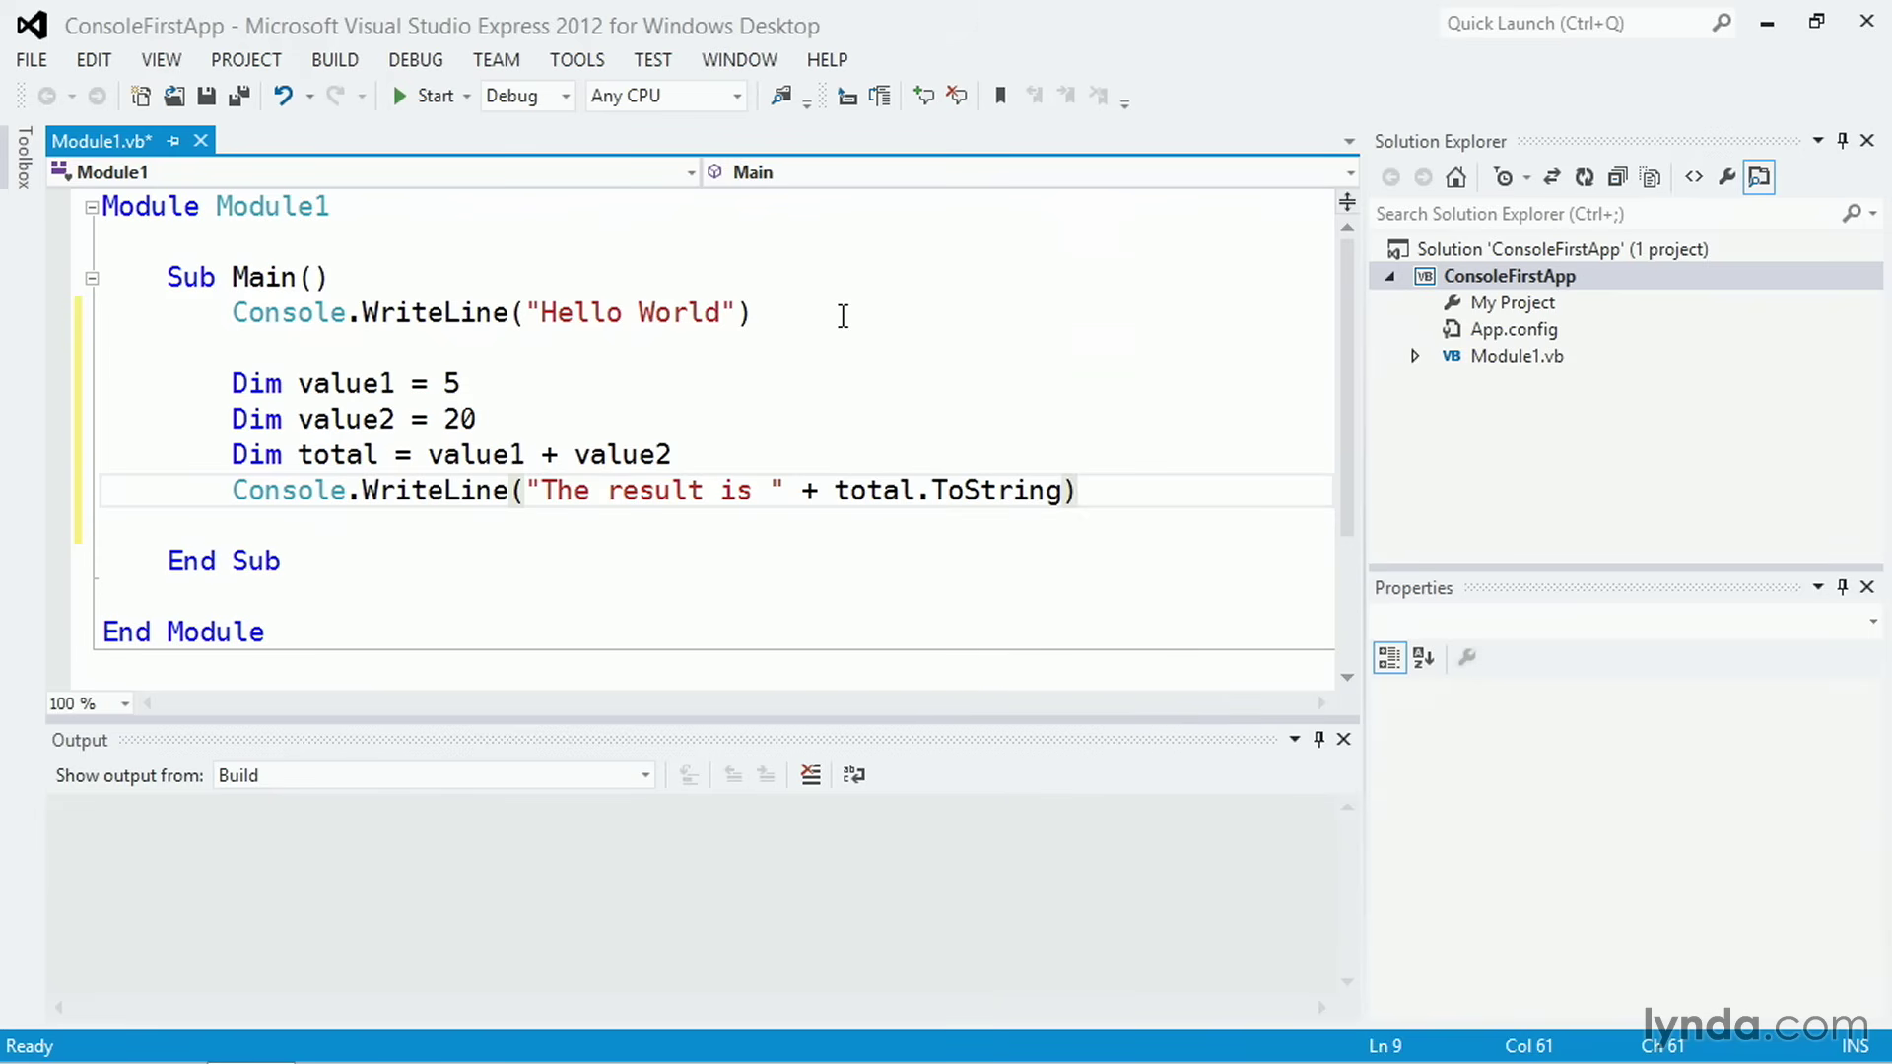
{"action": "key", "text": "ctrl+s"}
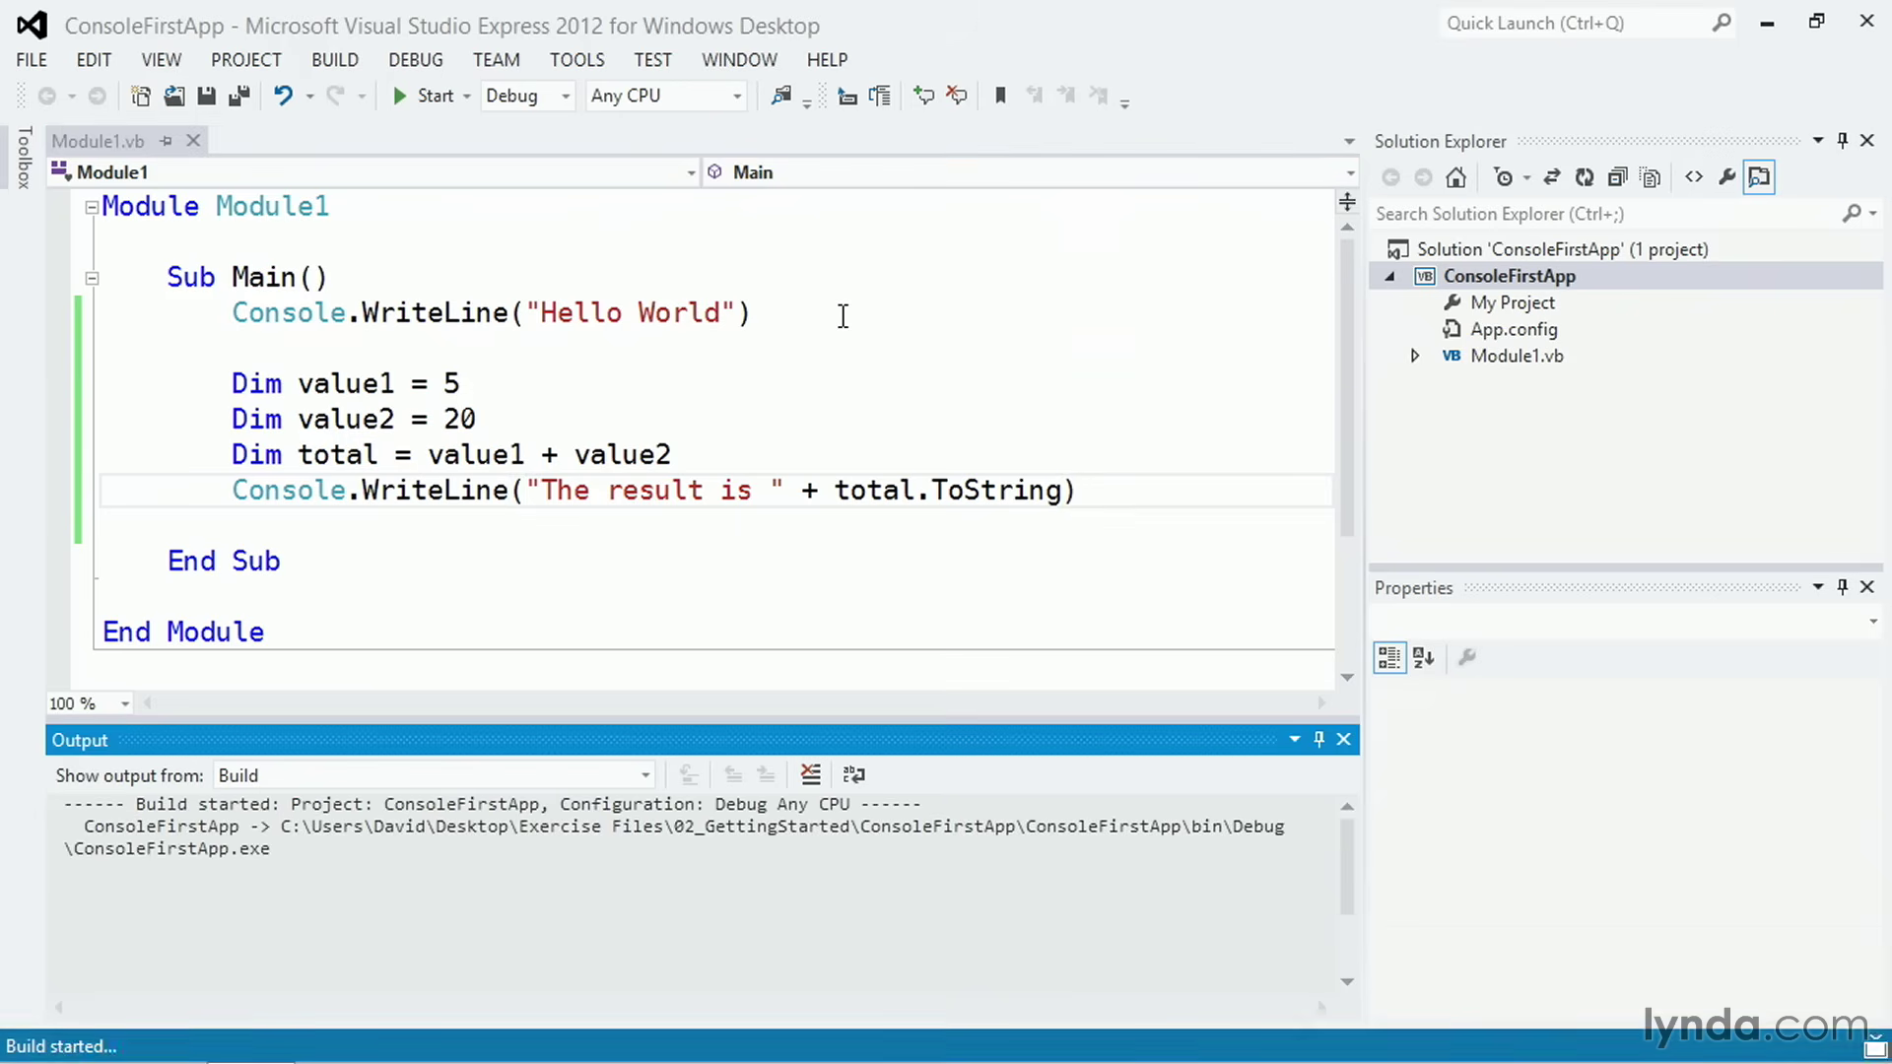
Step: View the console output Hello World and The result is 25, then close the console window
{"action": "left_click", "coordinate": [432, 95]}
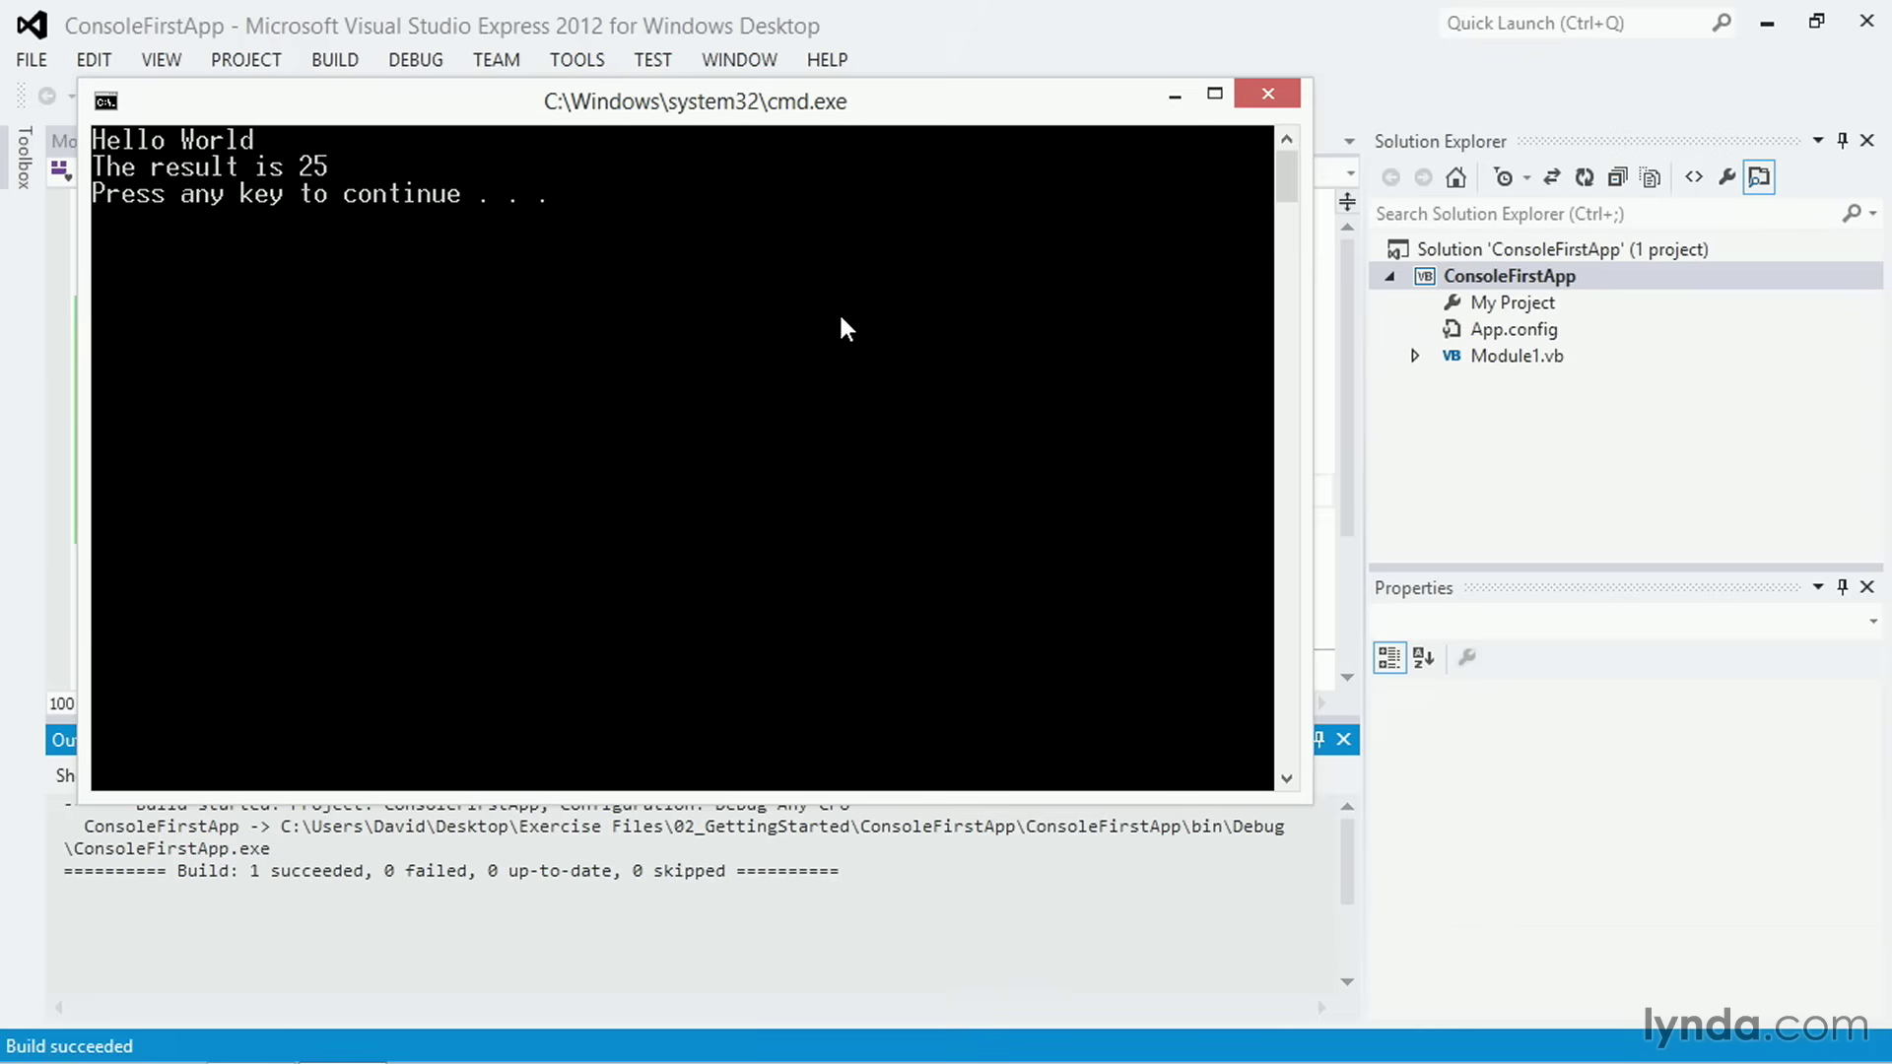
{"action": "left_click", "coordinate": [1265, 93]}
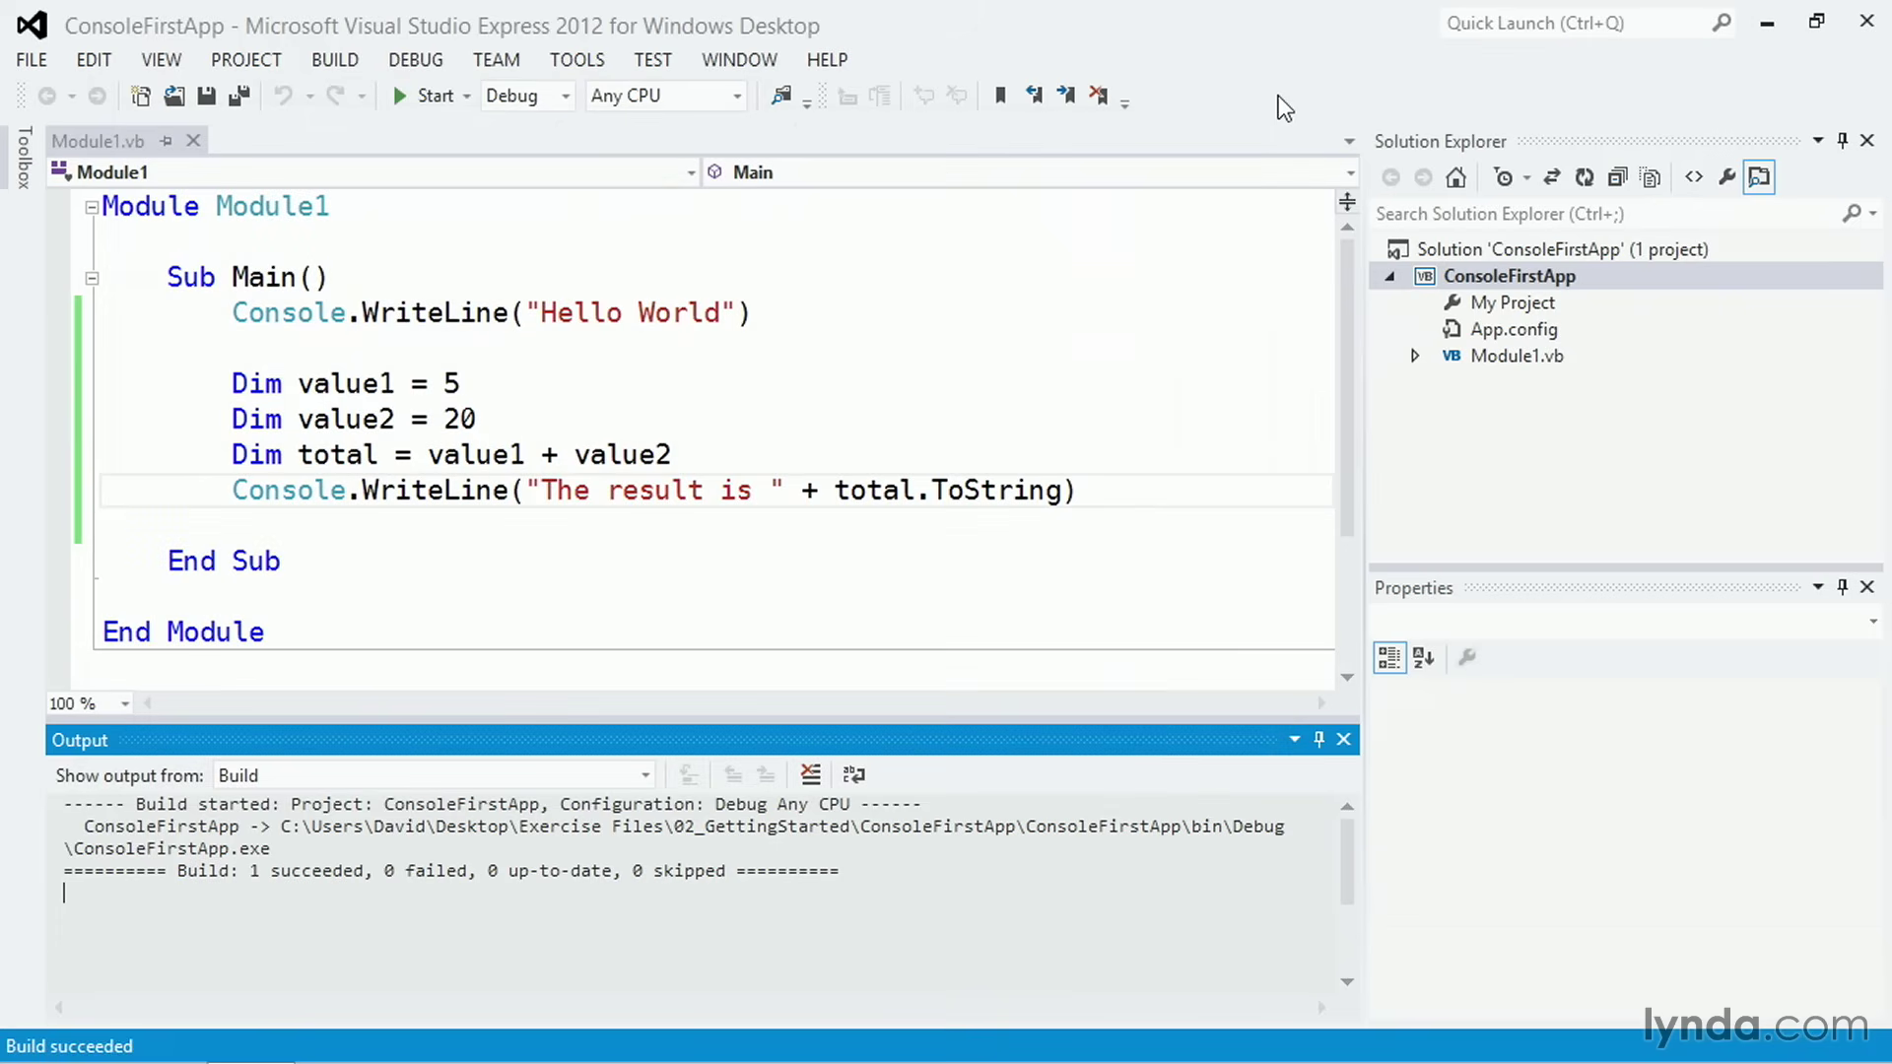